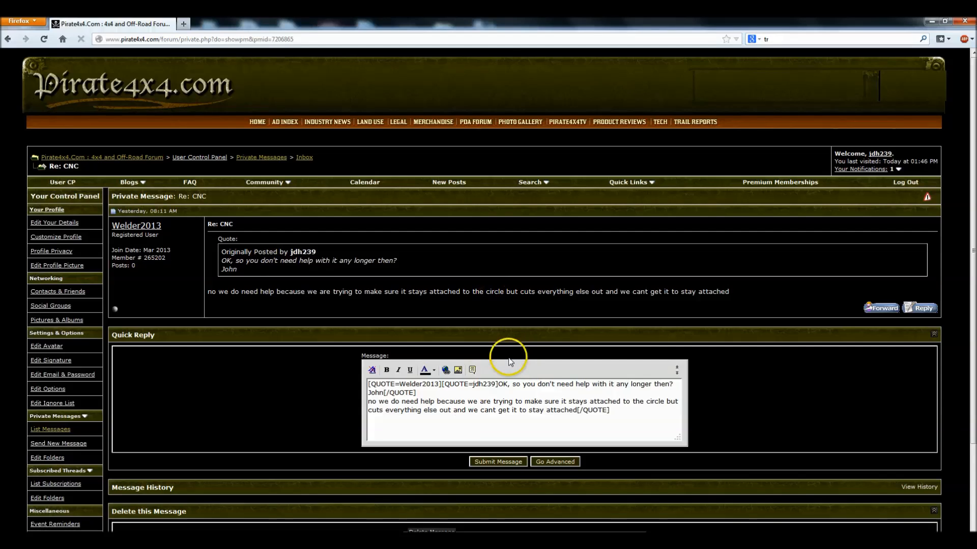
pyautogui.moveTo(498, 351)
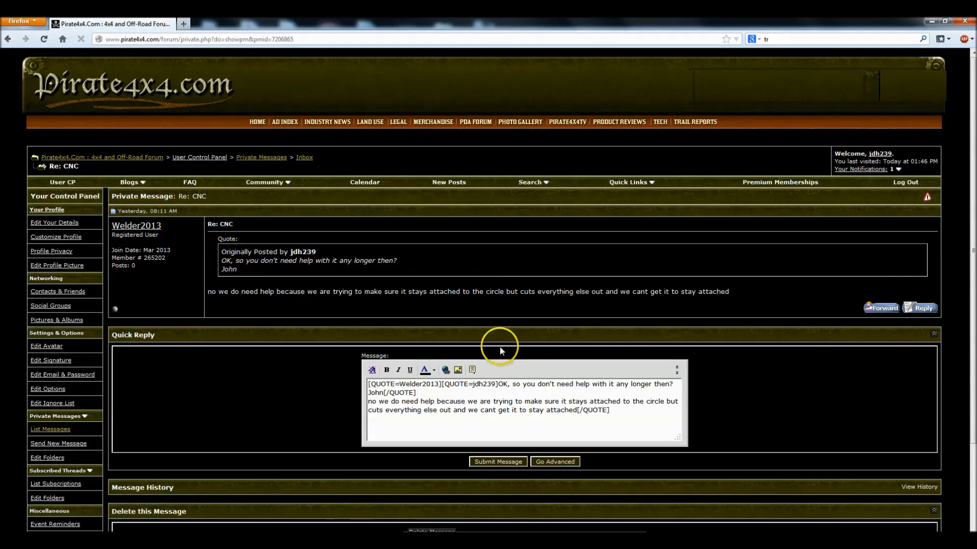
pyautogui.moveTo(437, 302)
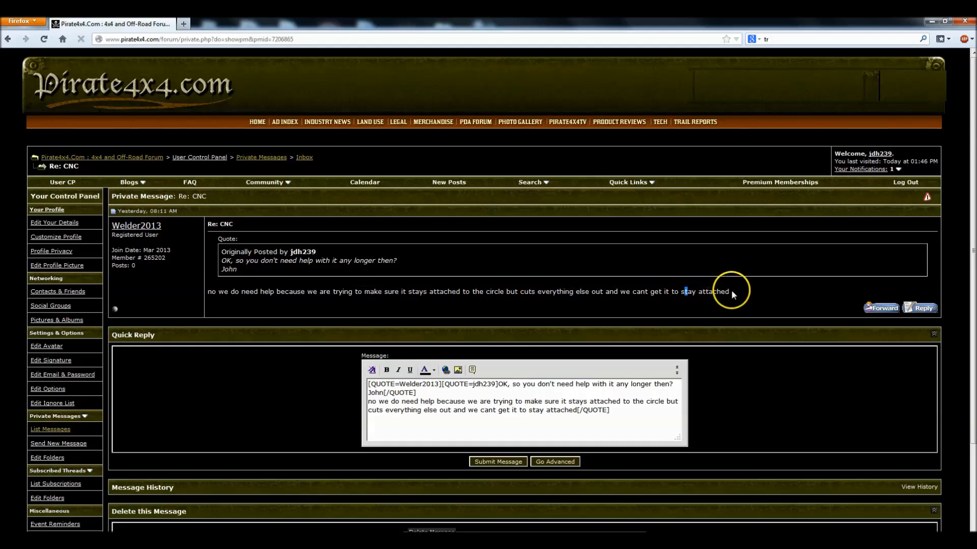
pyautogui.moveTo(445, 288)
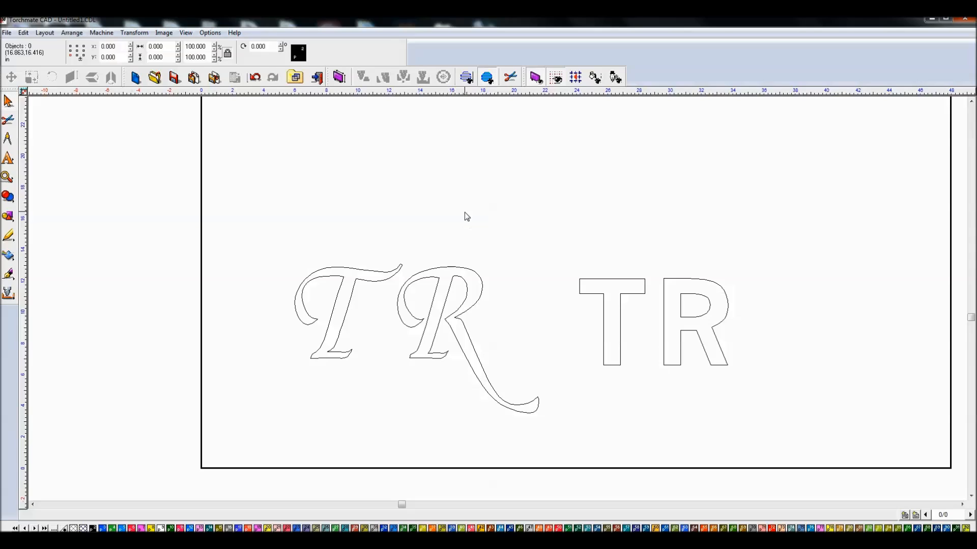
pyautogui.moveTo(648, 265)
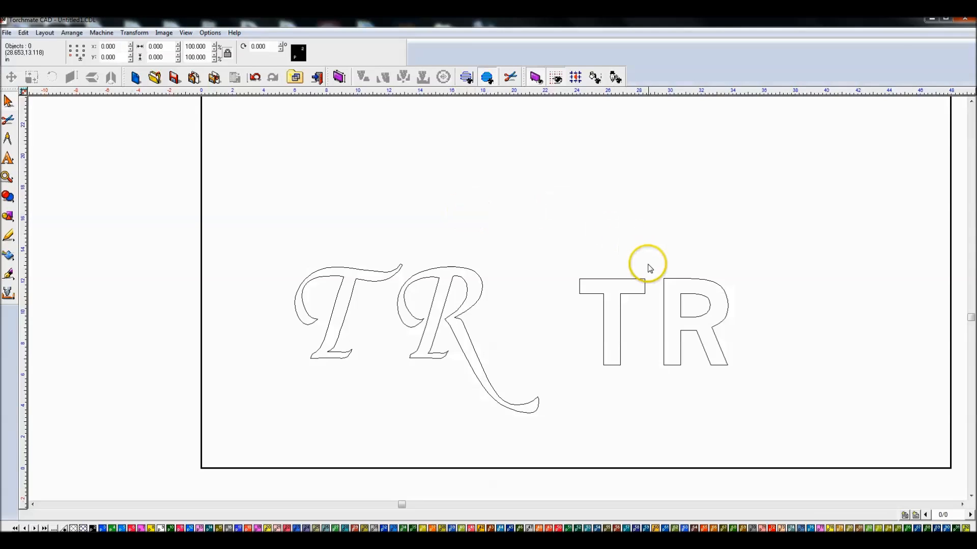
pyautogui.moveTo(764, 395)
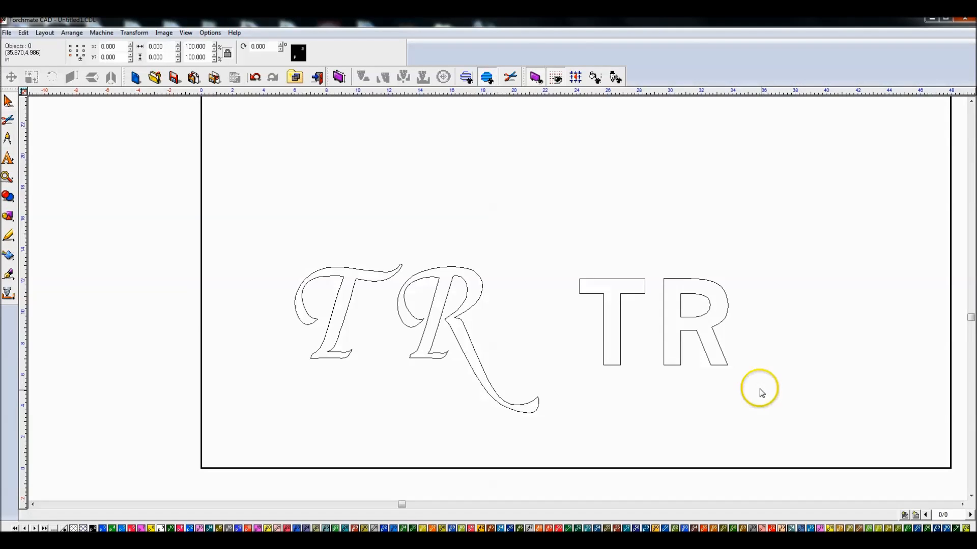
pyautogui.moveTo(604, 250)
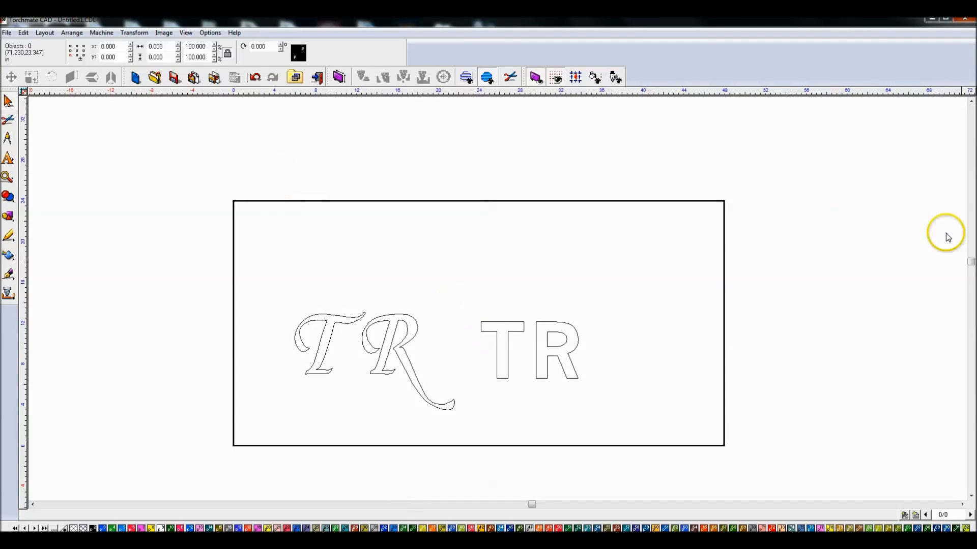
pyautogui.moveTo(367, 370)
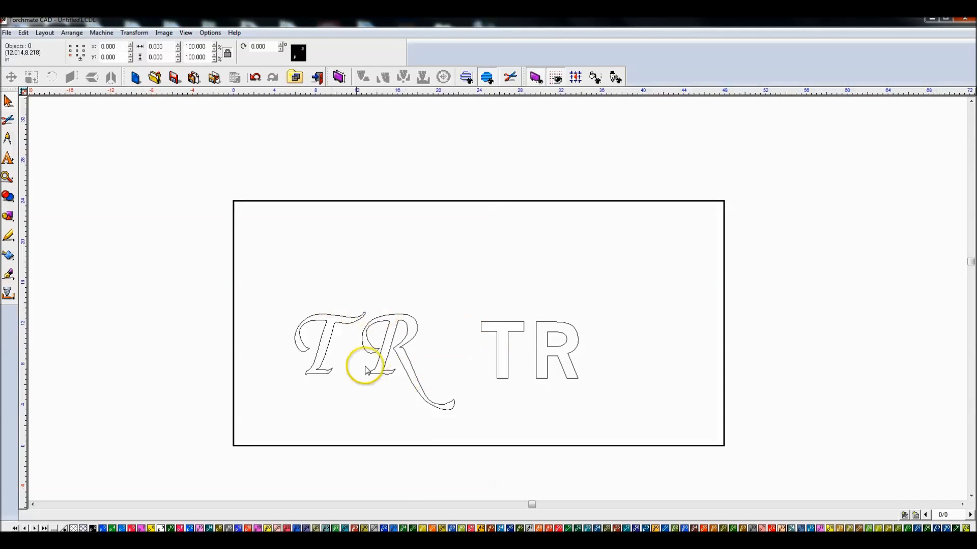
pyautogui.moveTo(206, 257)
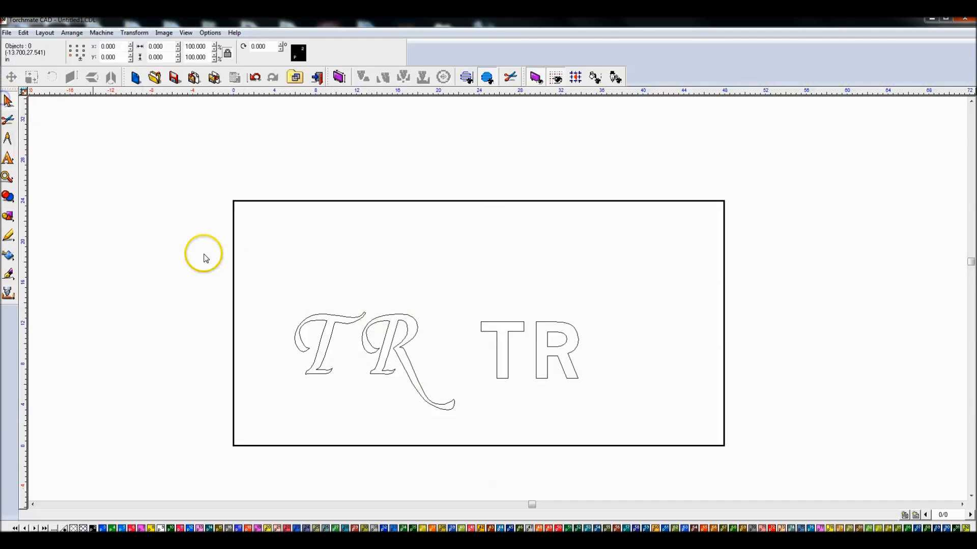
pyautogui.moveTo(370, 322)
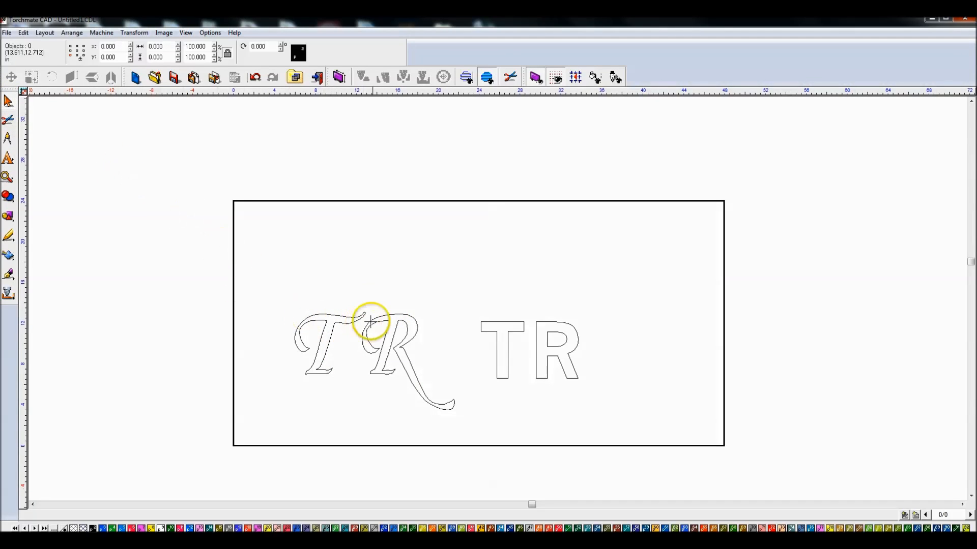
pyautogui.moveTo(416, 272)
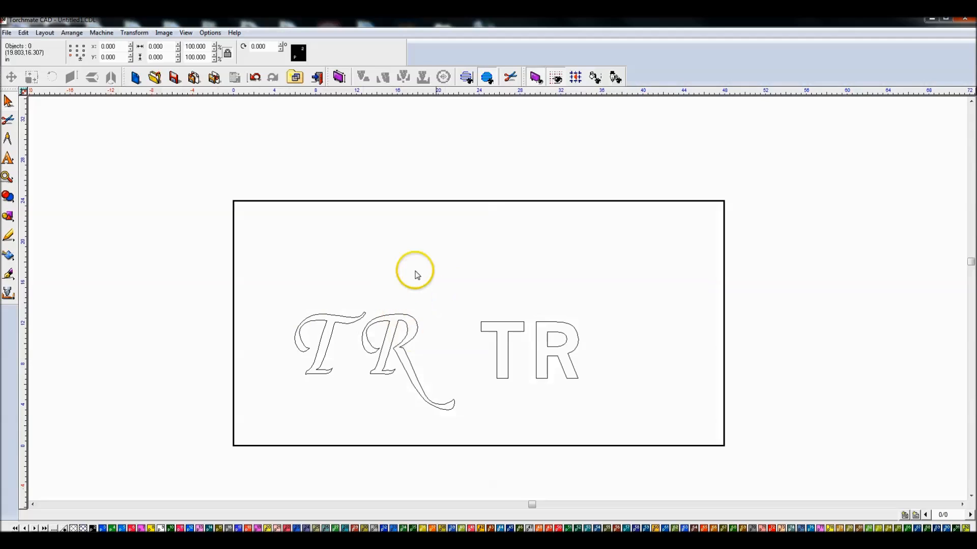
pyautogui.moveTo(454, 294)
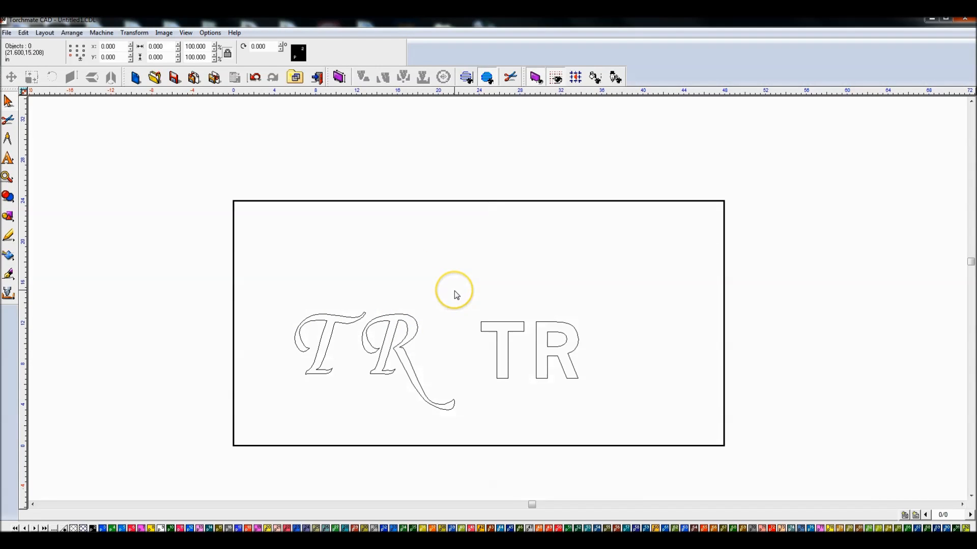
pyautogui.moveTo(455, 295)
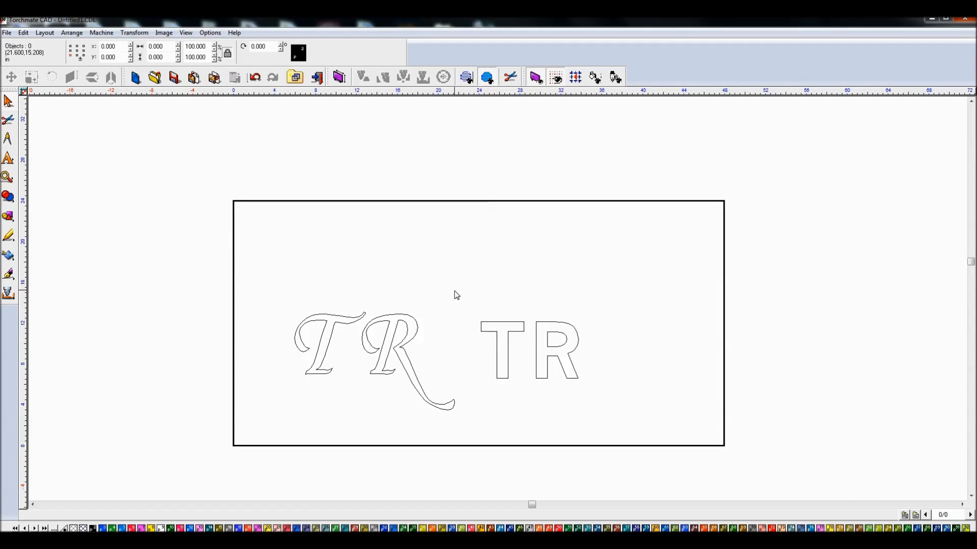
pyautogui.moveTo(455, 294)
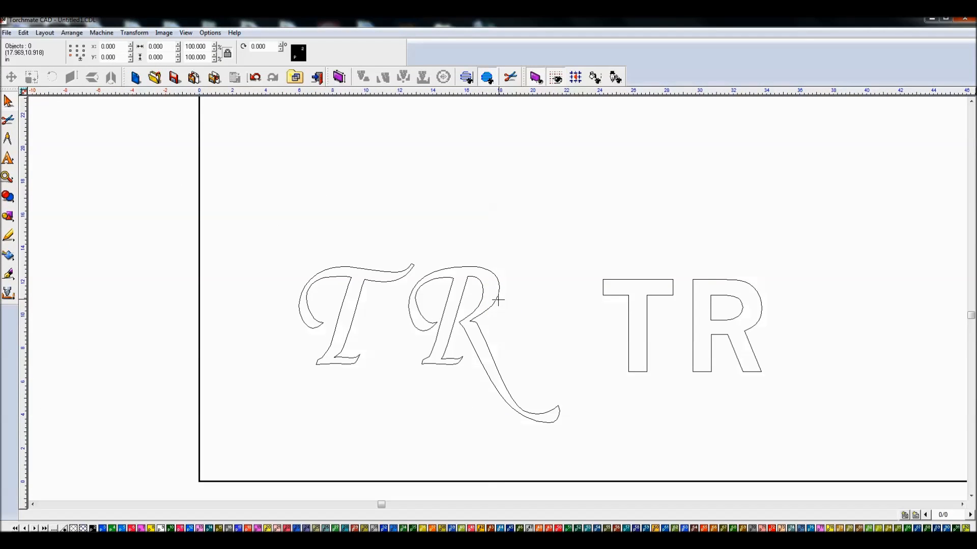
pyautogui.moveTo(497, 291)
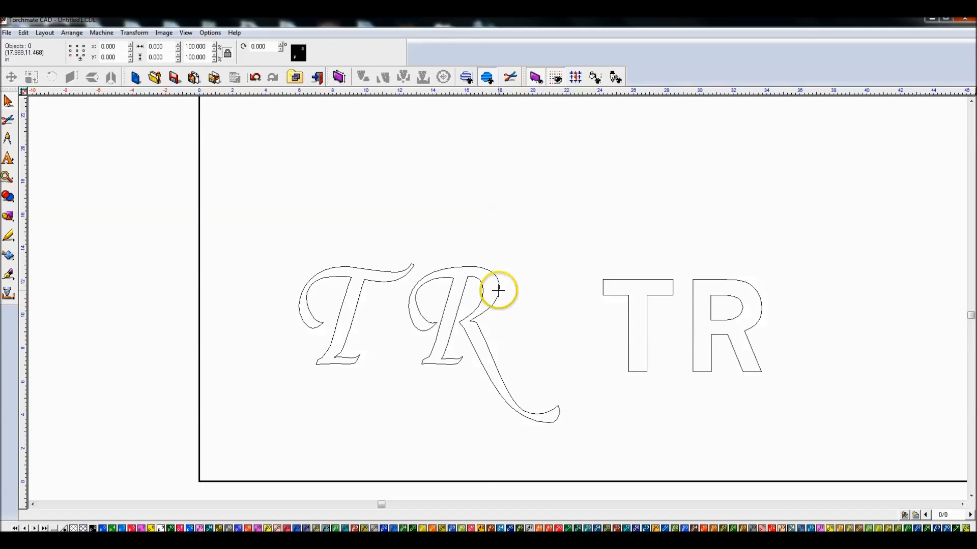
pyautogui.moveTo(517, 242)
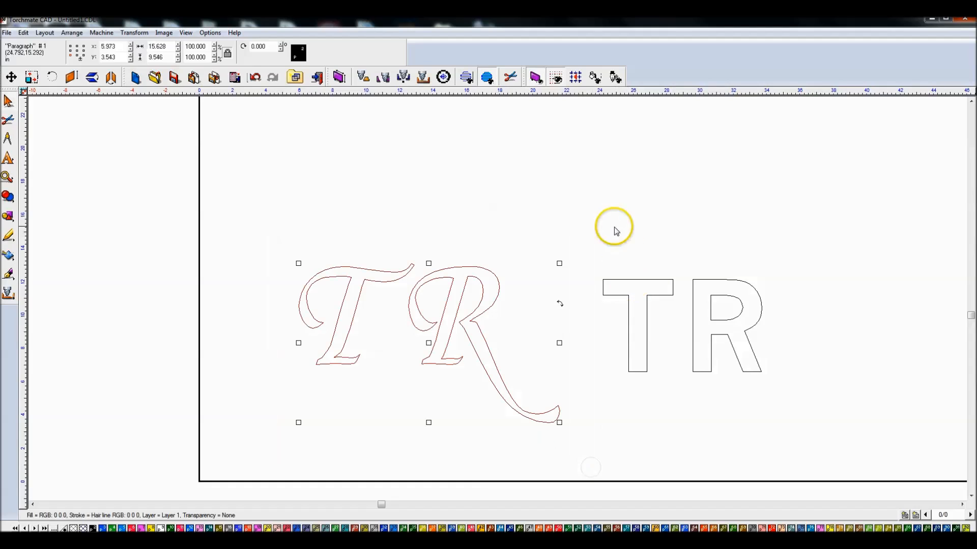
# Draw a circle enclosing the script TR, shrunk and placed so the R's tail crosses its edge
pyautogui.doubleClick(681, 324)
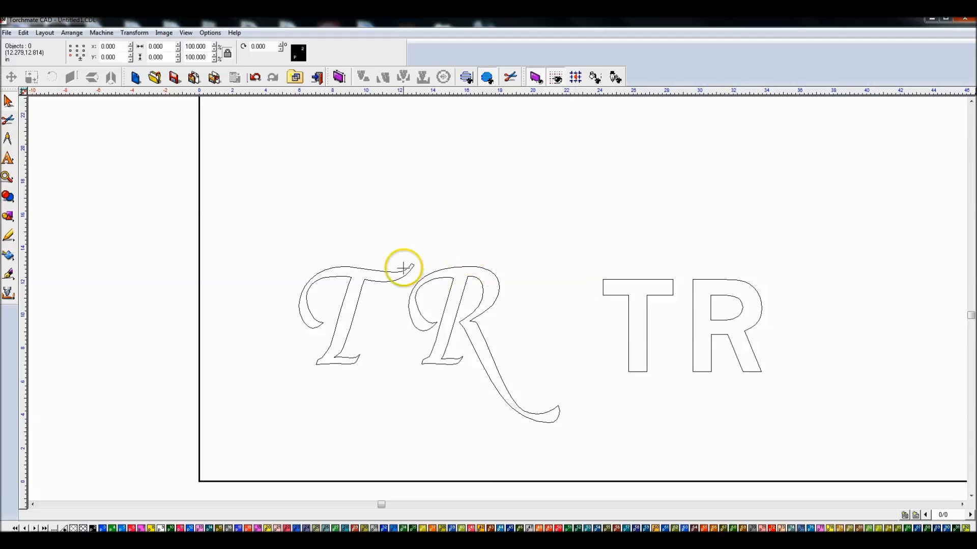
pyautogui.moveTo(9, 213)
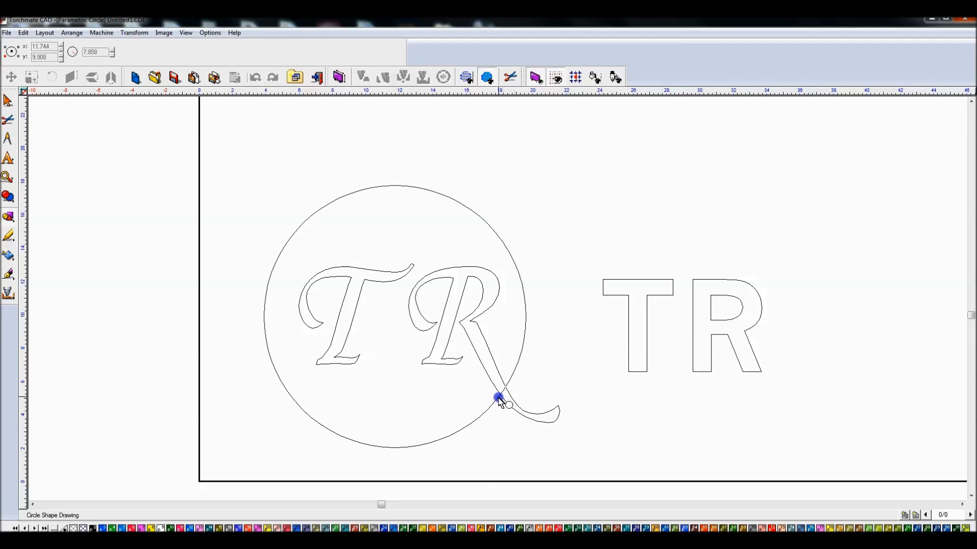
pyautogui.click(498, 399)
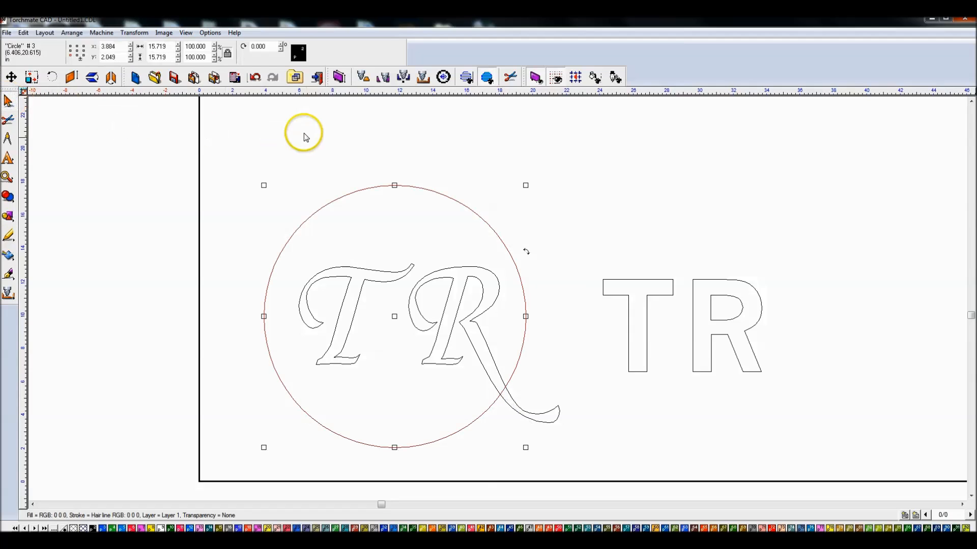
pyautogui.moveTo(396, 318)
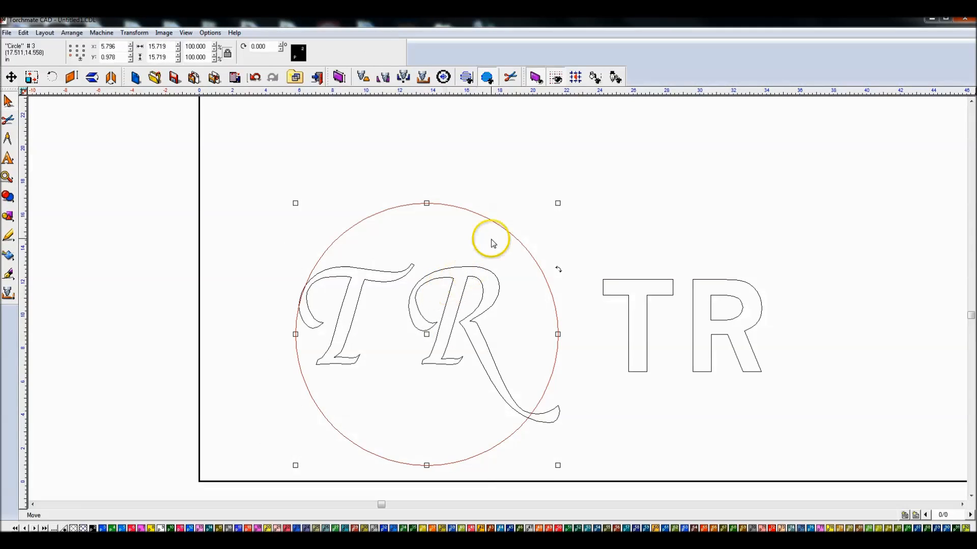
pyautogui.moveTo(558, 203)
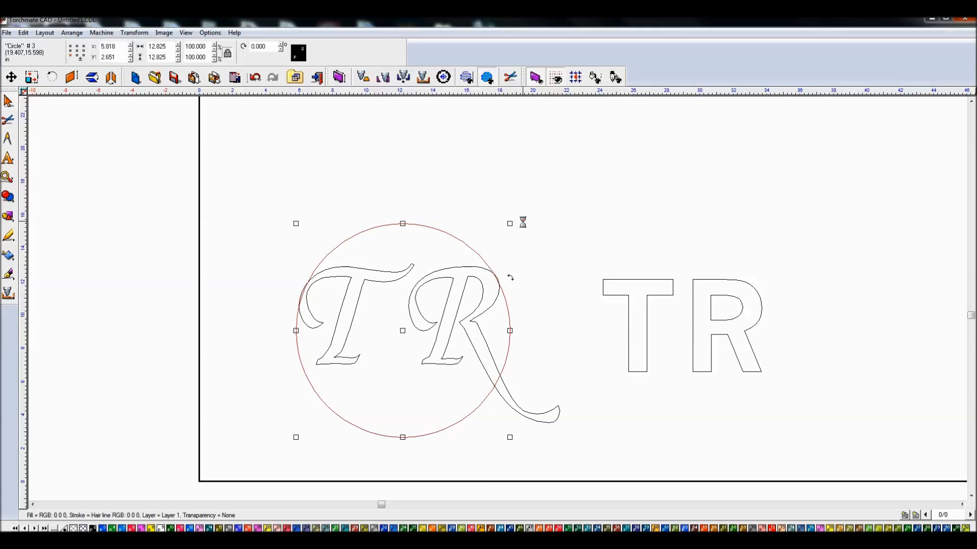
pyautogui.moveTo(473, 250)
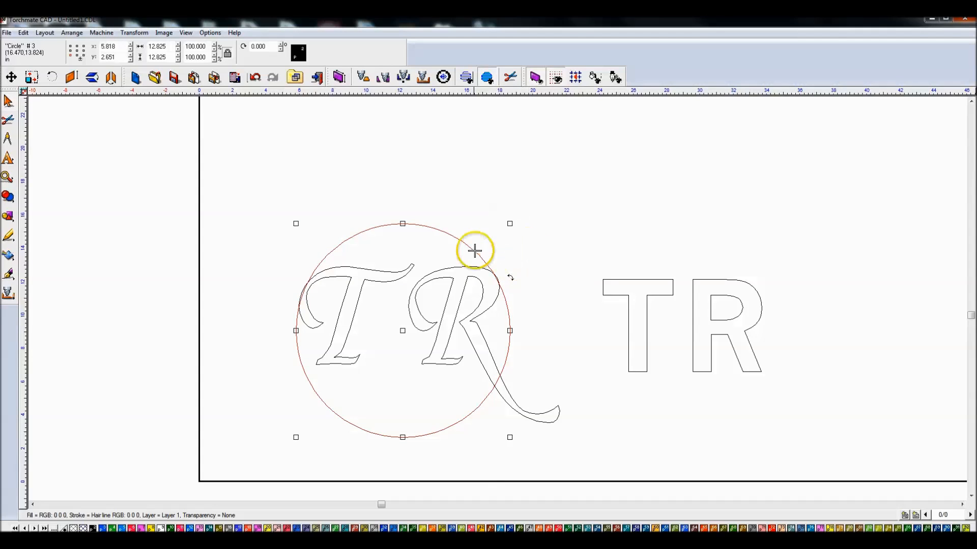
pyautogui.moveTo(498, 391)
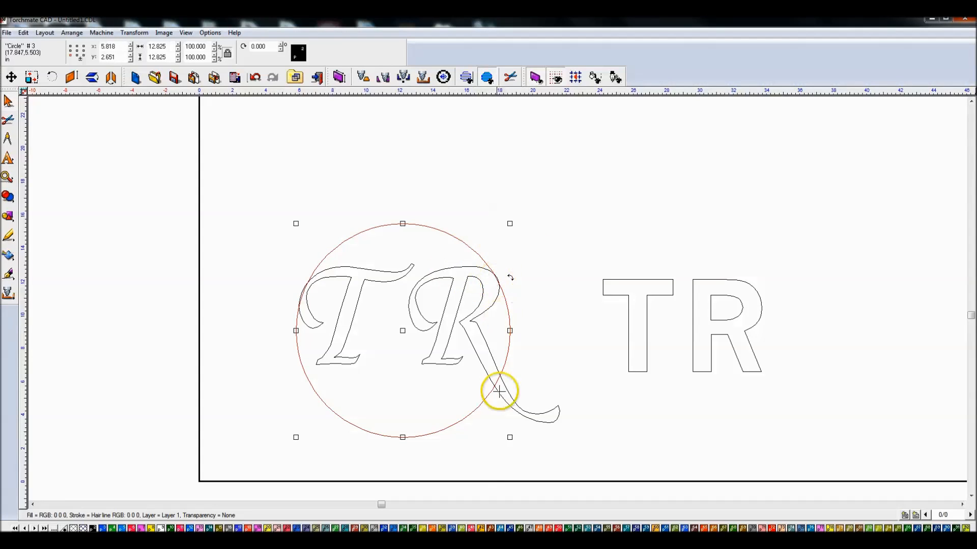
pyautogui.moveTo(402, 329)
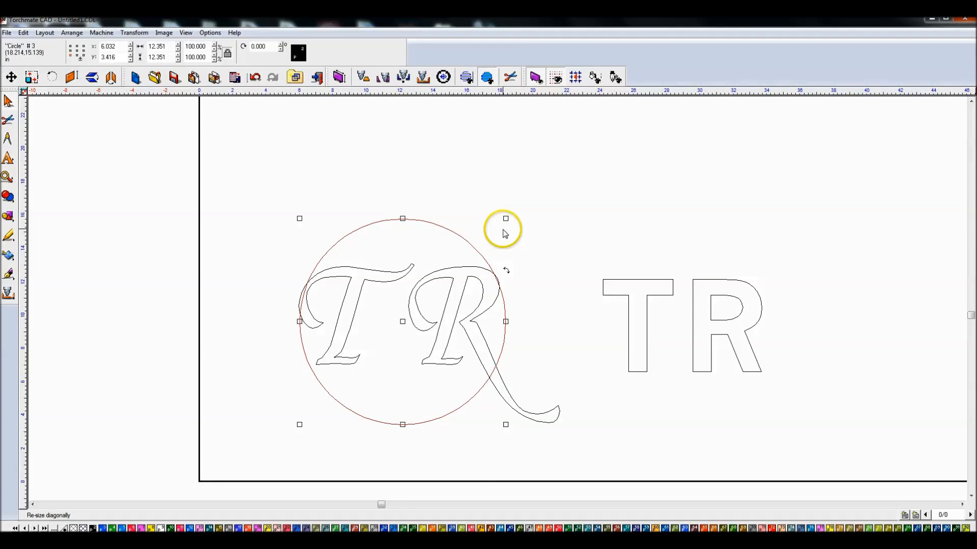
pyautogui.moveTo(522, 258)
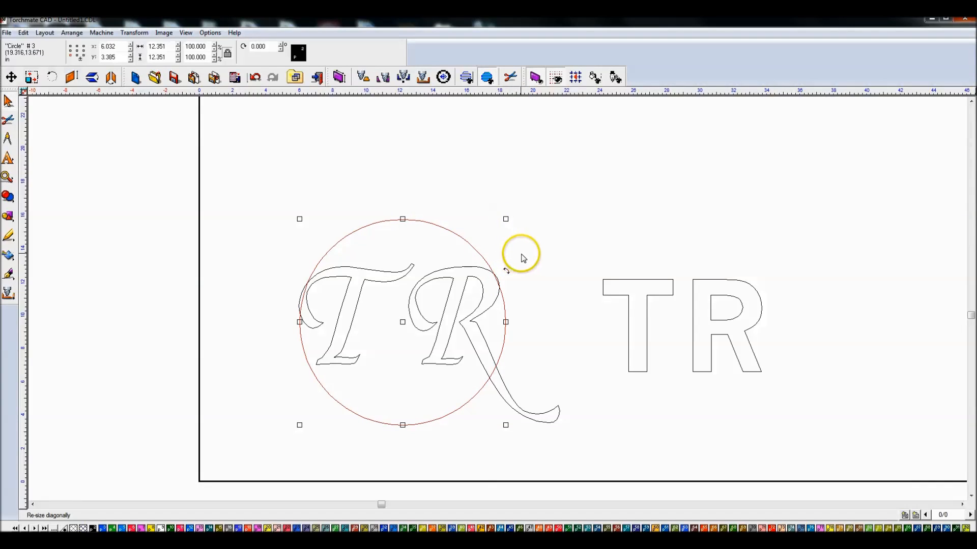
pyautogui.click(370, 231)
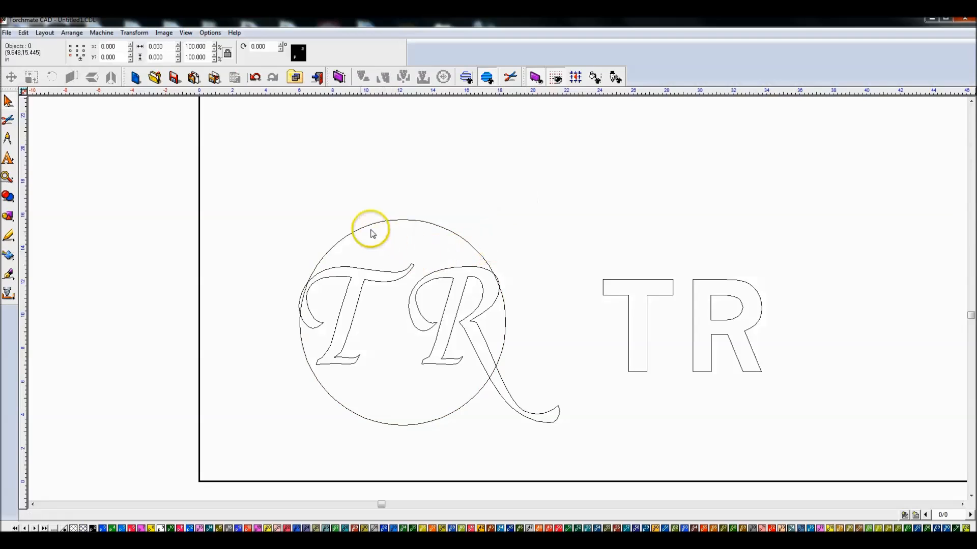
# Copy the ring circle and resize the copy into a larger concentric second circle
pyautogui.click(372, 232)
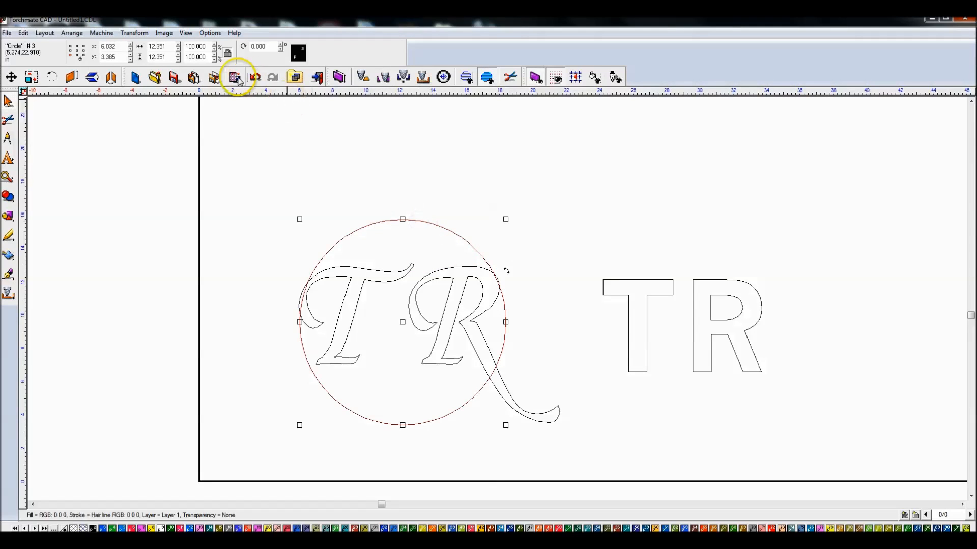
pyautogui.moveTo(404, 209)
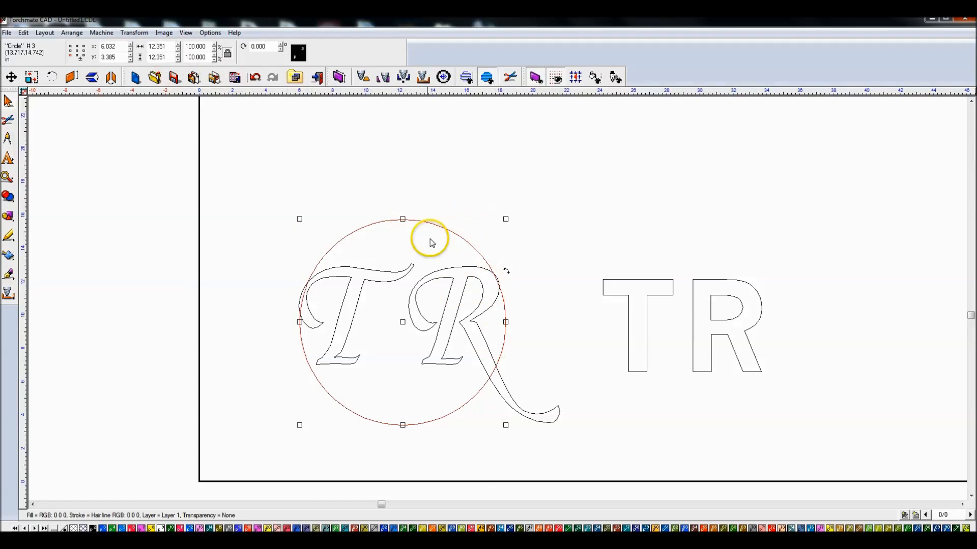
pyautogui.moveTo(387, 185)
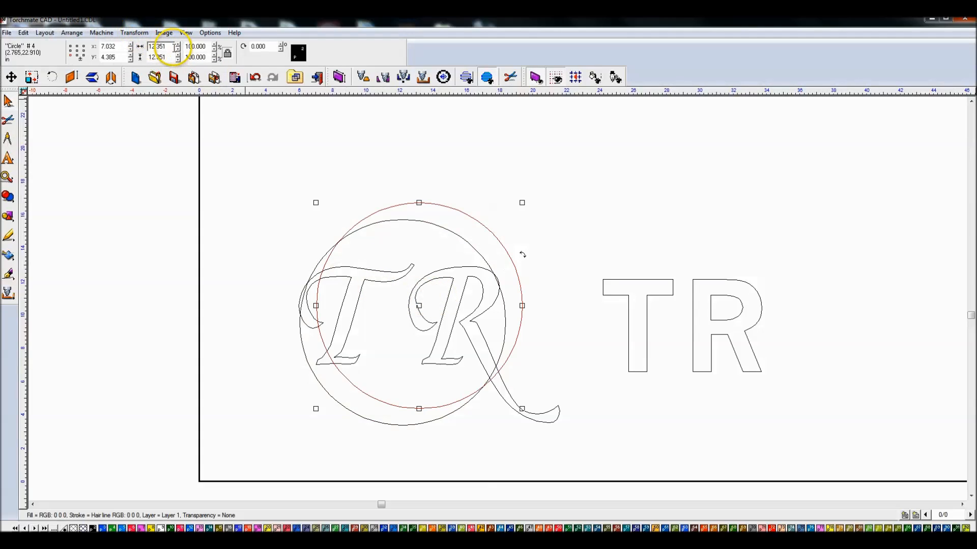
pyautogui.tripleClick(157, 45)
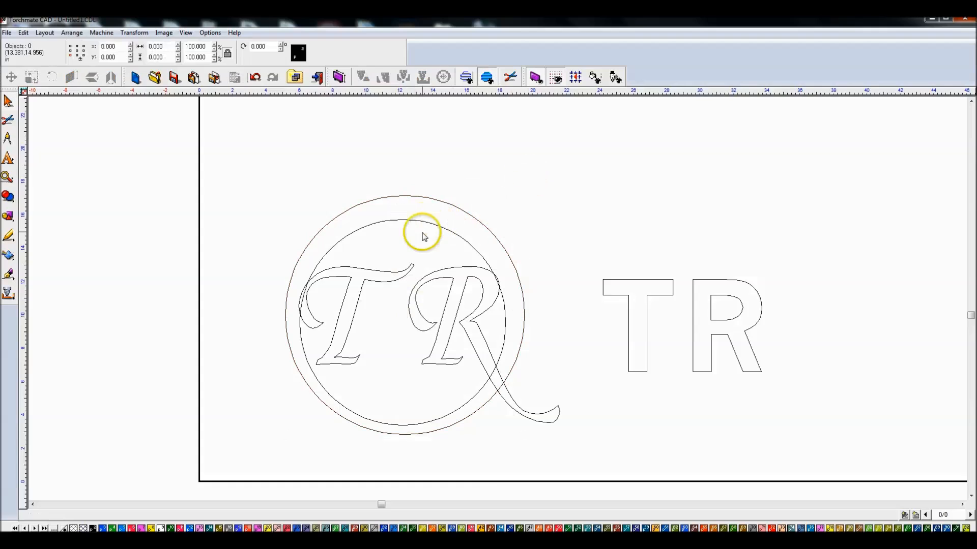
pyautogui.moveTo(428, 199)
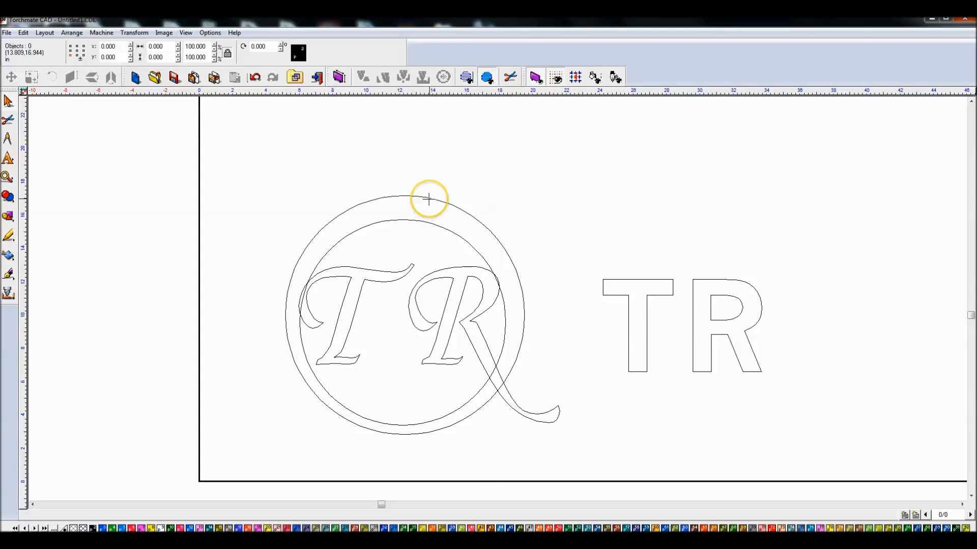
# Align both circles on a common centre via Arrange > Align for an evenly spaced double ring
pyautogui.click(429, 199)
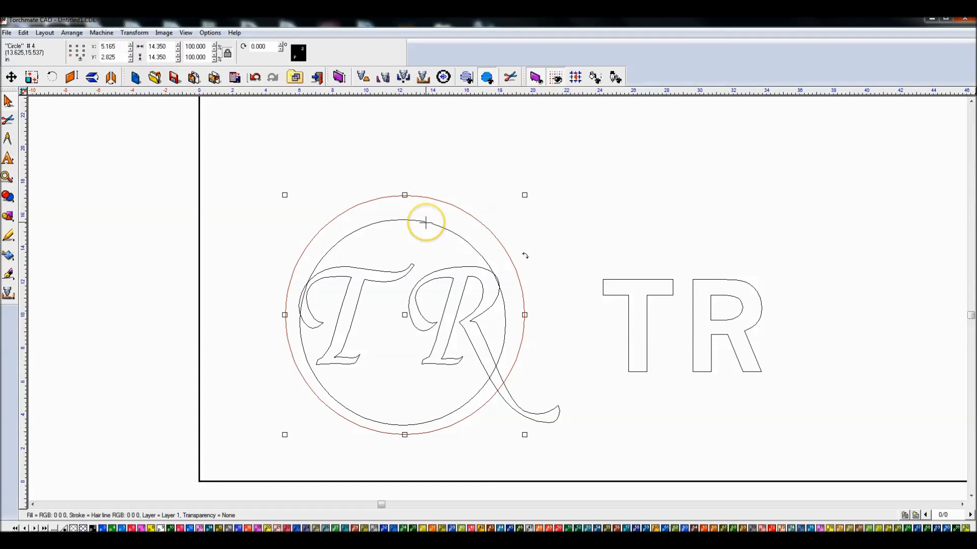
pyautogui.moveTo(425, 223)
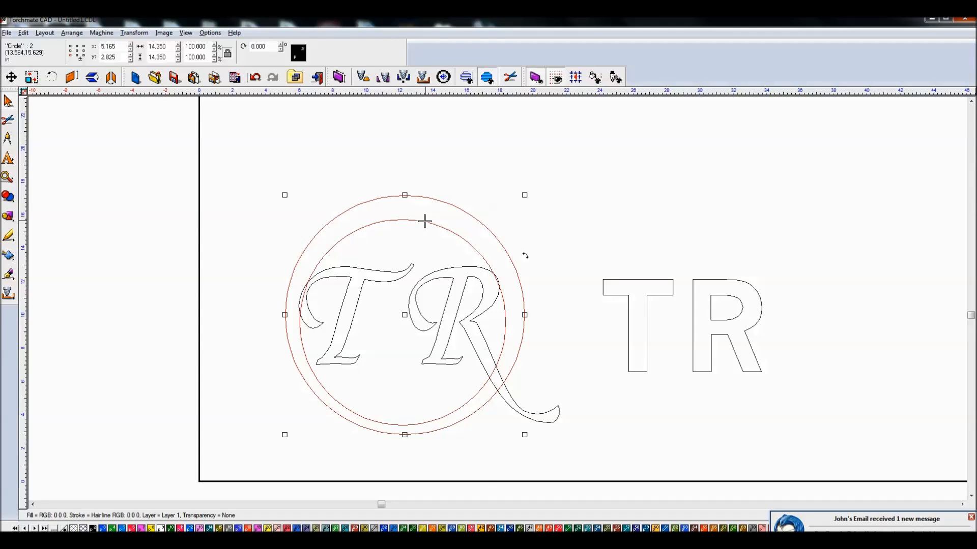
pyautogui.click(82, 45)
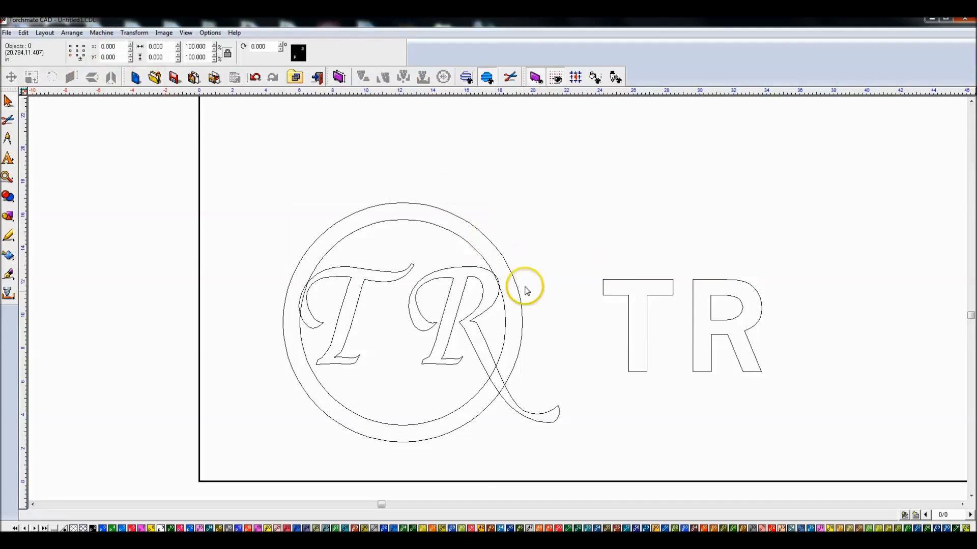
pyautogui.moveTo(476, 248)
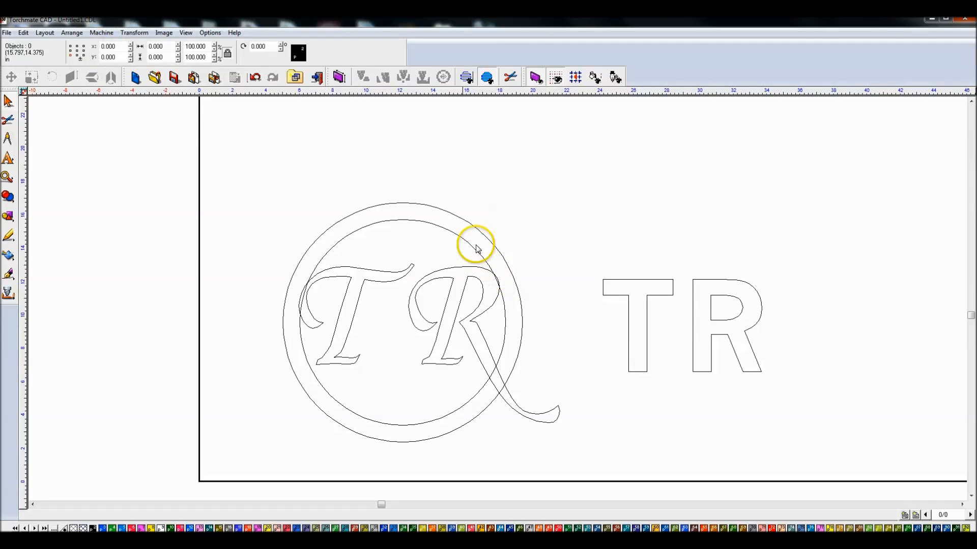
pyautogui.click(478, 244)
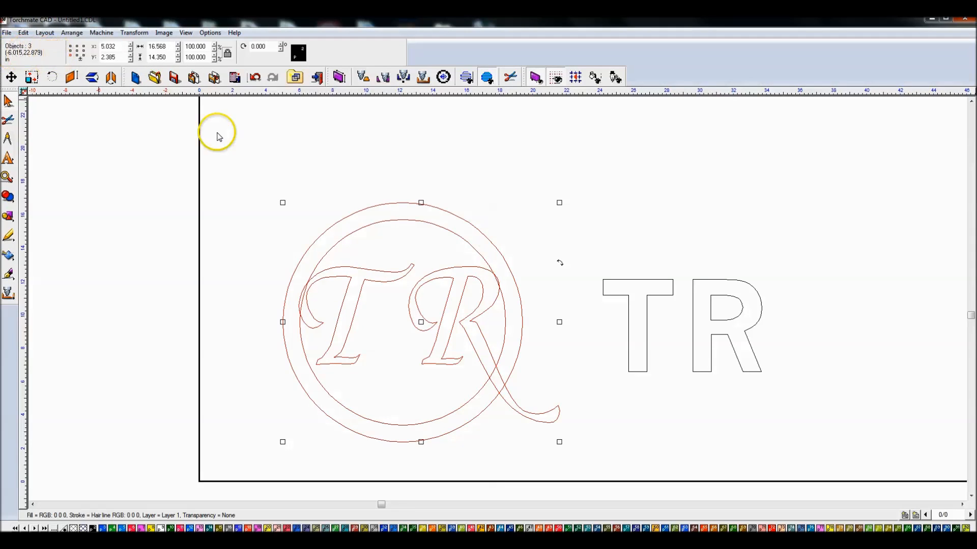
# Turn on View > Show Fill so the circles and letters display as solid black shapes
pyautogui.click(299, 121)
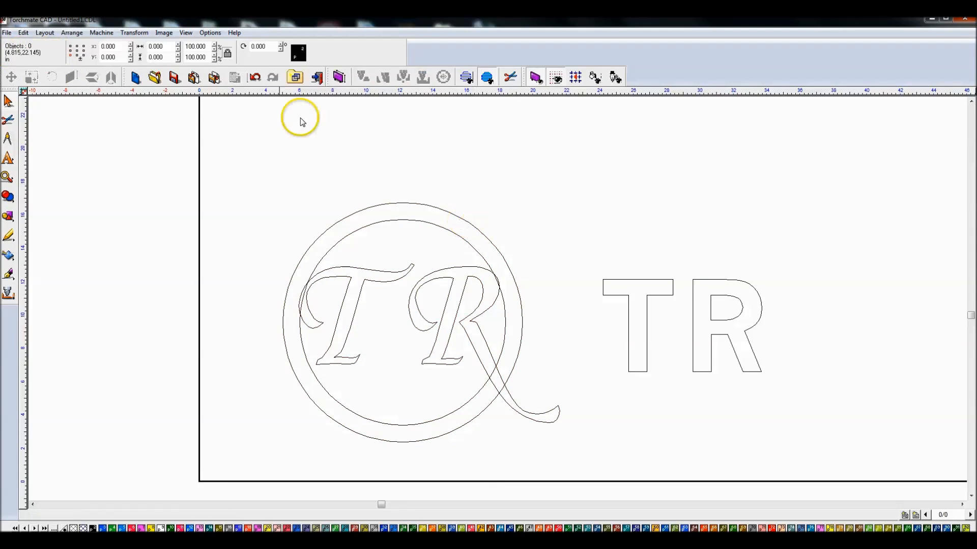
pyautogui.click(164, 33)
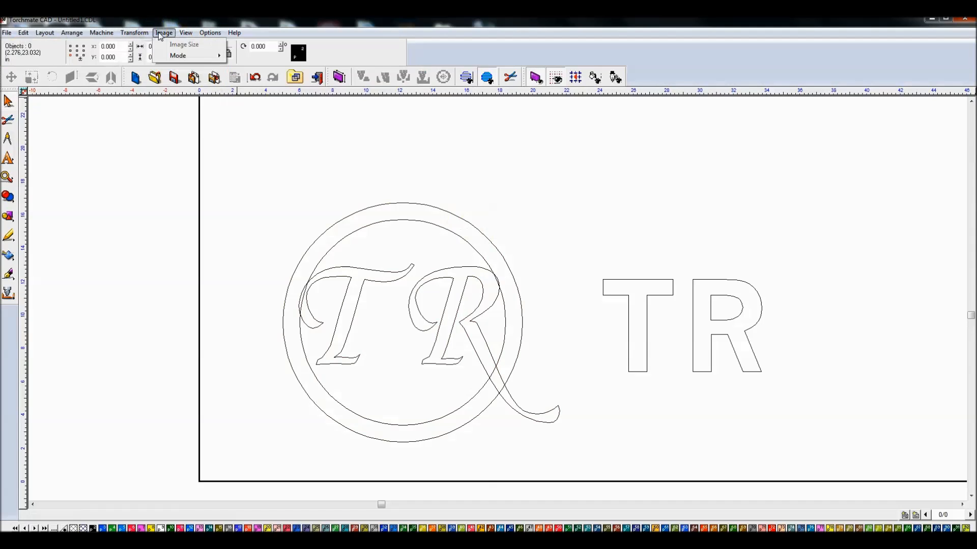
pyautogui.click(185, 33)
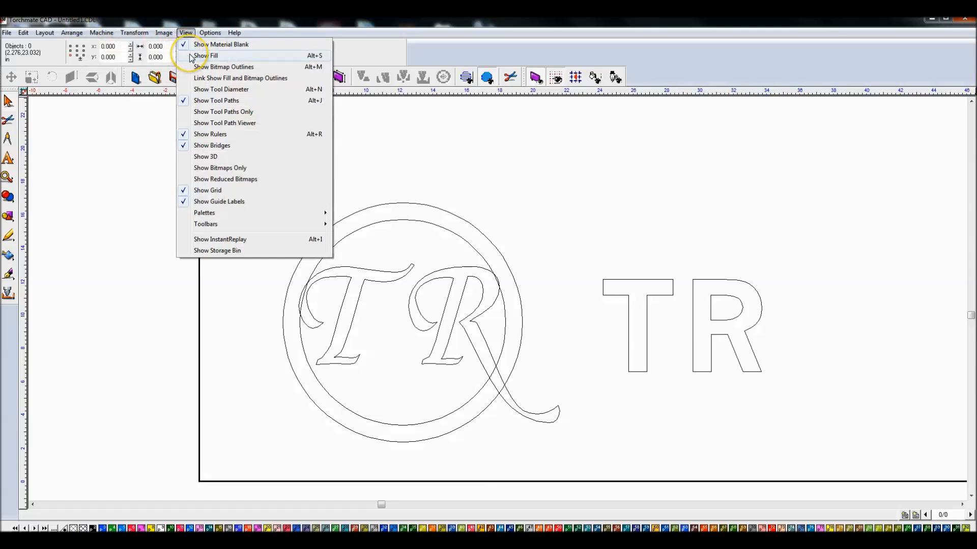
pyautogui.click(206, 55)
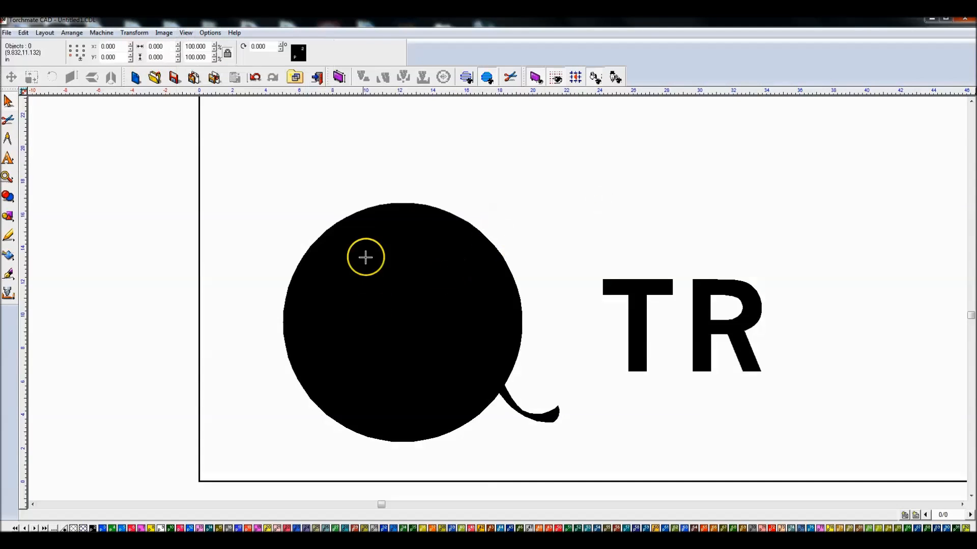
pyautogui.moveTo(462, 302)
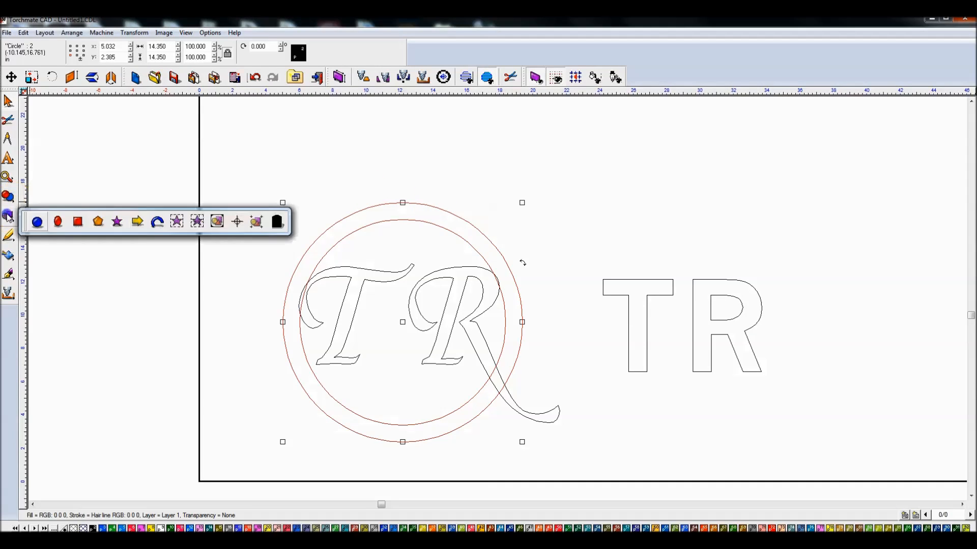
# Combine the two circles into one polyarc ring that fills as a thick black band
pyautogui.click(37, 222)
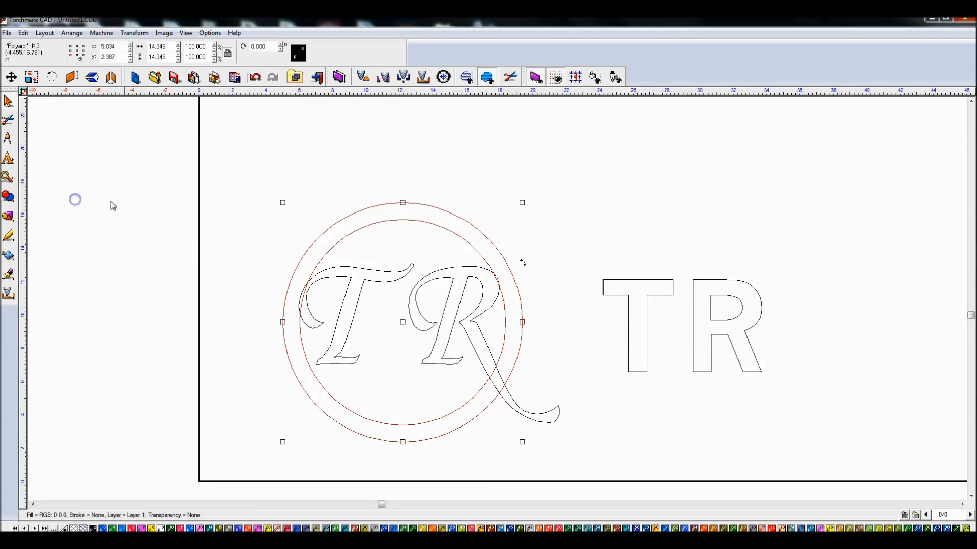
pyautogui.moveTo(503, 210)
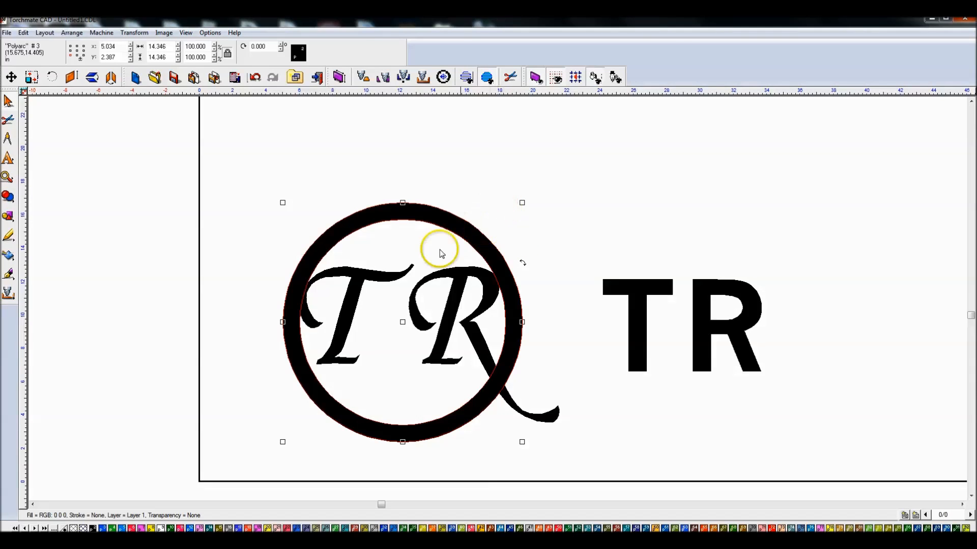
pyautogui.click(323, 186)
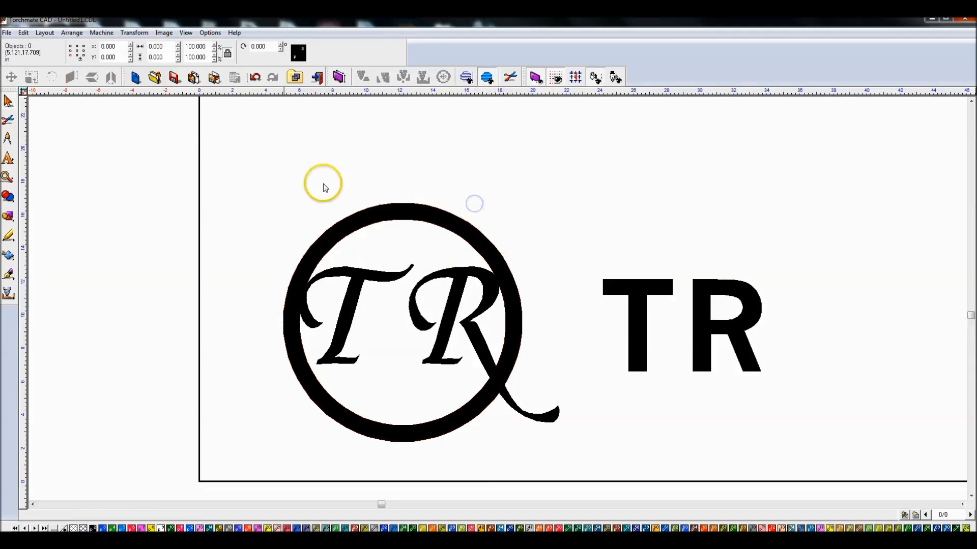
pyautogui.click(421, 322)
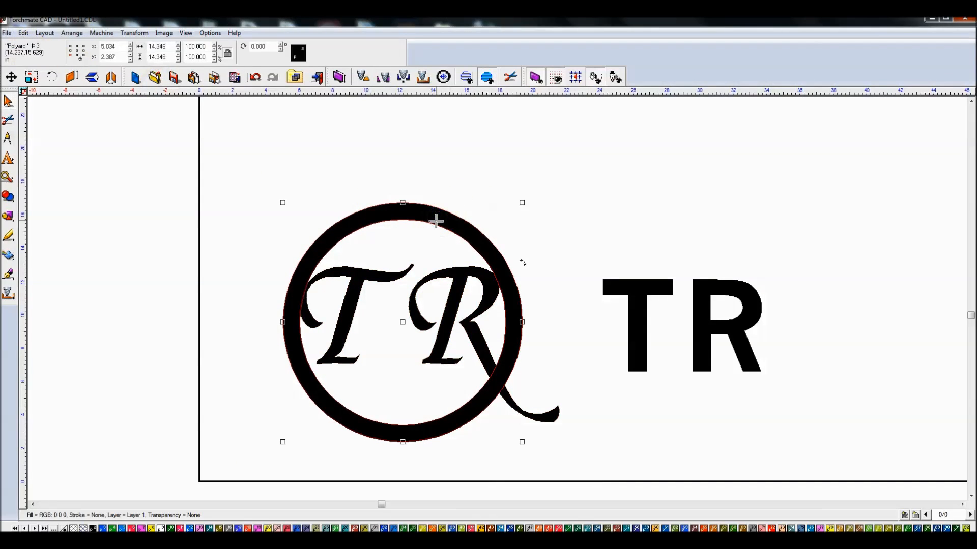
pyautogui.click(385, 297)
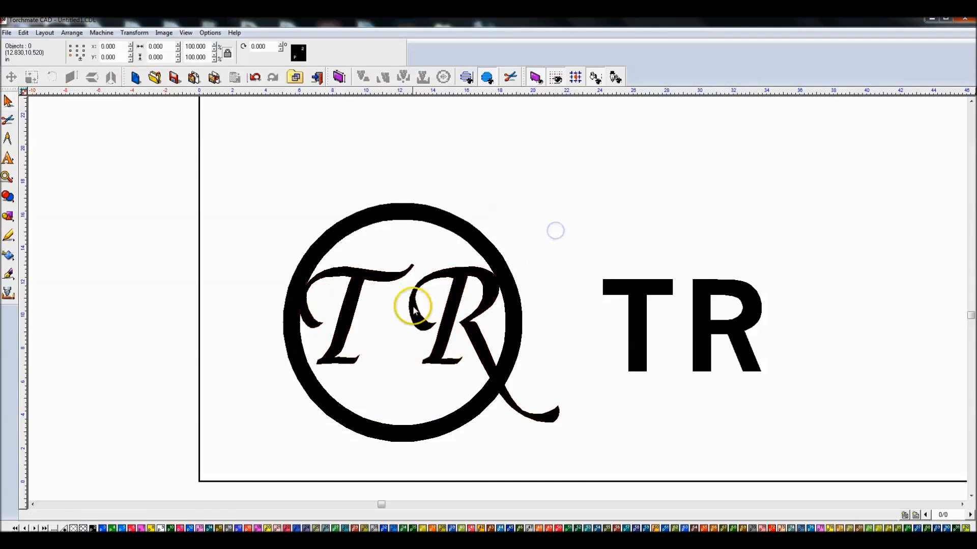
pyautogui.moveTo(312, 272)
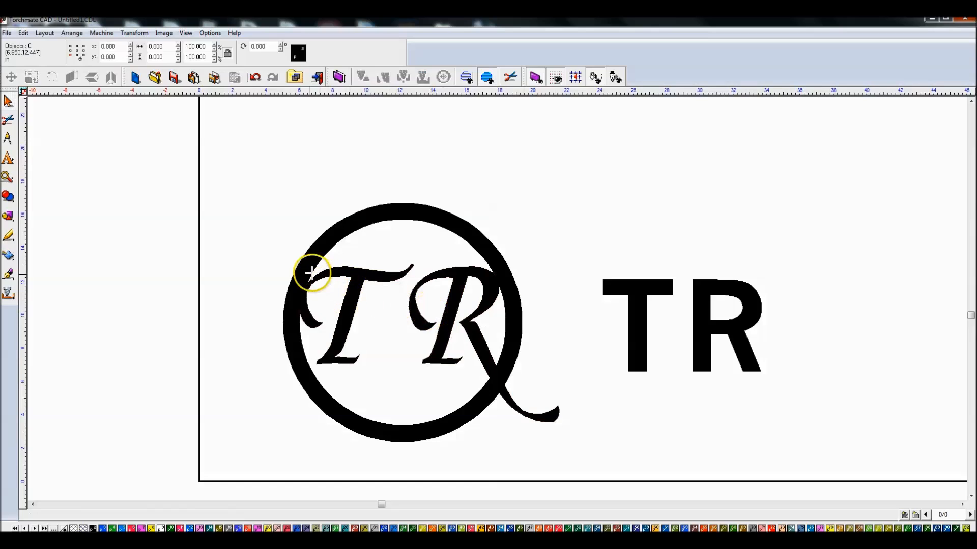
pyautogui.moveTo(324, 206)
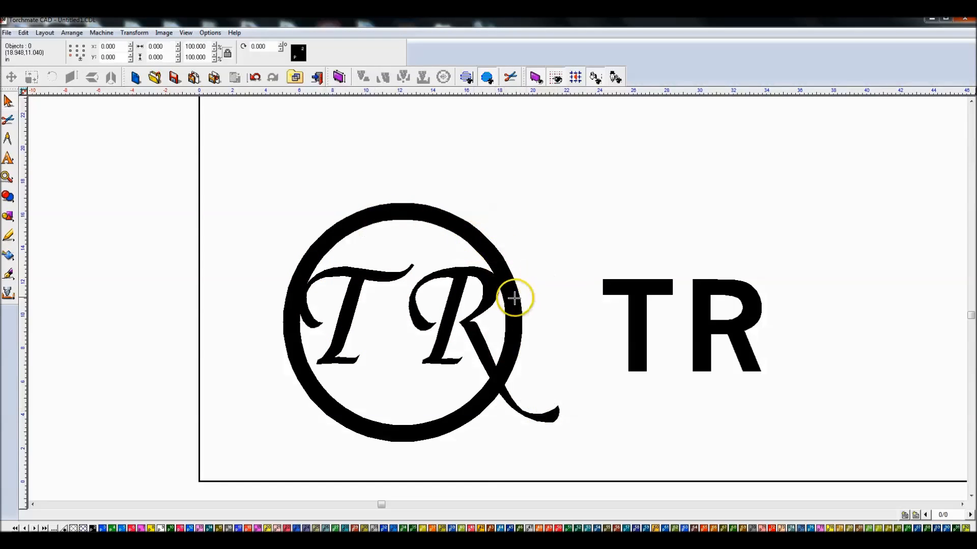
pyautogui.moveTo(502, 340)
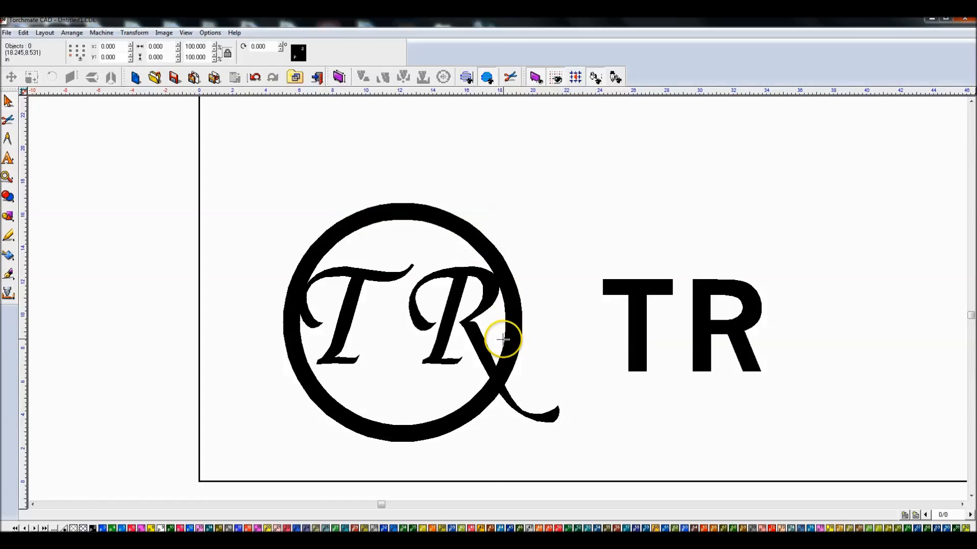
pyautogui.moveTo(479, 271)
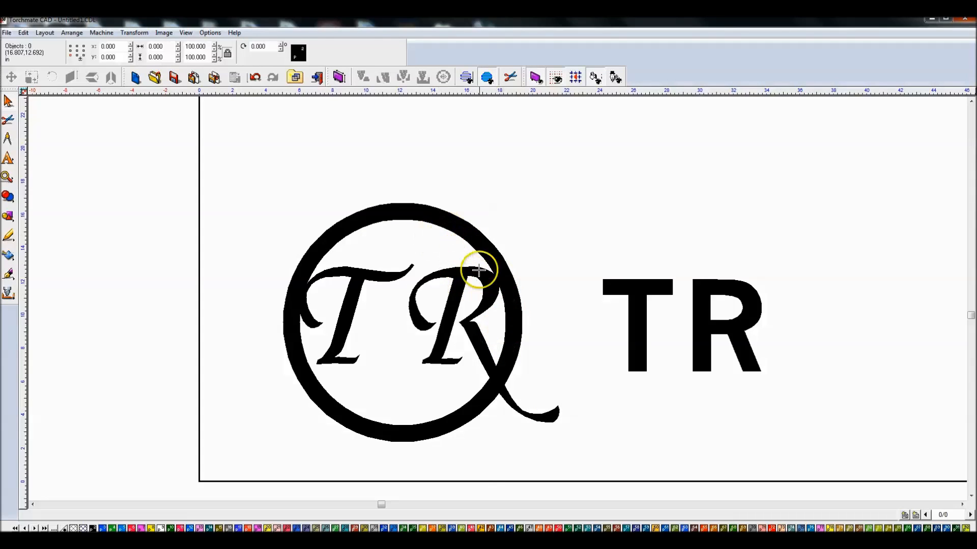
pyautogui.moveTo(495, 268)
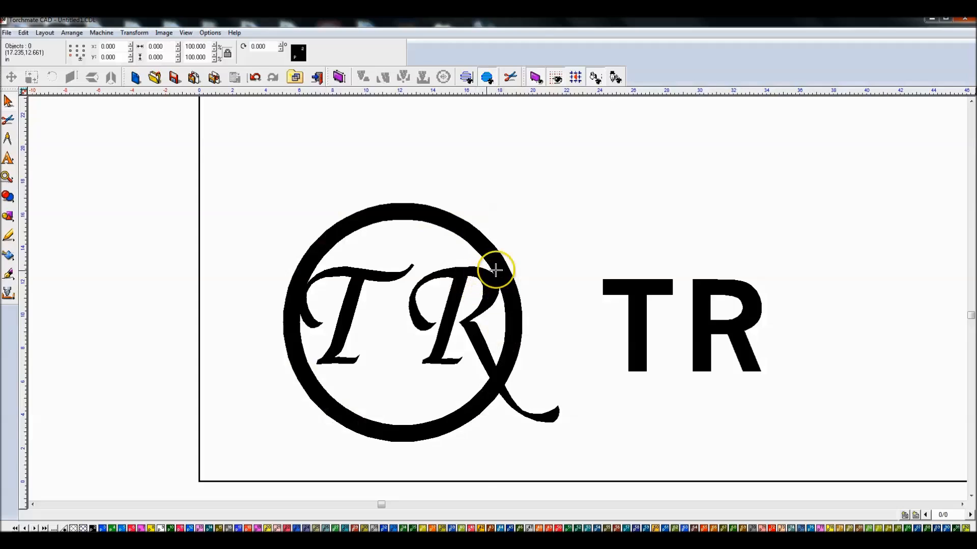
pyautogui.moveTo(528, 232)
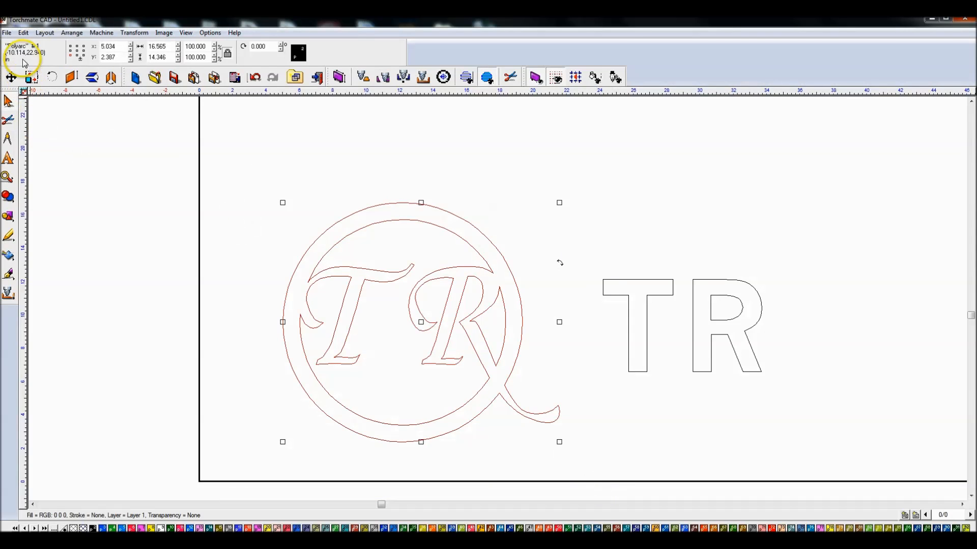
# Weld the script TR into the ring as one contour and return to outline display
pyautogui.click(359, 177)
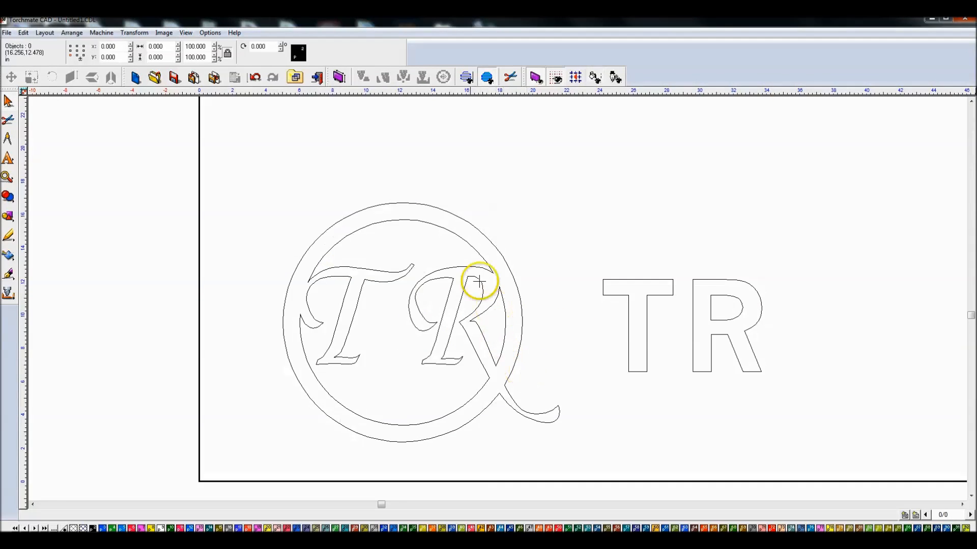
pyautogui.moveTo(404, 220)
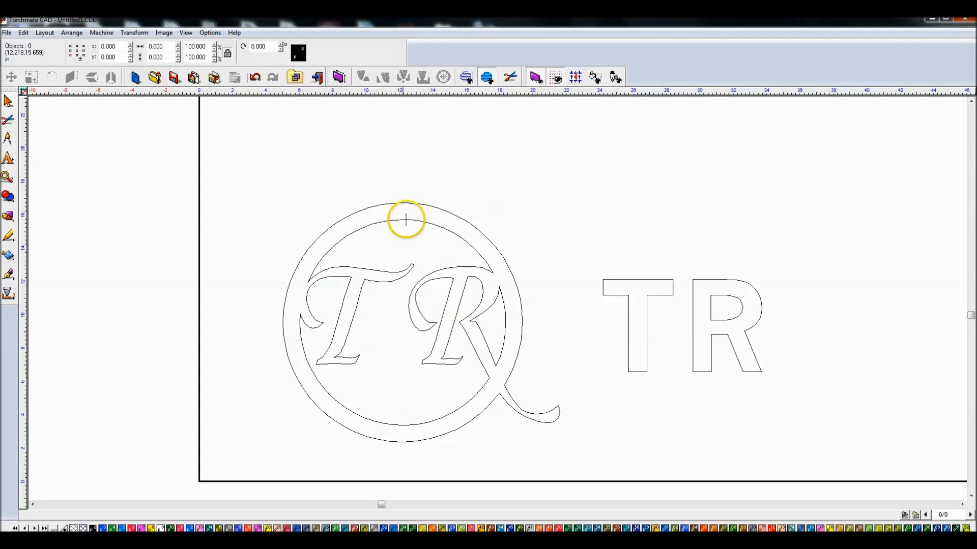
# Create a male outside-cut tool path for the welded TR-and-ring object
pyautogui.click(101, 32)
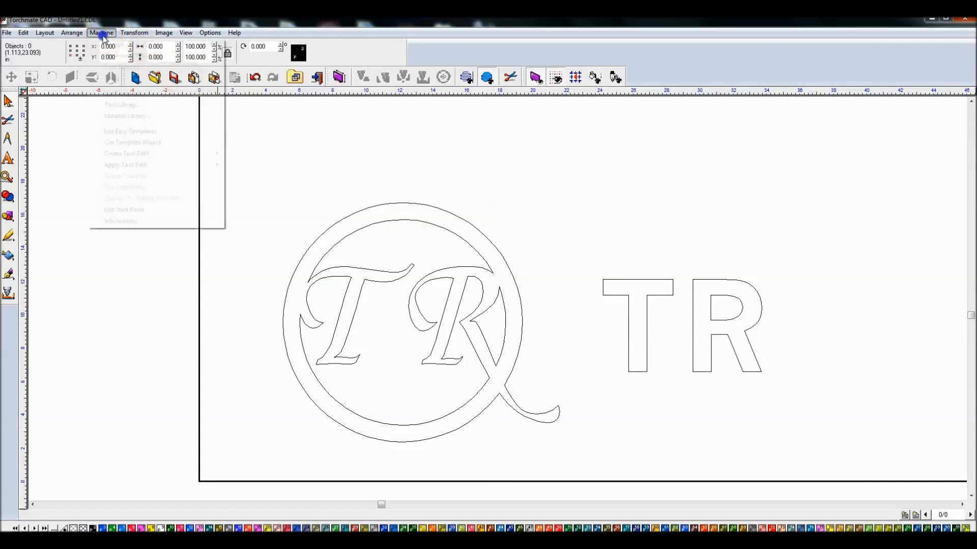
pyautogui.click(420, 149)
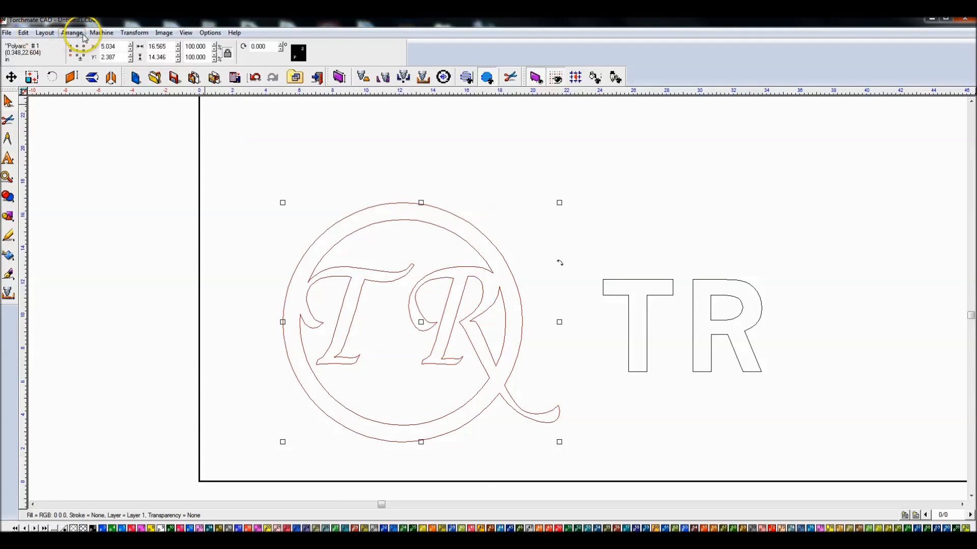
pyautogui.click(101, 33)
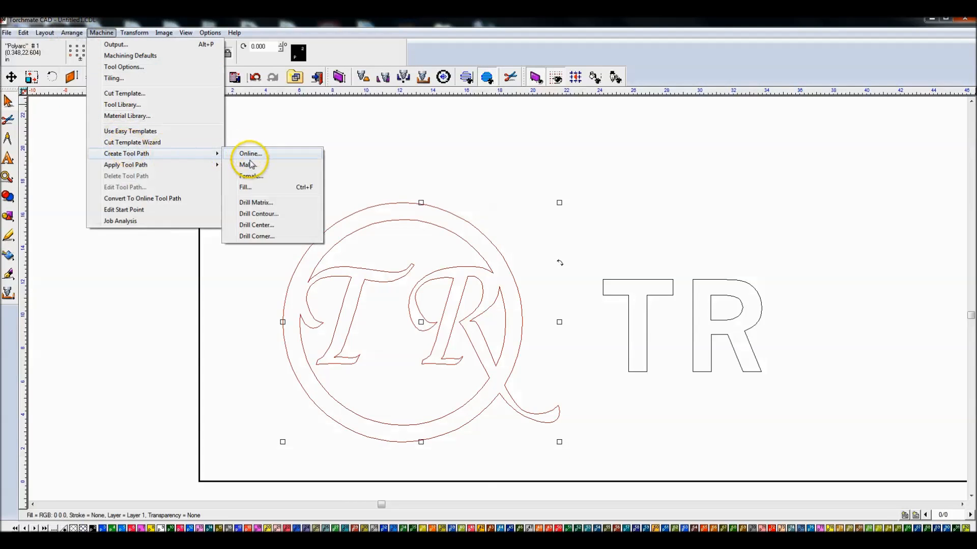
pyautogui.click(248, 165)
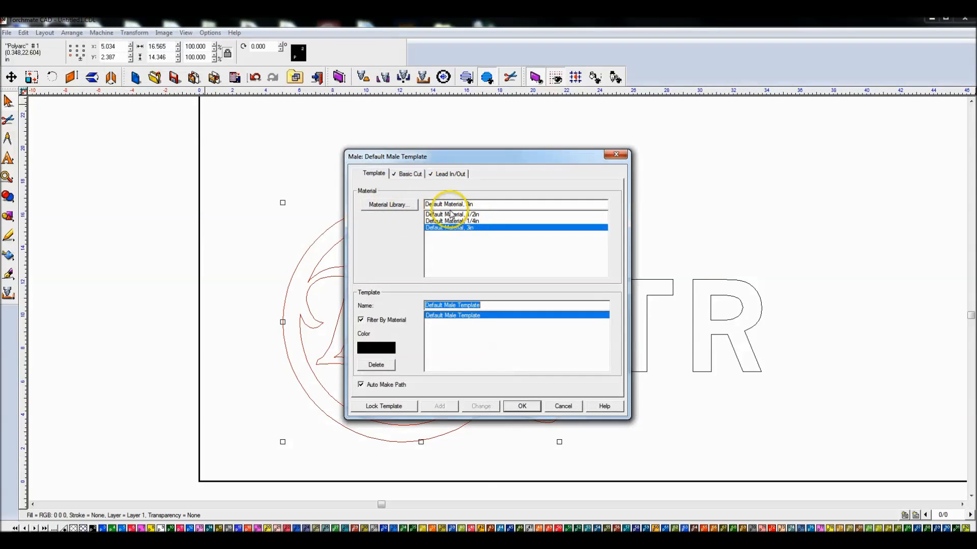
# Set the template to plasma, climbing direction, with a Line lead-in of 0.125 in at 90°
pyautogui.click(409, 174)
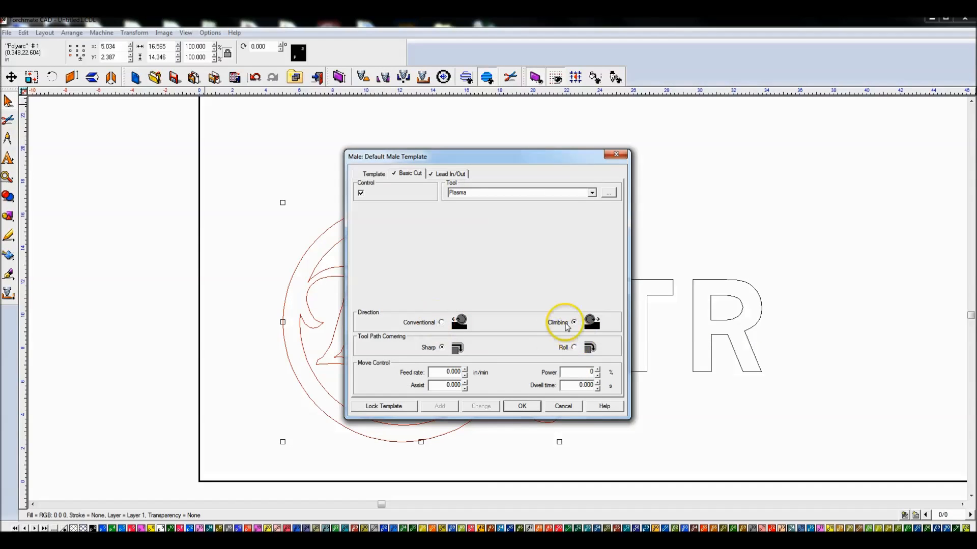
pyautogui.moveTo(562, 295)
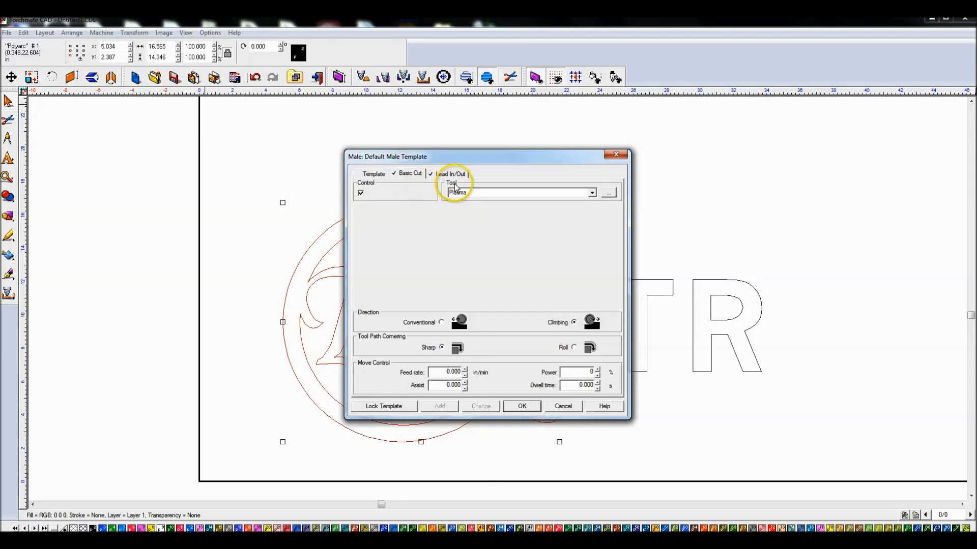
pyautogui.click(450, 173)
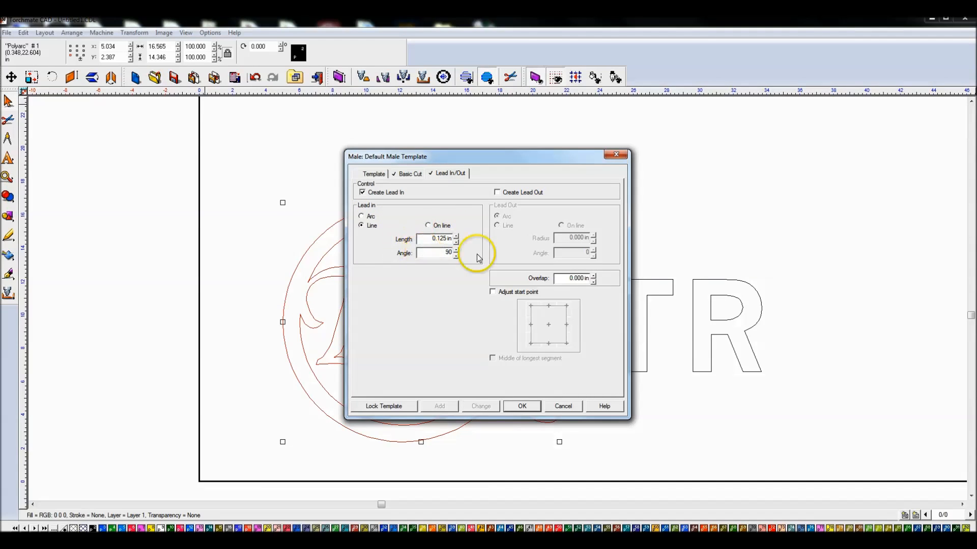
pyautogui.moveTo(536, 372)
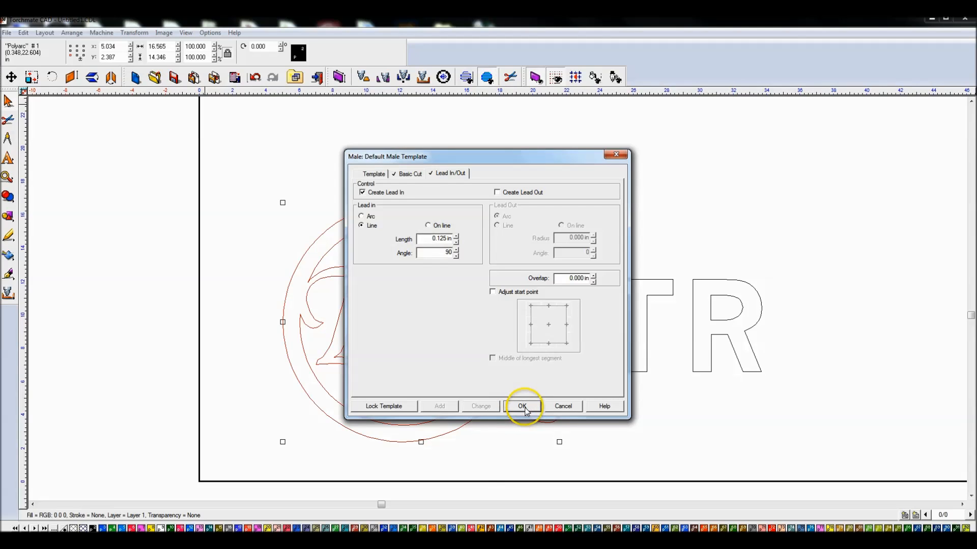
pyautogui.click(522, 406)
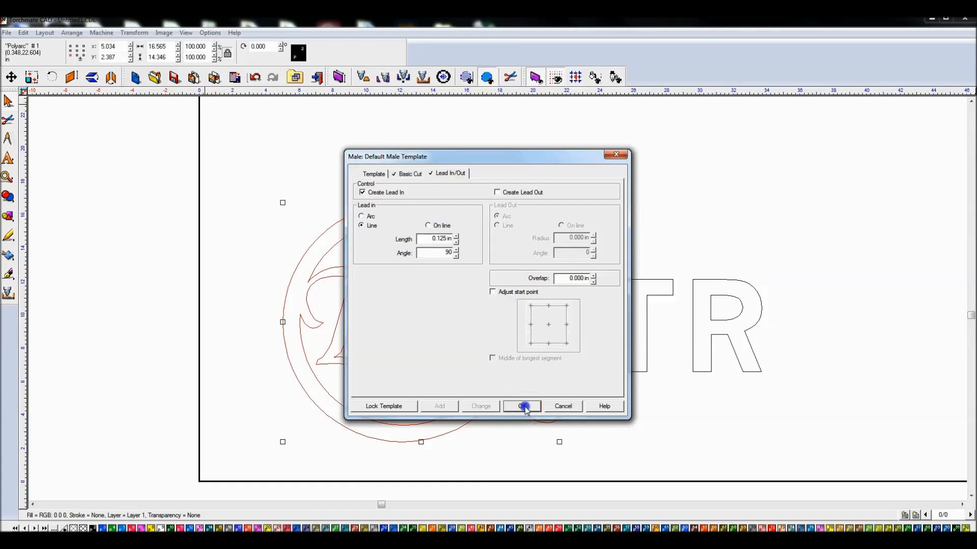
# Close the template dialog and inspect the contour's nodes at a curve junction in node edit
pyautogui.click(522, 406)
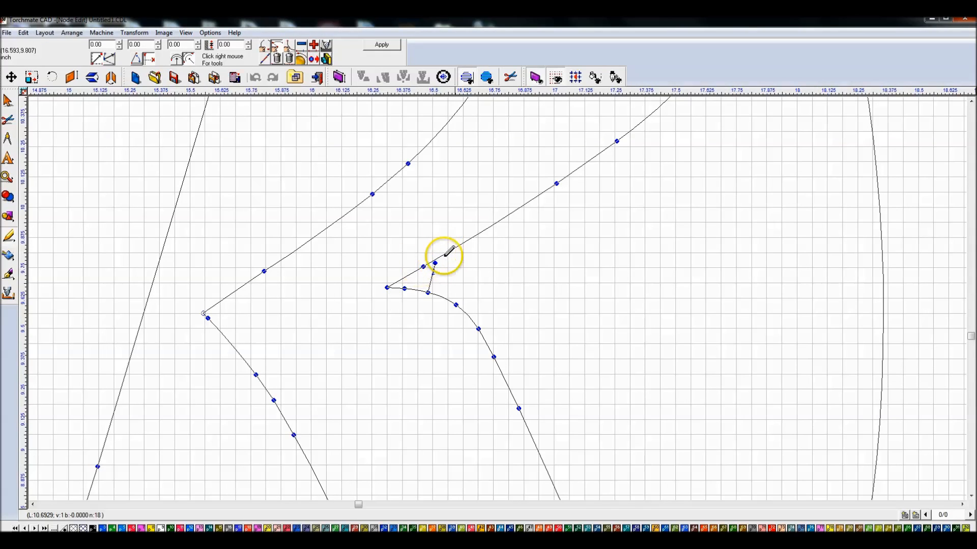
pyautogui.moveTo(440, 261)
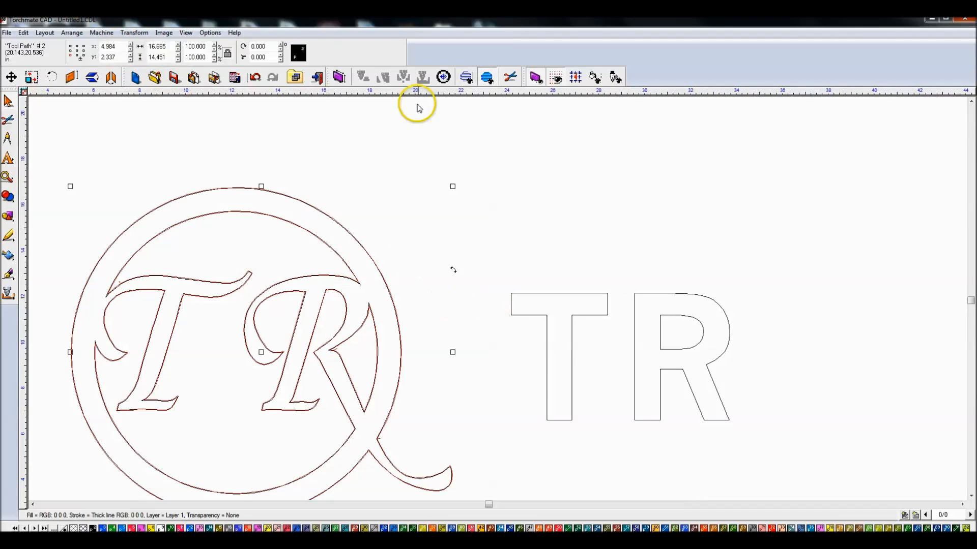
pyautogui.moveTo(467, 219)
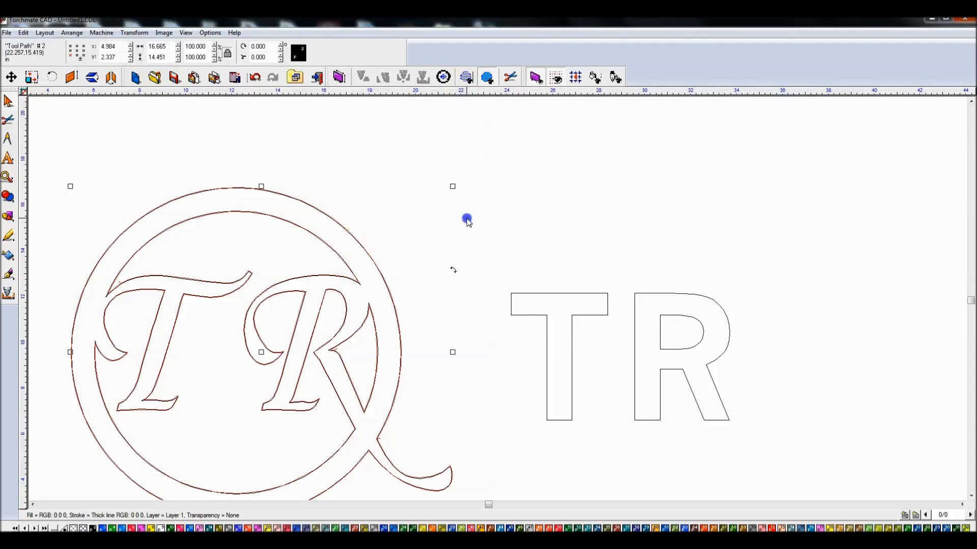
# Drag Tool Path #2 off to the left of the page, away from the original outline
pyautogui.click(490, 242)
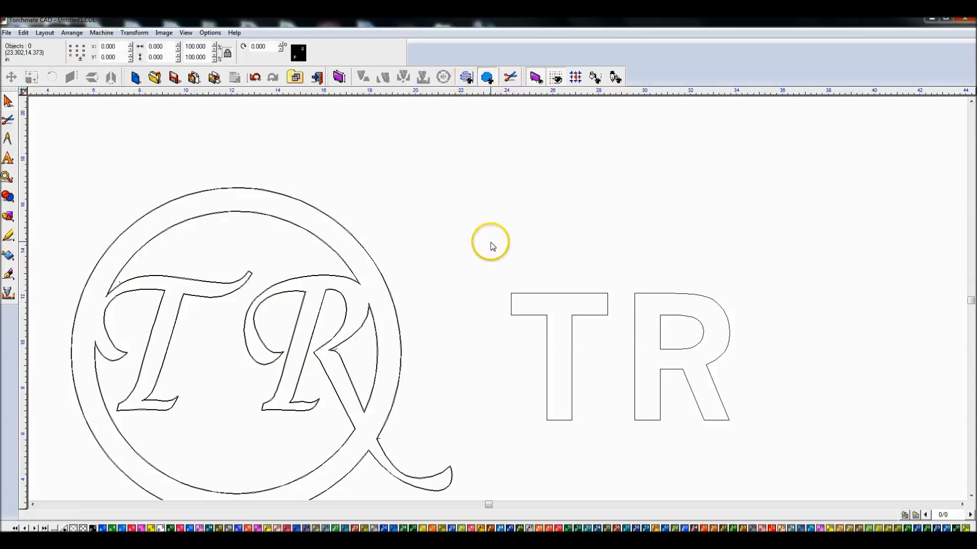
pyautogui.click(623, 355)
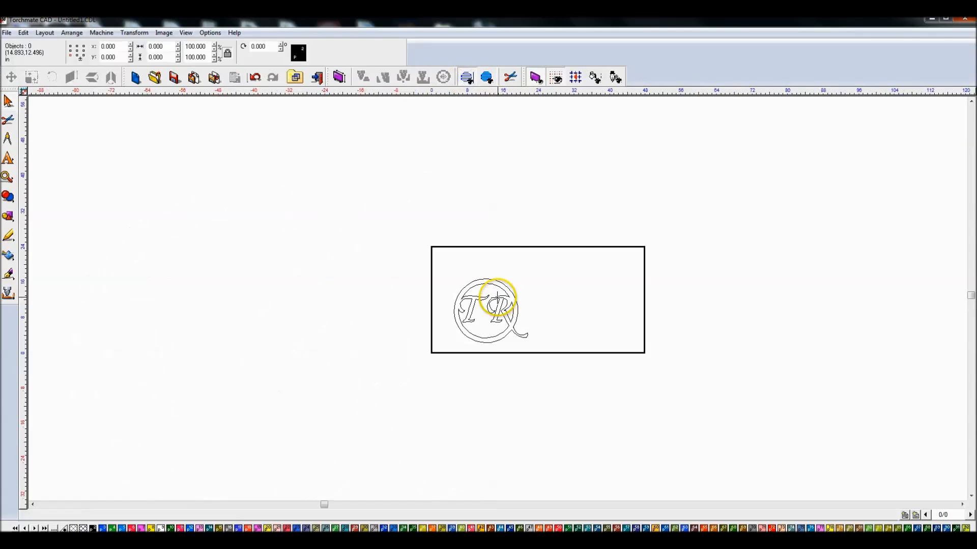
pyautogui.click(492, 305)
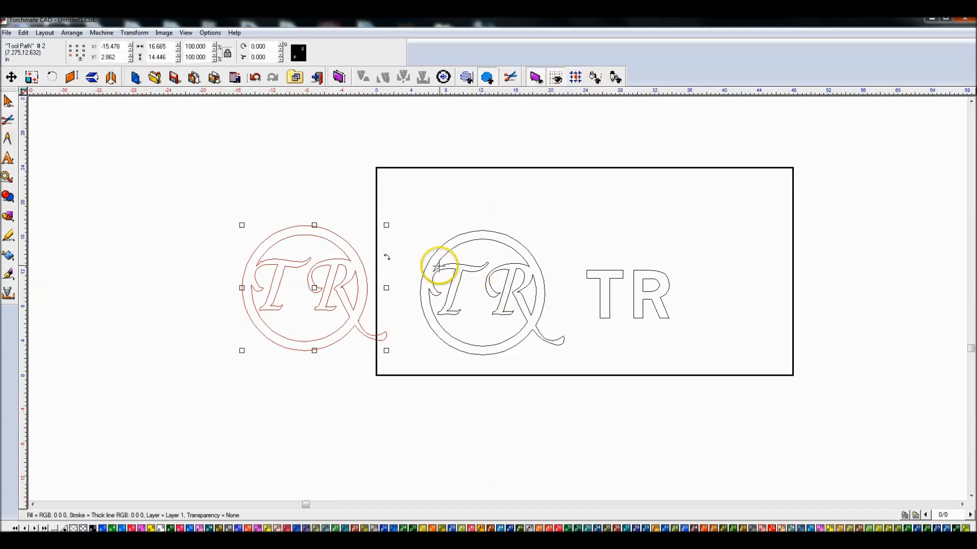
pyautogui.moveTo(403, 286)
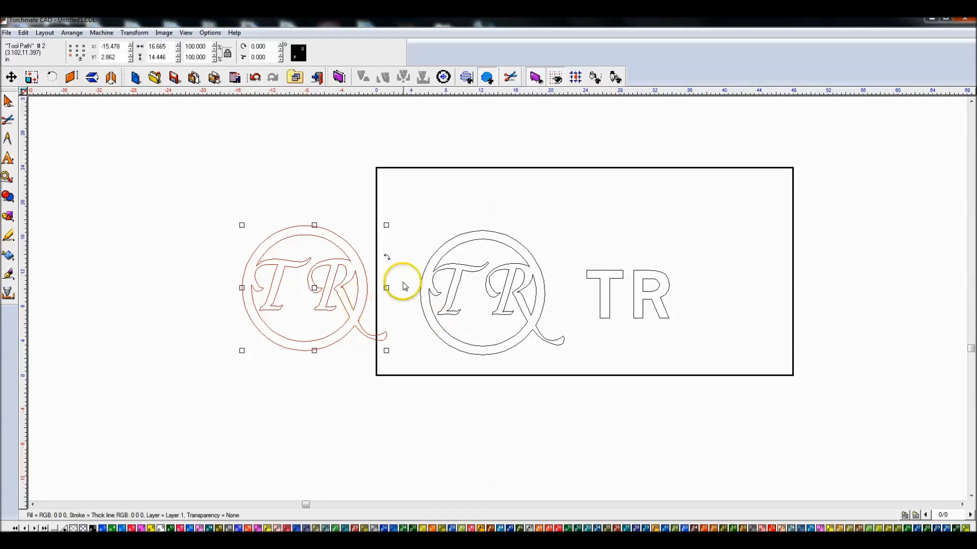
pyautogui.moveTo(332, 288)
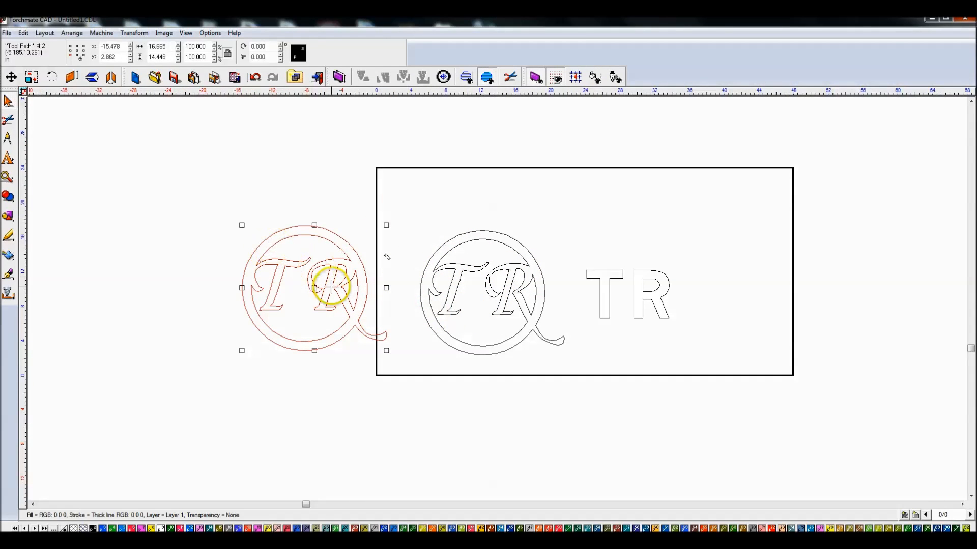
pyautogui.click(626, 293)
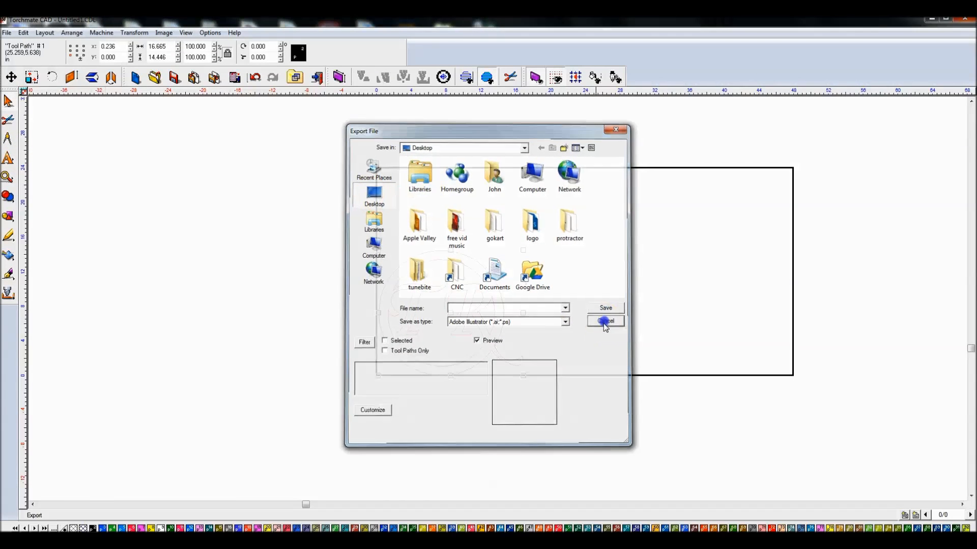
# Export the tool path to the desktop as welder_test in DXF (Polyarc) format
pyautogui.click(604, 320)
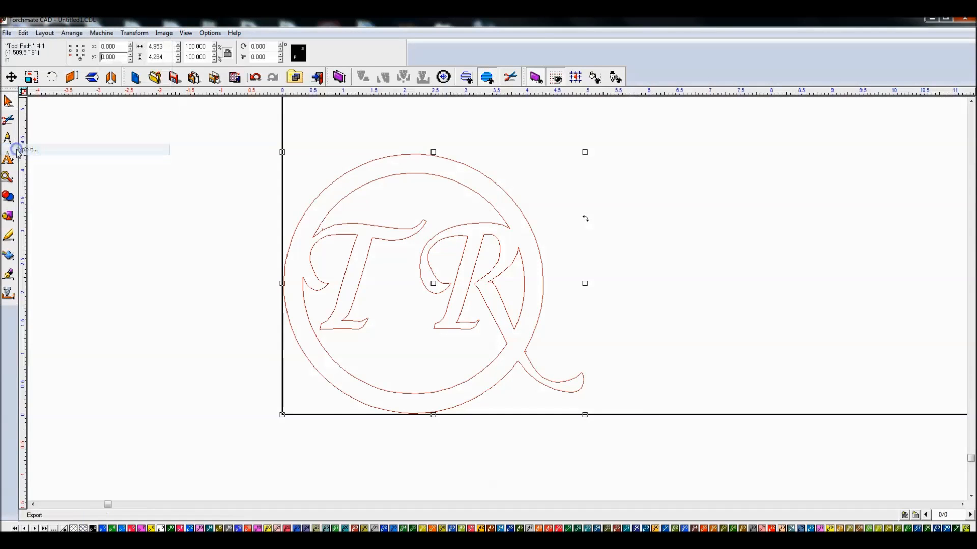
pyautogui.click(27, 149)
pyautogui.write('welder')
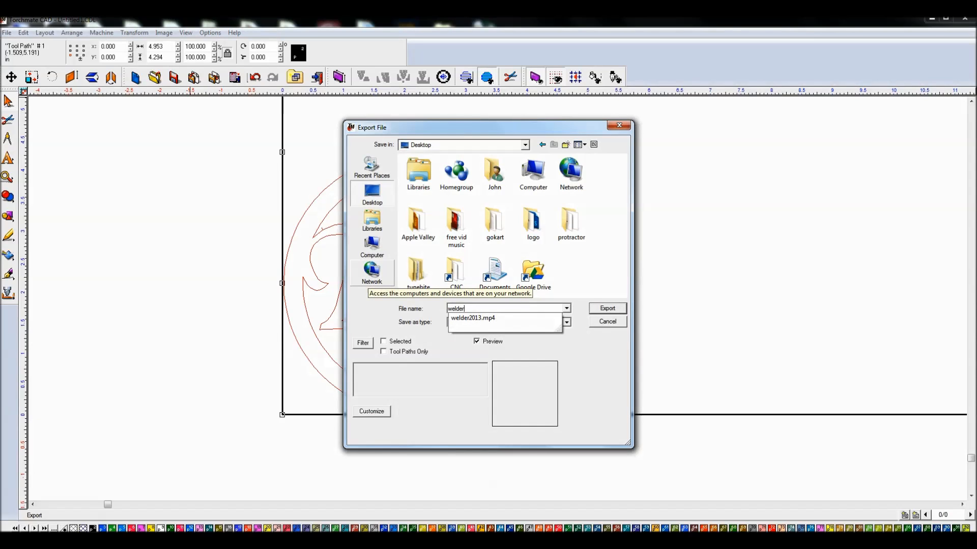
pyautogui.click(565, 322)
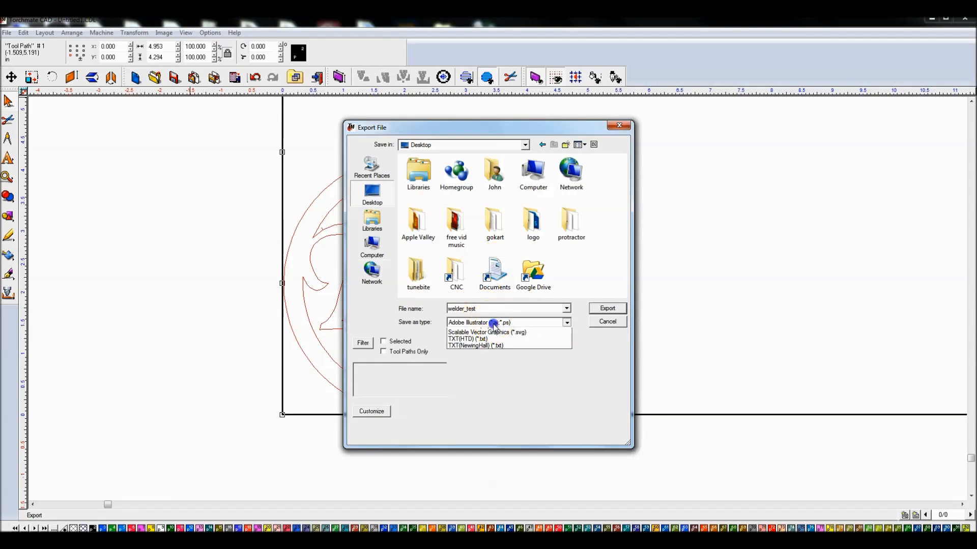
pyautogui.click(565, 323)
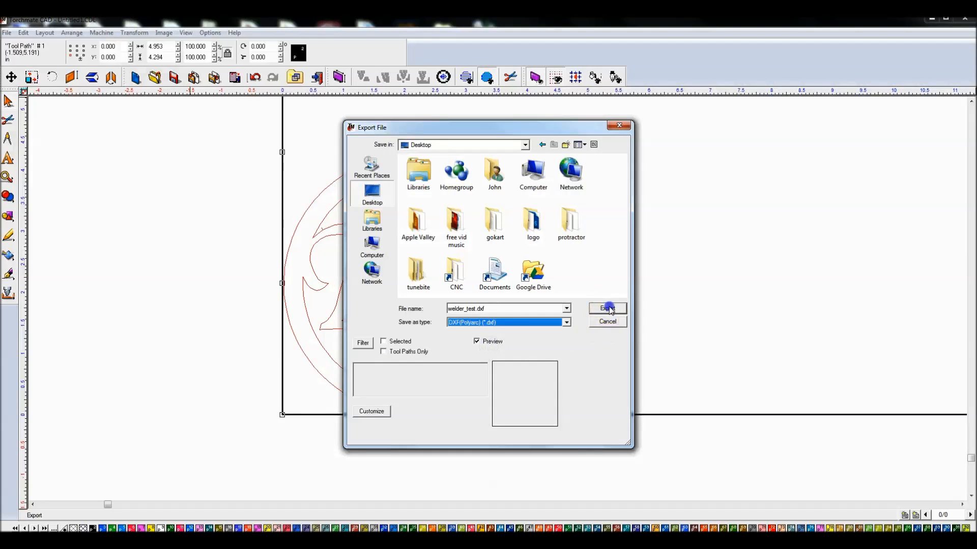
pyautogui.click(604, 308)
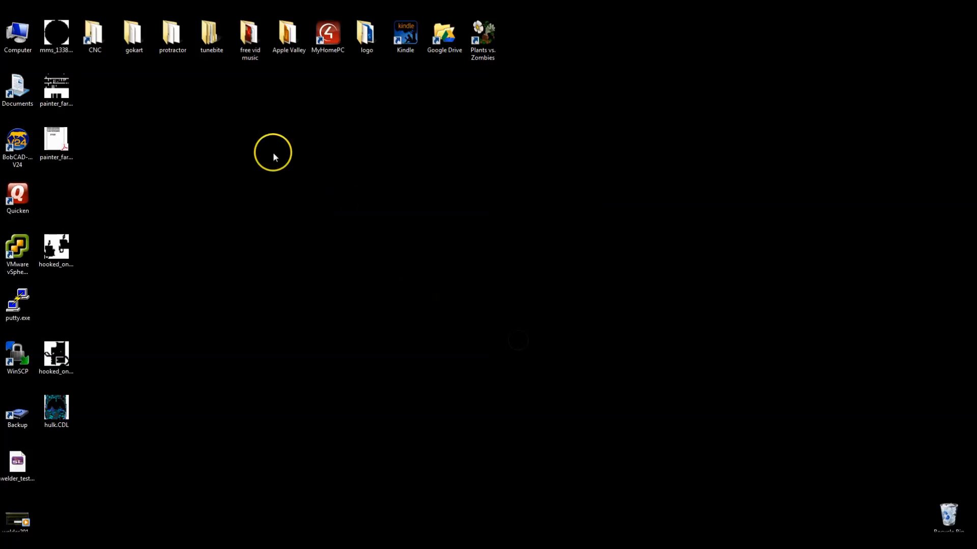
pyautogui.moveTo(228, 208)
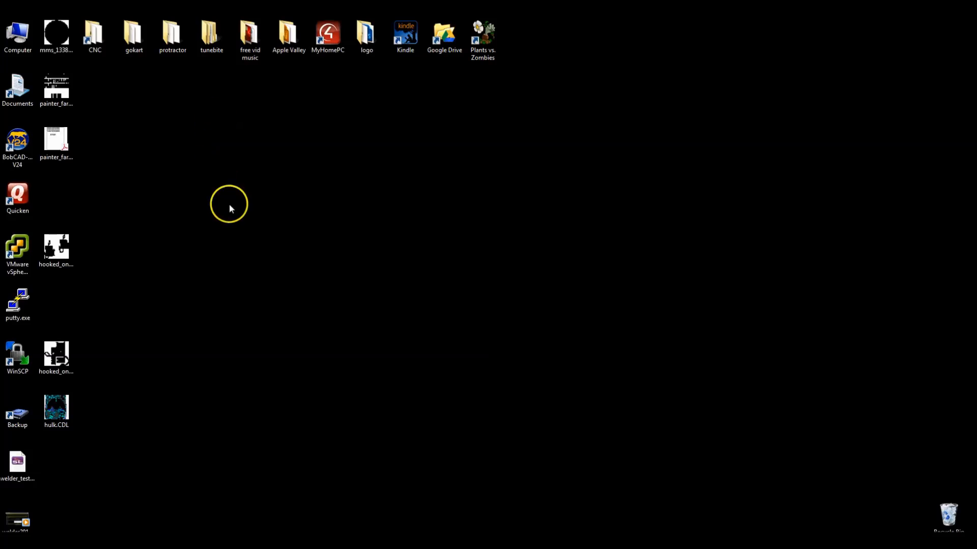
pyautogui.moveTo(145, 124)
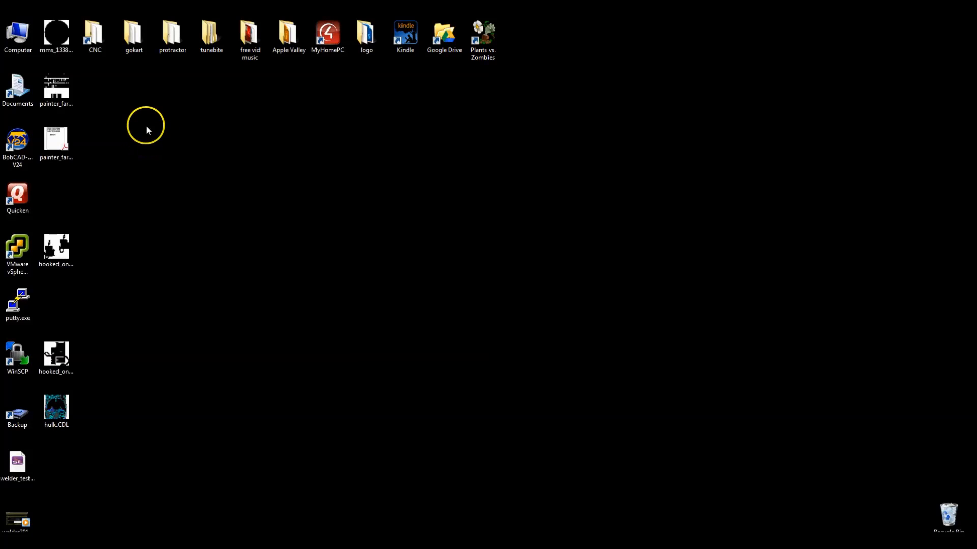
pyautogui.moveTo(237, 90)
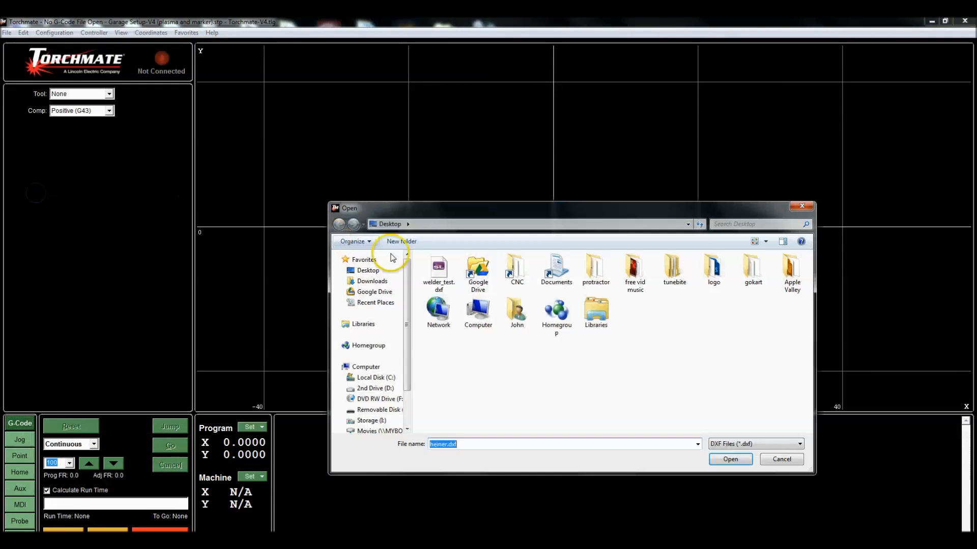
# Load welder_test.dxf from the Desktop into the controller
pyautogui.click(437, 270)
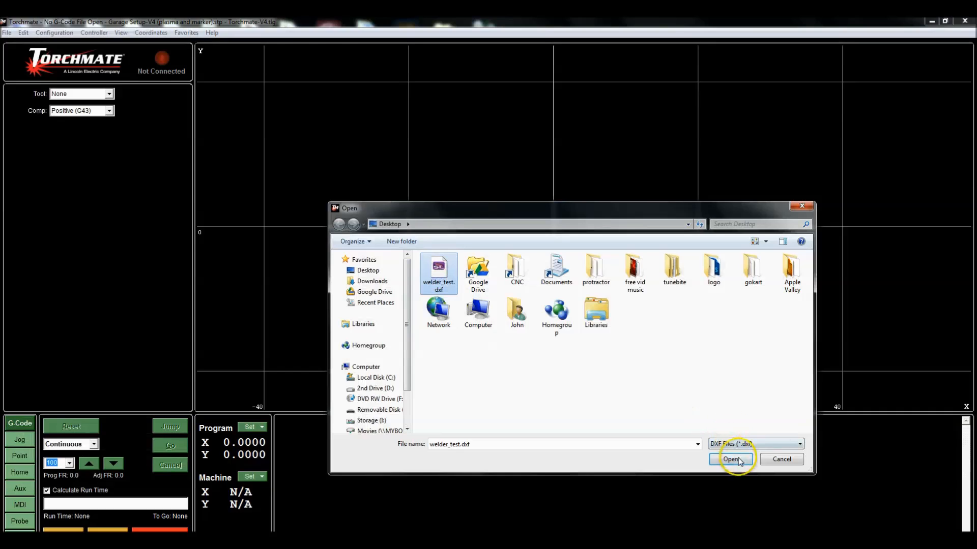
pyautogui.click(730, 458)
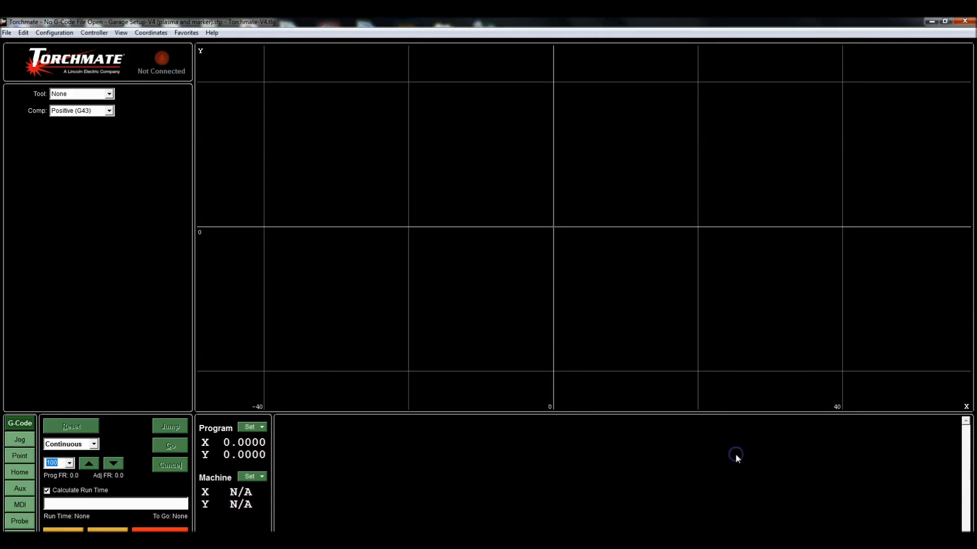
pyautogui.click(54, 32)
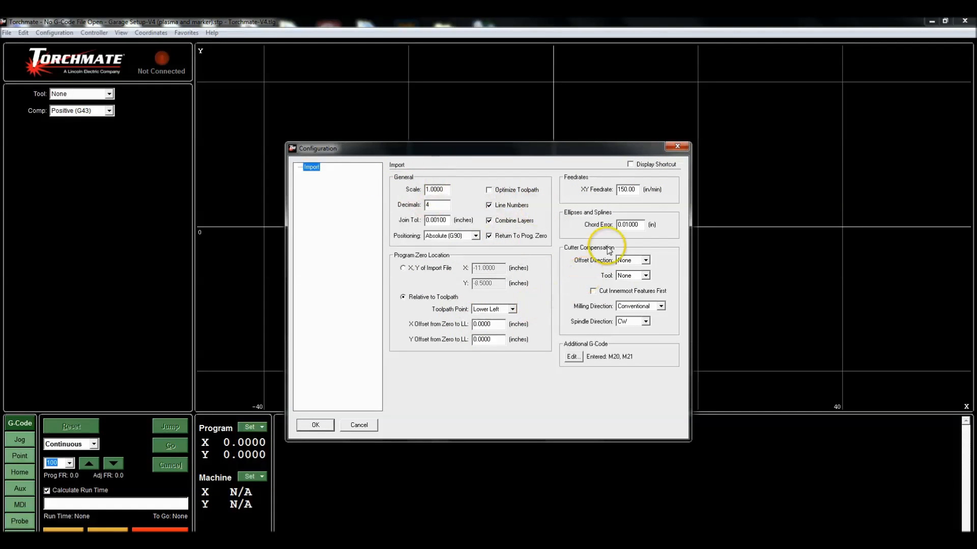
pyautogui.tripleClick(626, 189)
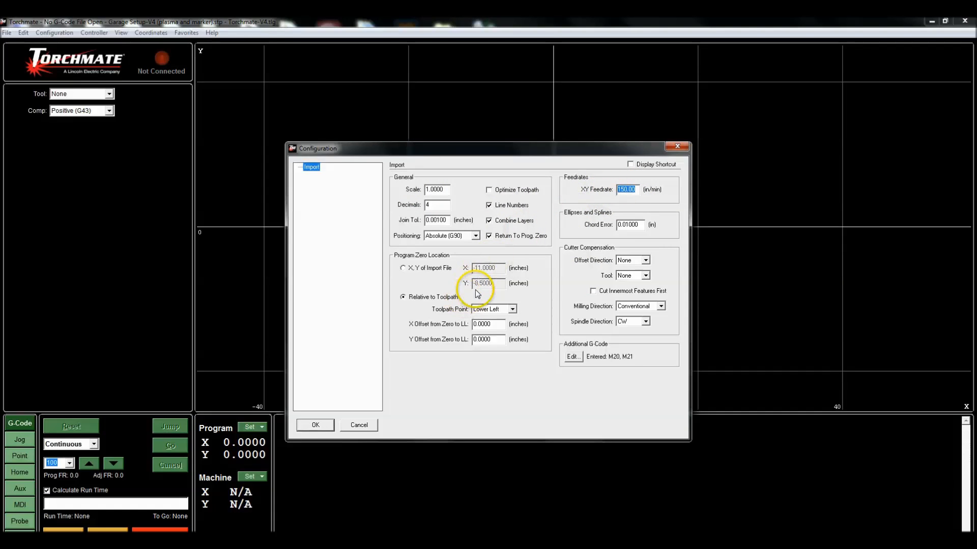
pyautogui.click(487, 284)
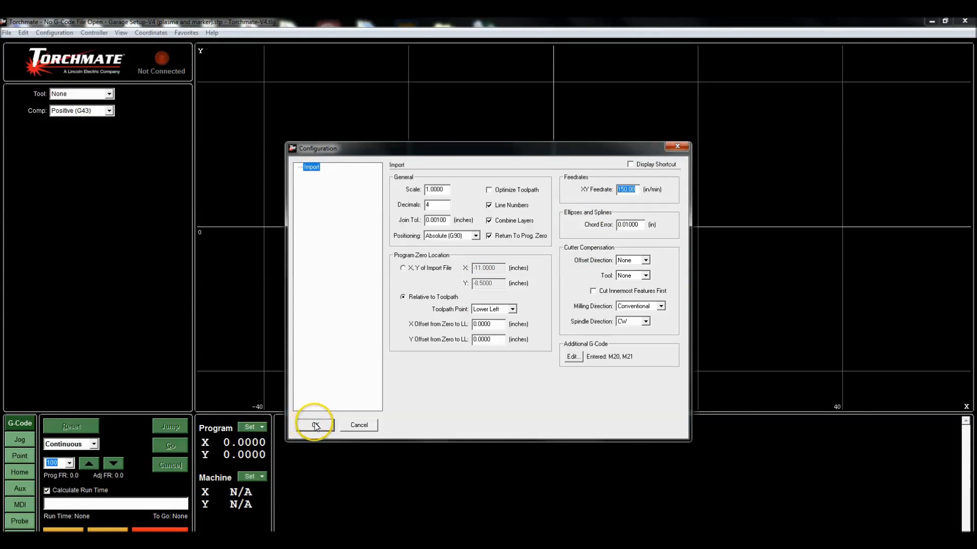
pyautogui.click(314, 425)
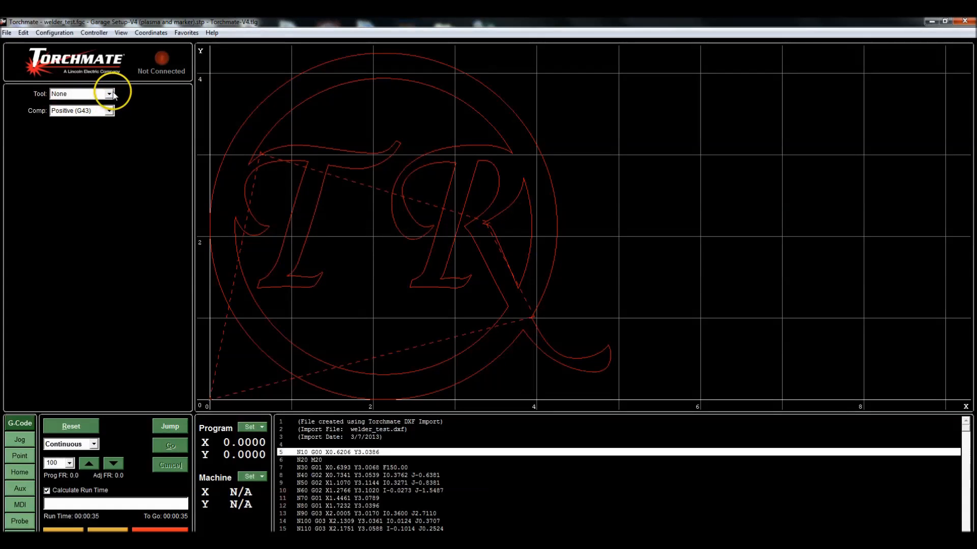
pyautogui.click(109, 94)
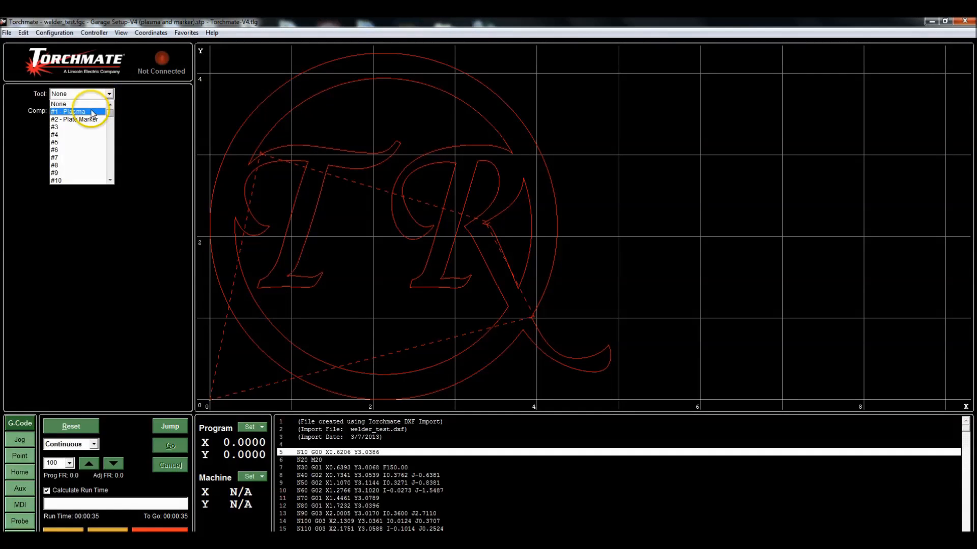
pyautogui.click(68, 111)
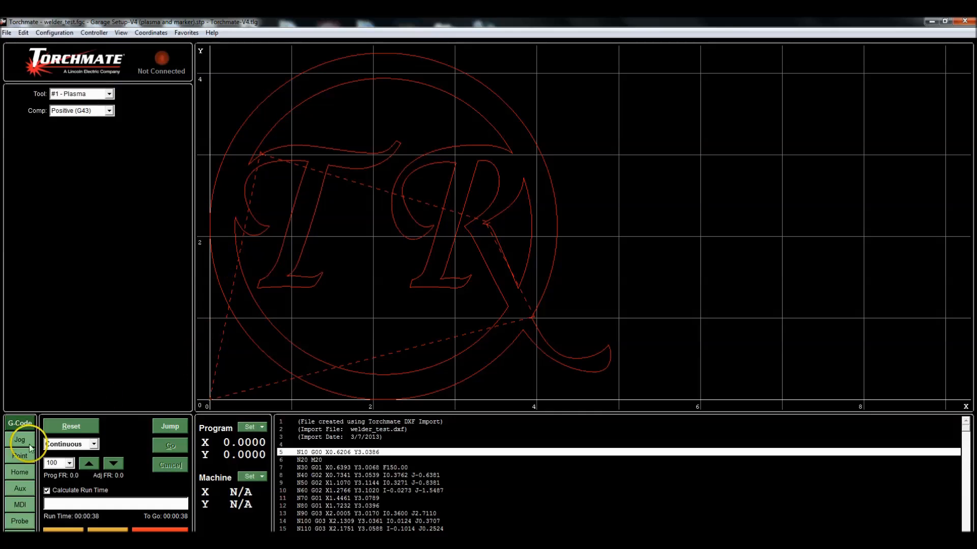
pyautogui.click(250, 428)
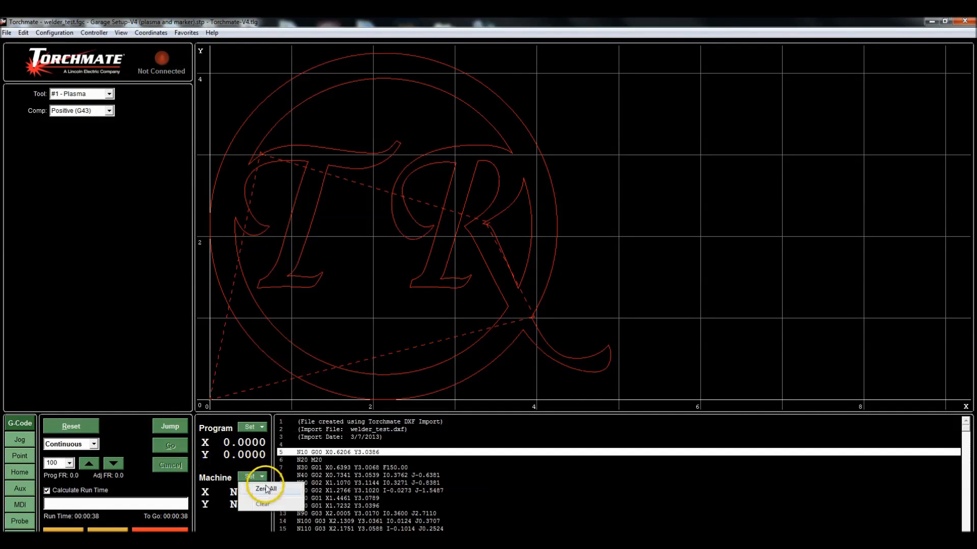
# Zero all machine coordinates and dismiss the envelope warning
pyautogui.click(264, 489)
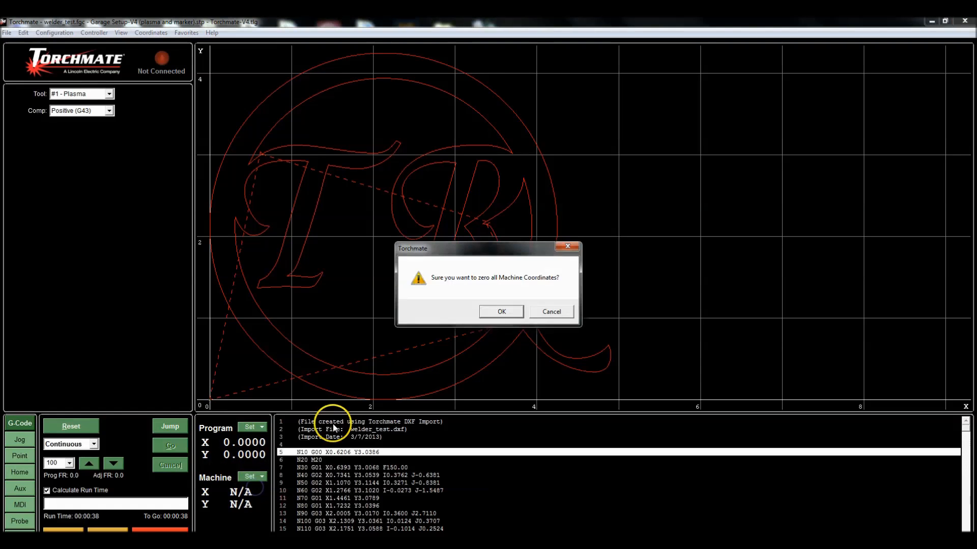
pyautogui.click(500, 311)
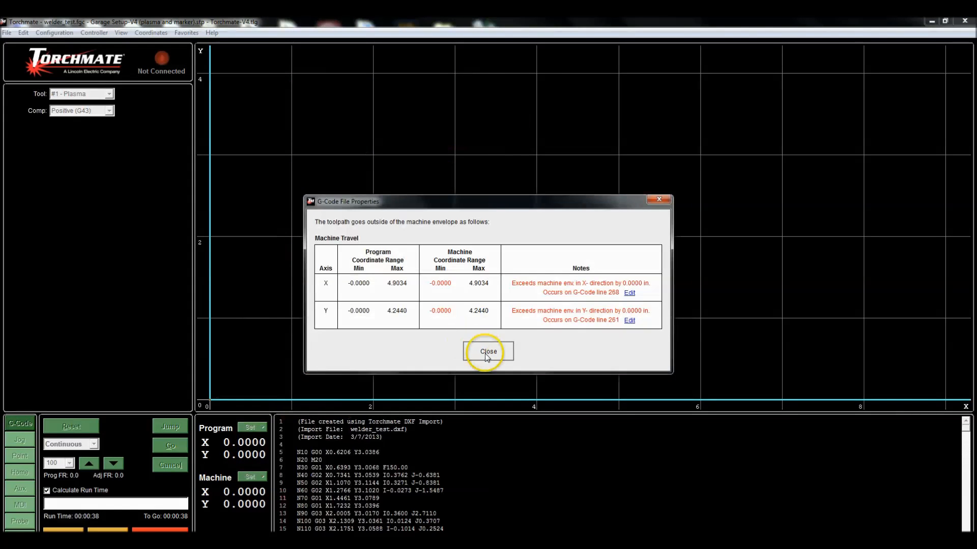
pyautogui.click(487, 351)
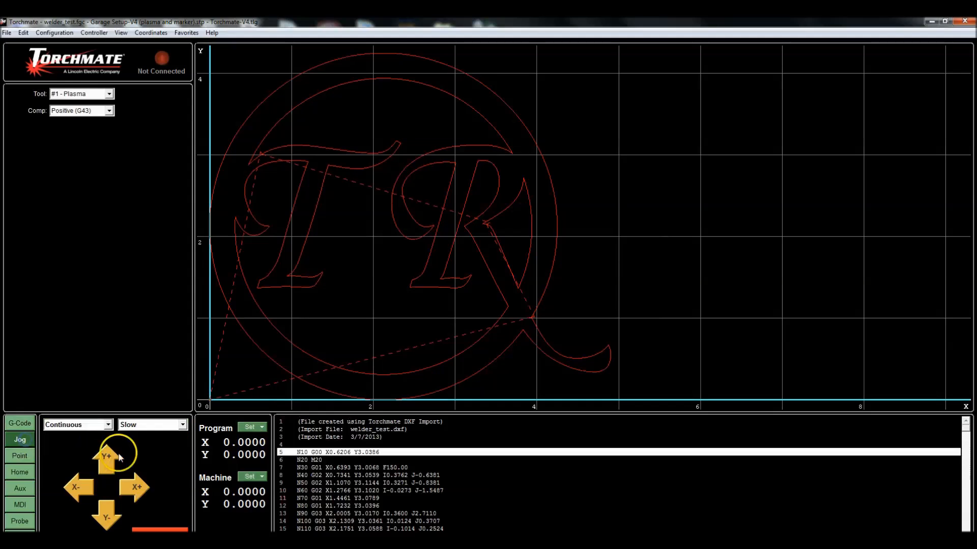
# Jog the torch up and right, then zero all program coordinates at that position
pyautogui.click(135, 487)
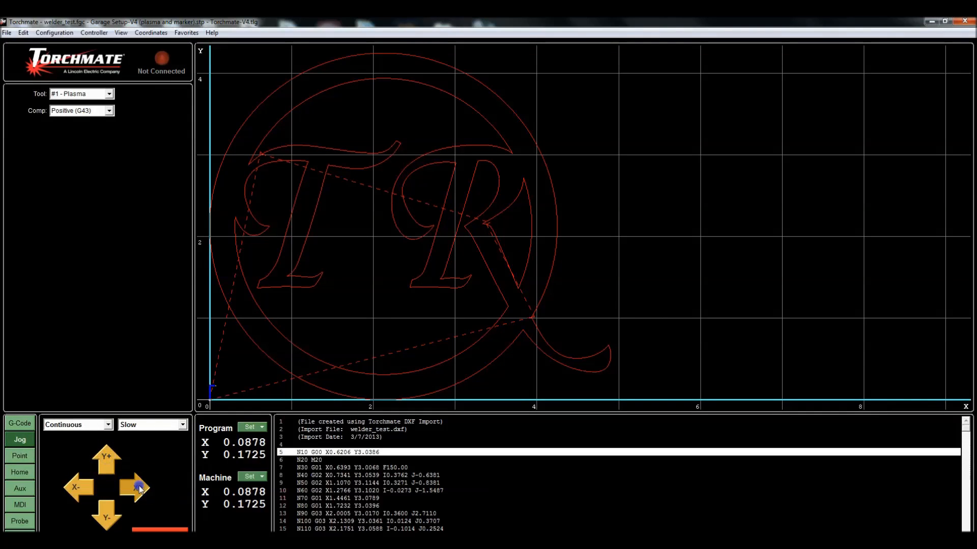
pyautogui.click(136, 488)
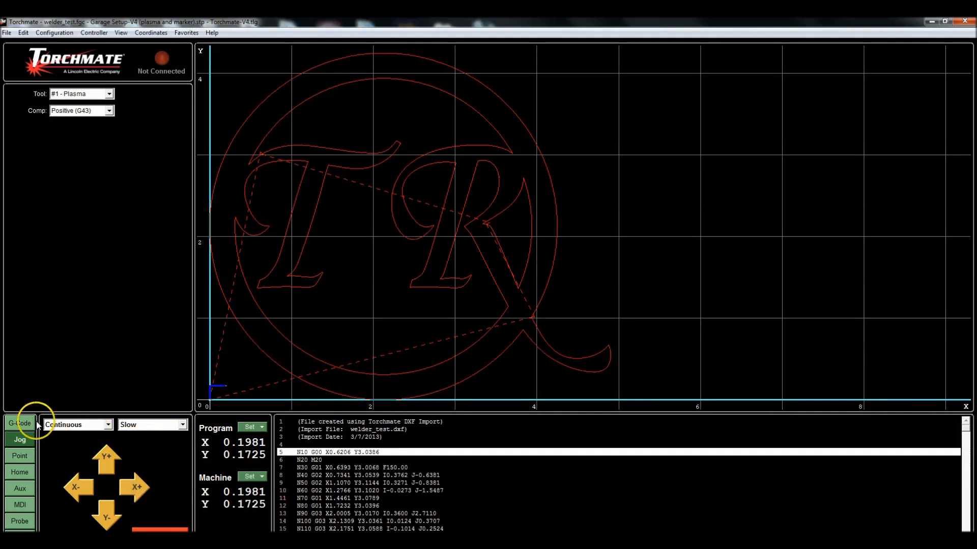
pyautogui.click(251, 429)
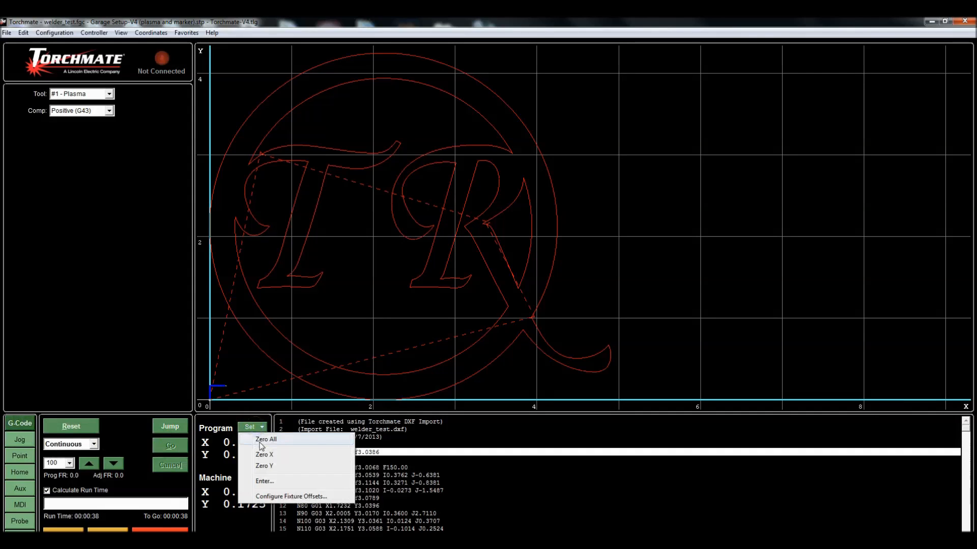
pyautogui.click(264, 439)
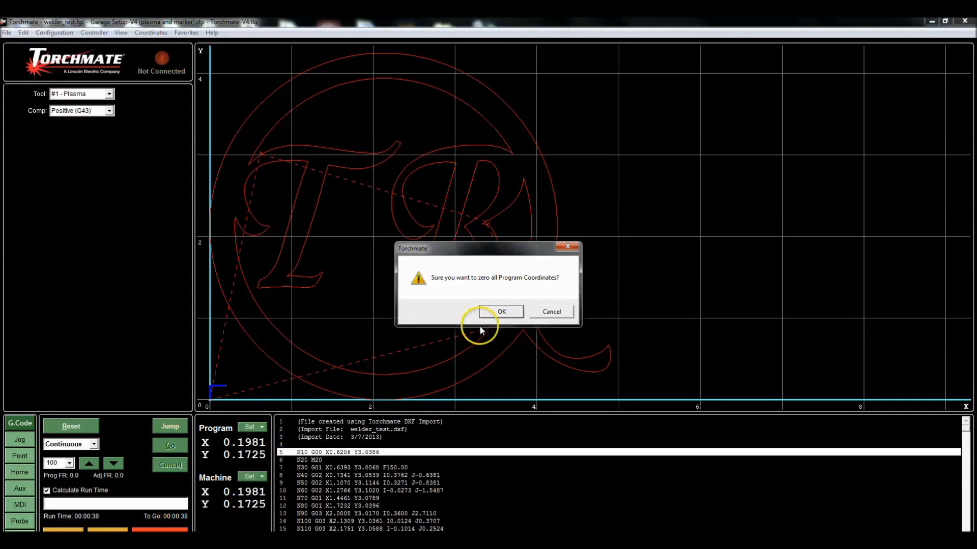
pyautogui.click(500, 311)
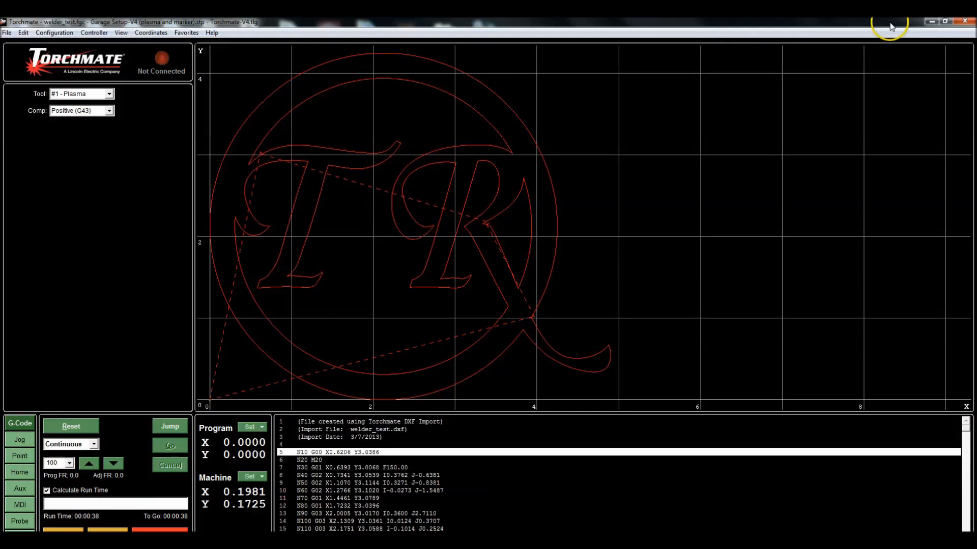
# Restore the controller window and start the simulated run of the TR ring toolpath
pyautogui.click(944, 21)
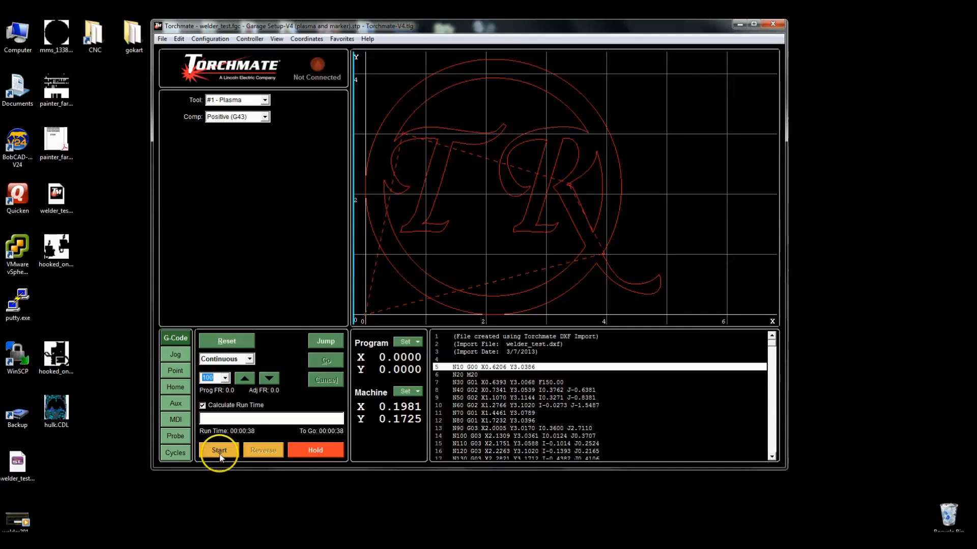
pyautogui.click(219, 449)
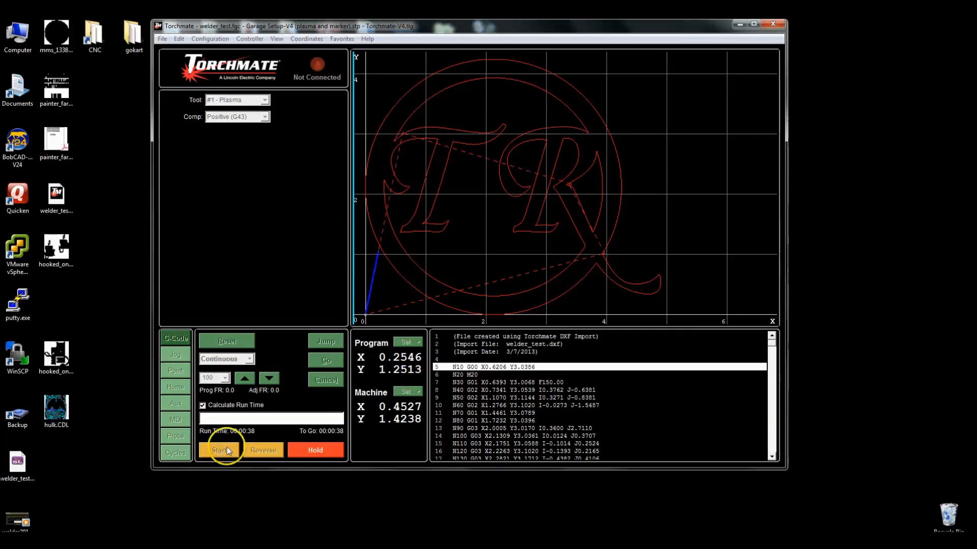
pyautogui.click(219, 450)
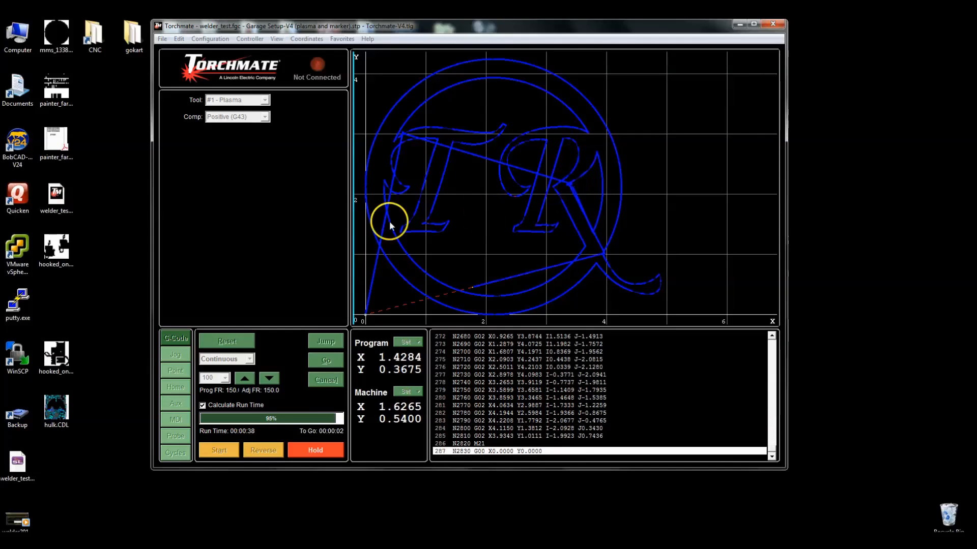
pyautogui.click(225, 341)
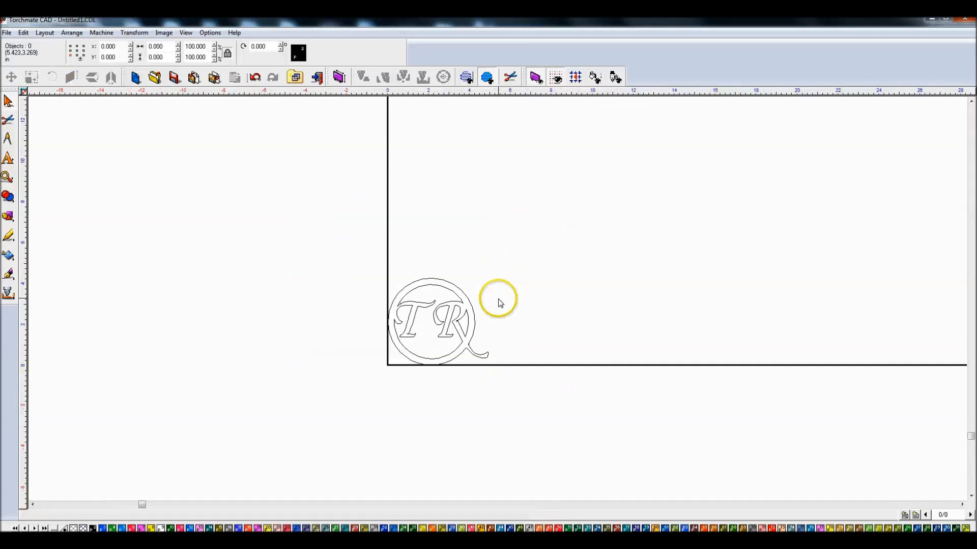
# Select the TR block letters and switch to the Rectangle tool for a plate beside them
pyautogui.click(430, 318)
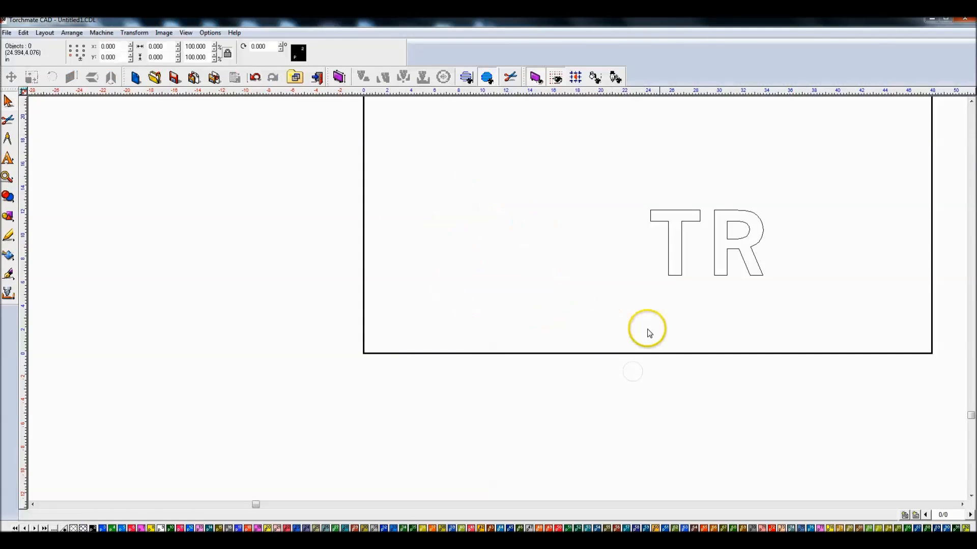
pyautogui.click(707, 243)
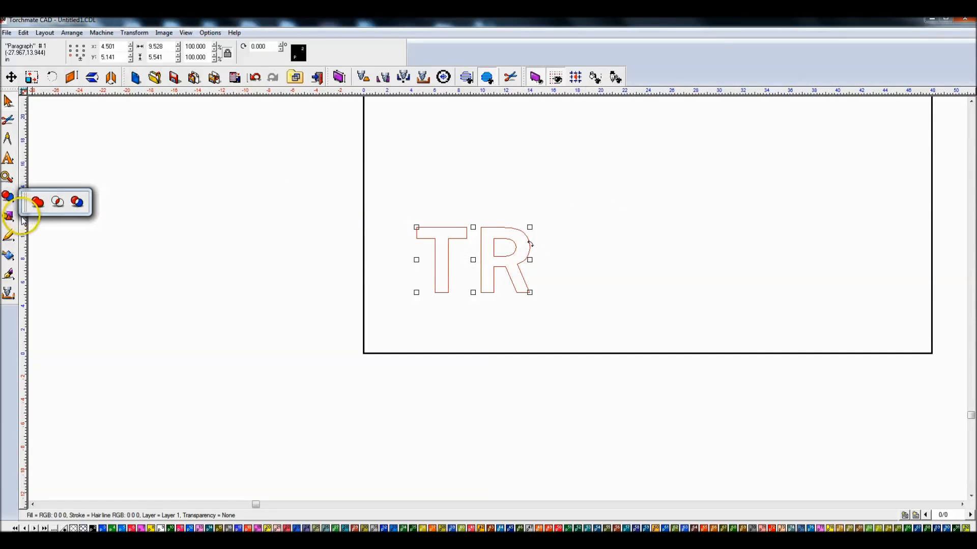
pyautogui.click(34, 202)
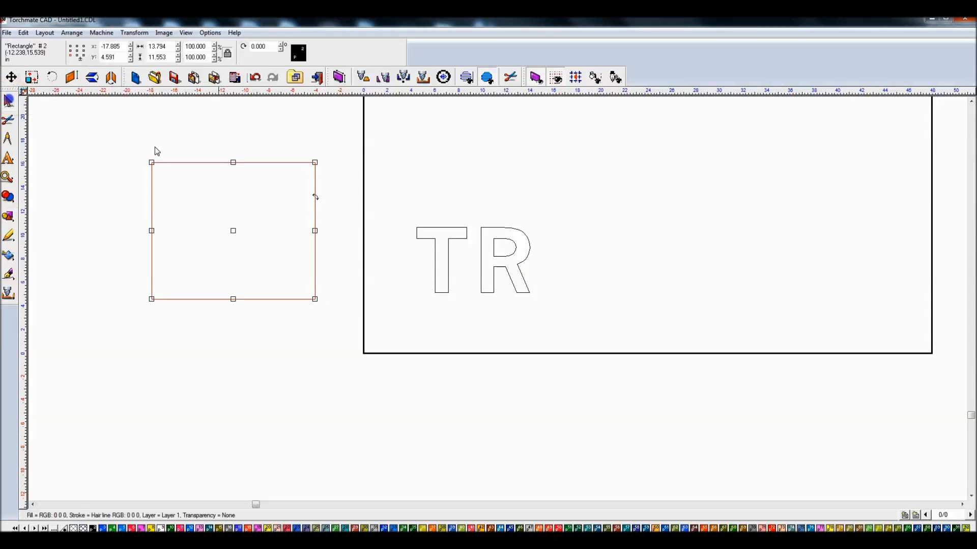
# Place the TR text inside the rectangle so it shows as a white knockout on a black plate
pyautogui.click(473, 258)
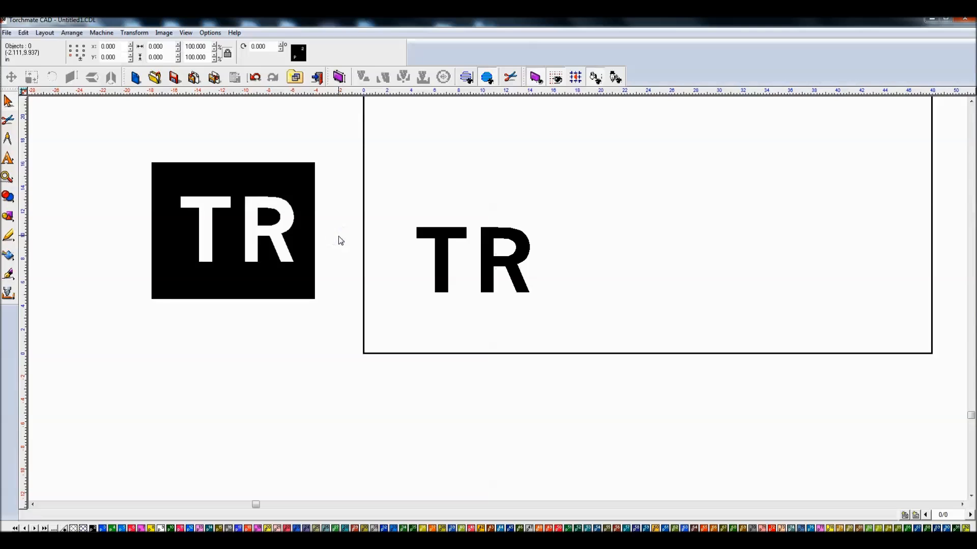
pyautogui.moveTo(260, 209)
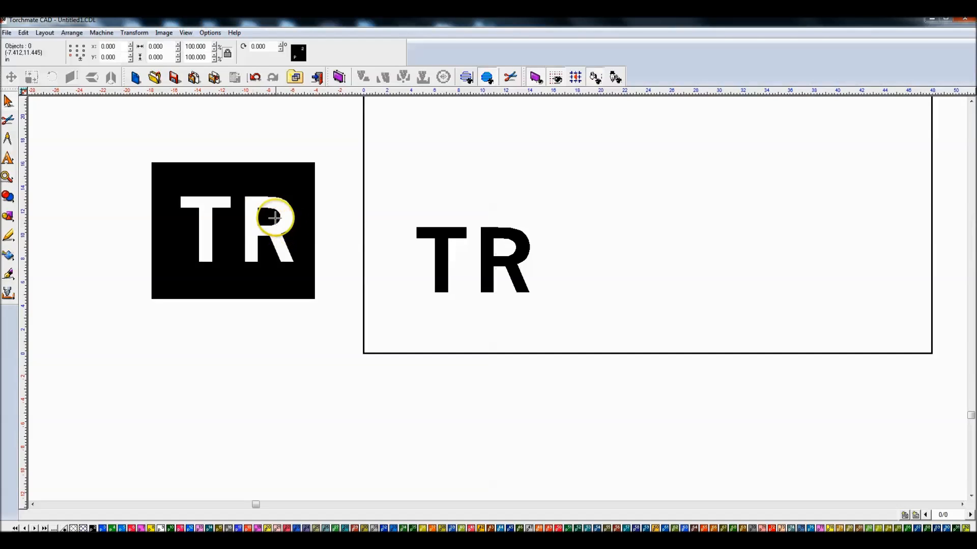
pyautogui.moveTo(383, 396)
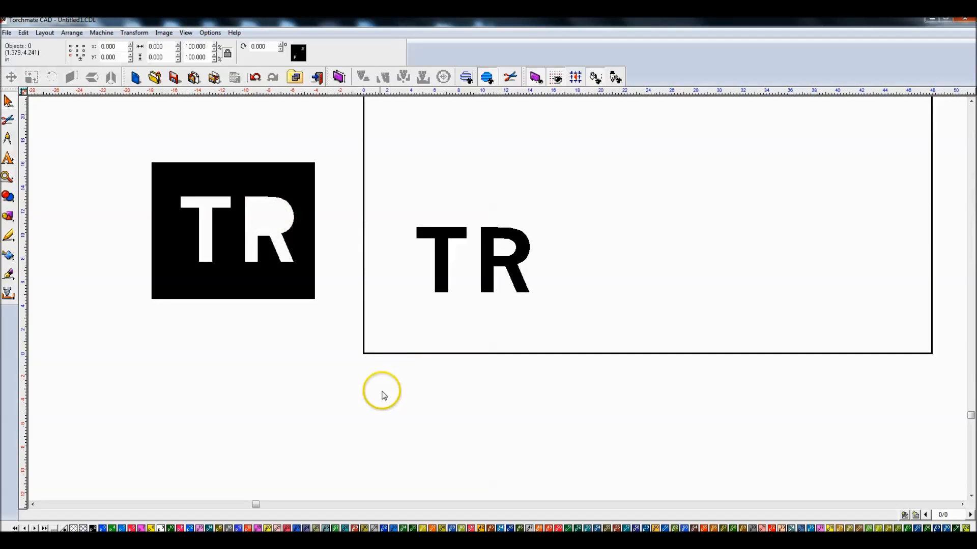
pyautogui.moveTo(382, 401)
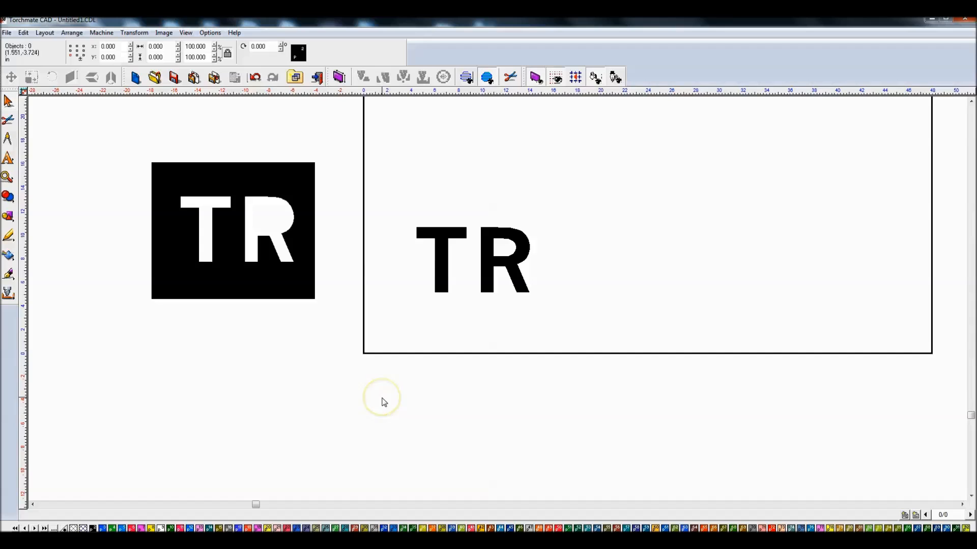
pyautogui.moveTo(332, 346)
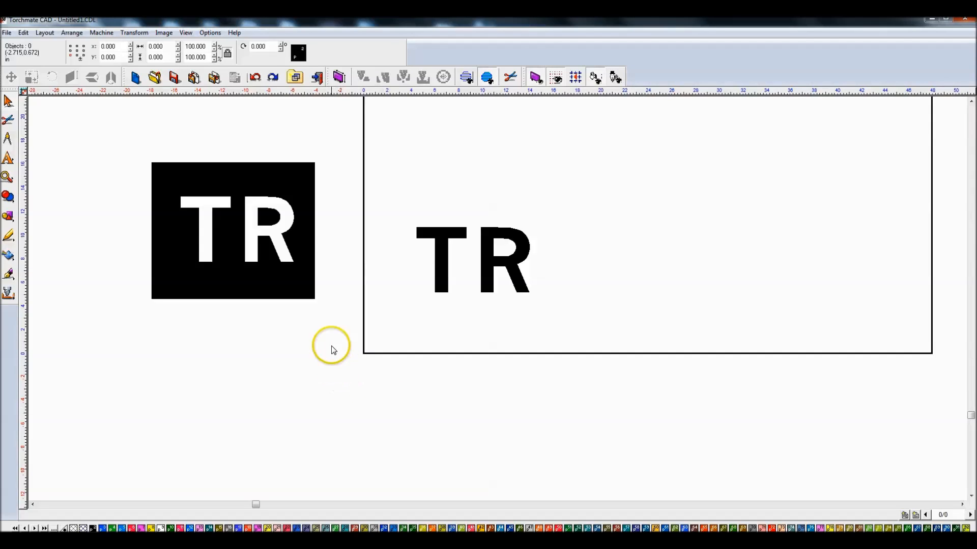
pyautogui.moveTo(267, 234)
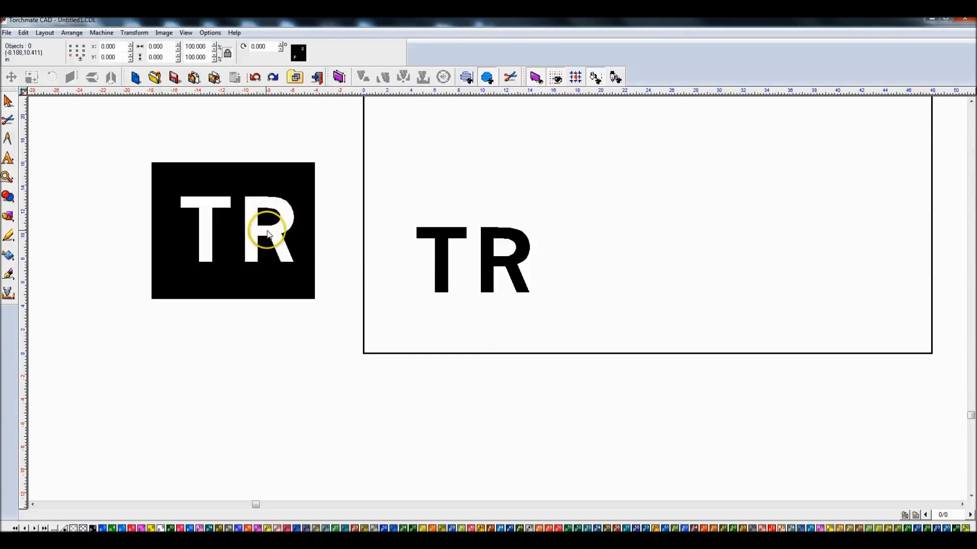
pyautogui.moveTo(9, 177)
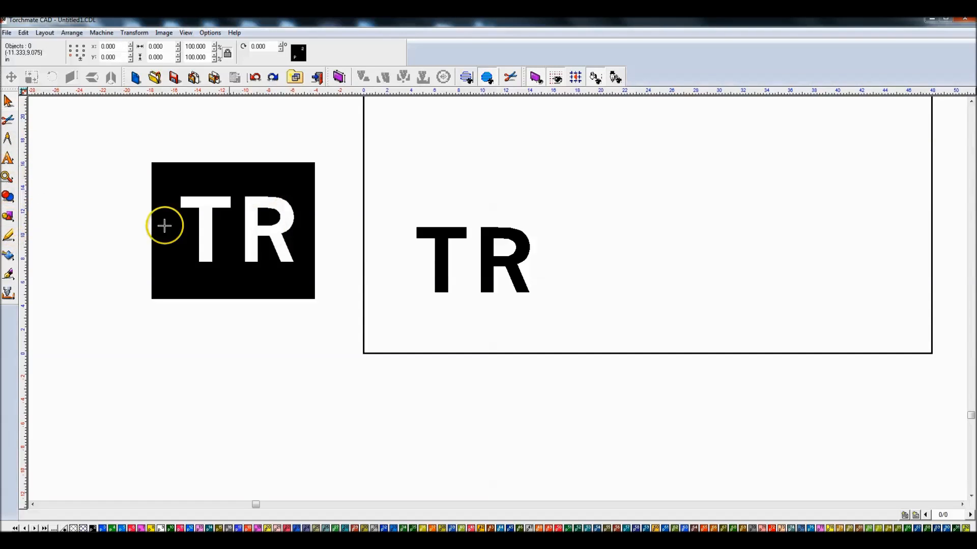
# Start a small bridge rectangle across the R's enclosed counter
pyautogui.click(9, 216)
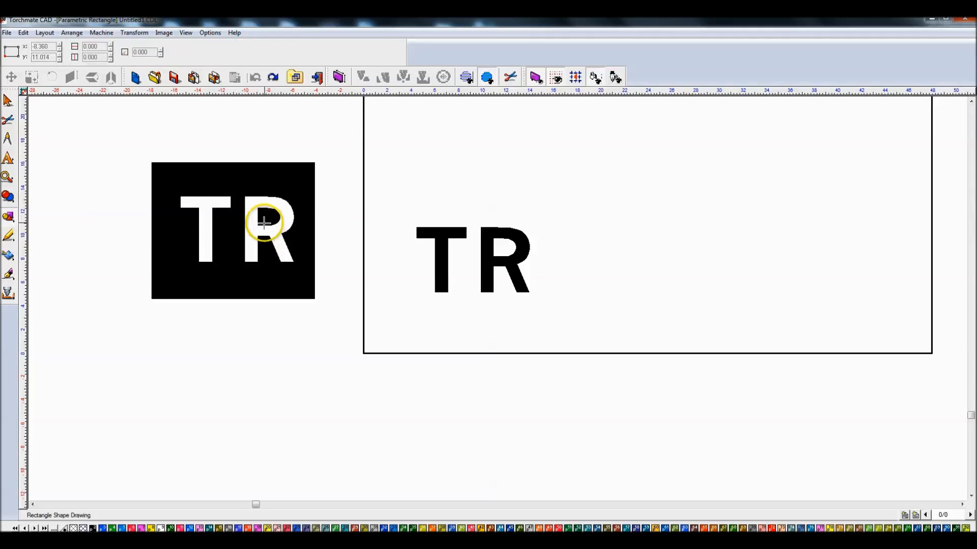
pyautogui.click(262, 231)
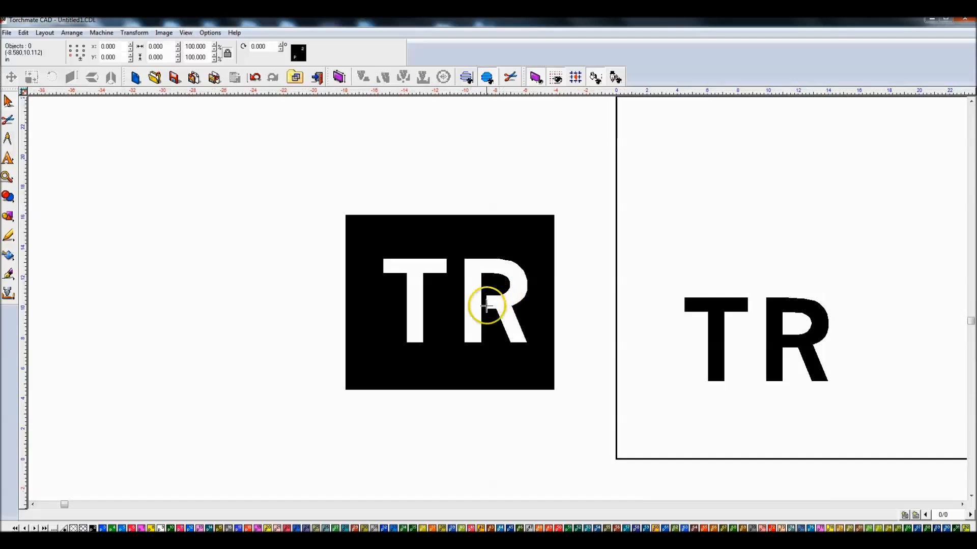
pyautogui.moveTo(490, 288)
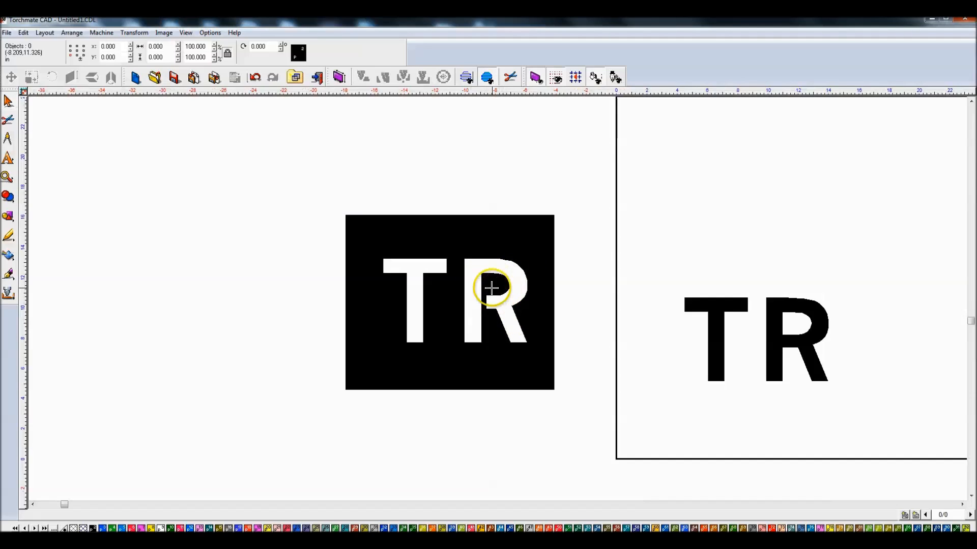
pyautogui.moveTo(536, 285)
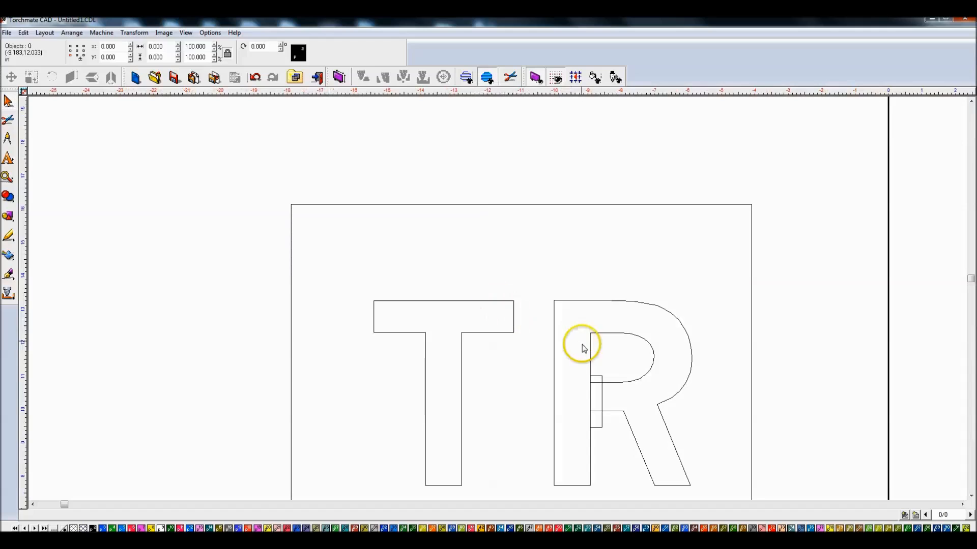
pyautogui.moveTo(697, 358)
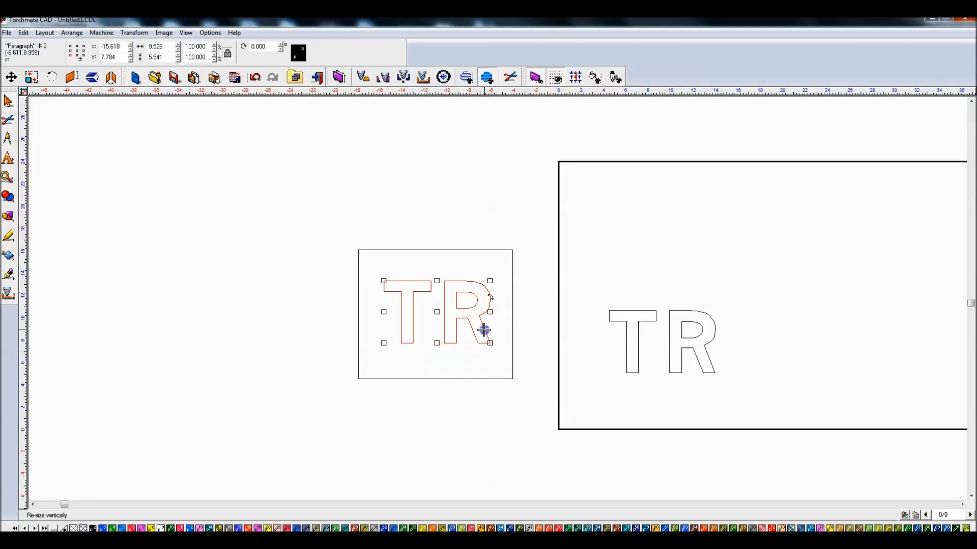
# Draw a small bar at the R's inner corner and weld it into the letters
pyautogui.click(9, 216)
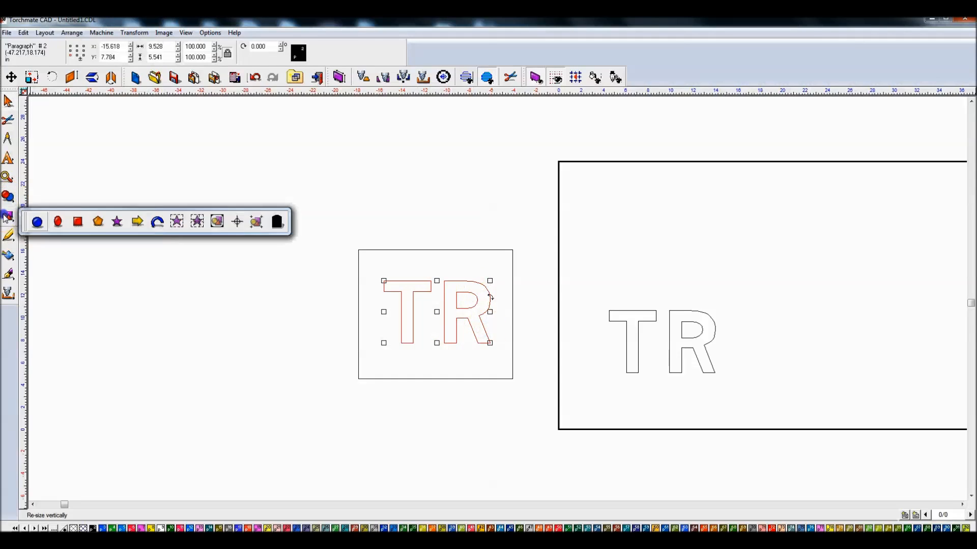
pyautogui.click(77, 222)
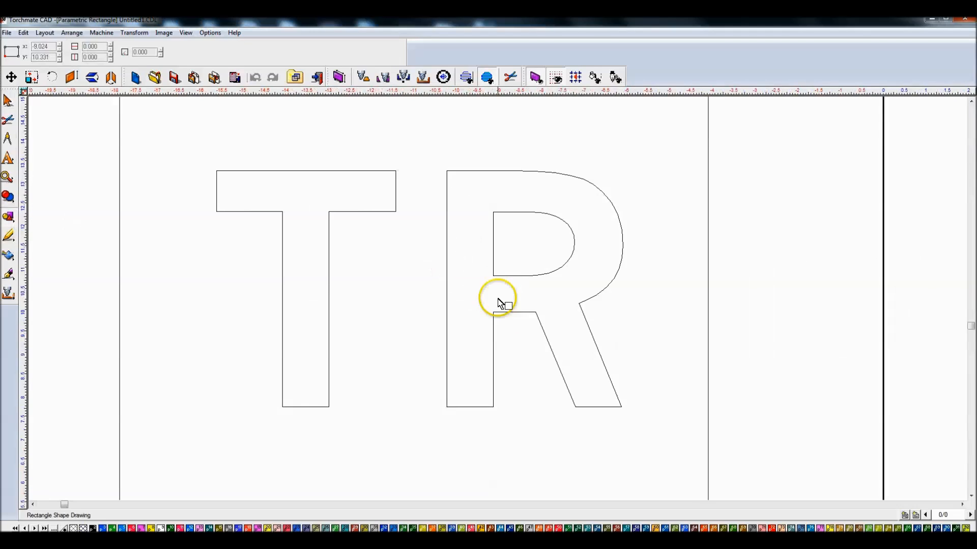
pyautogui.moveTo(515, 273)
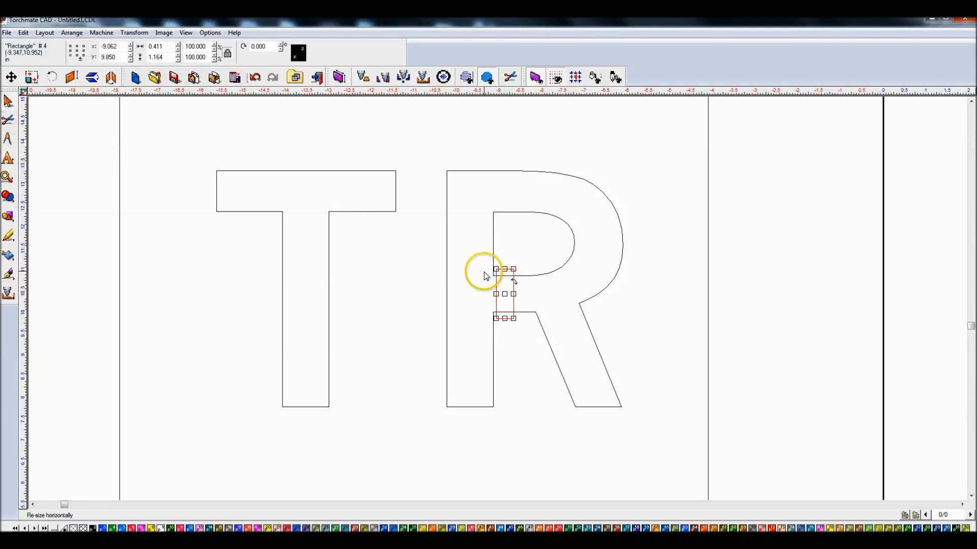
pyautogui.moveTo(495, 302)
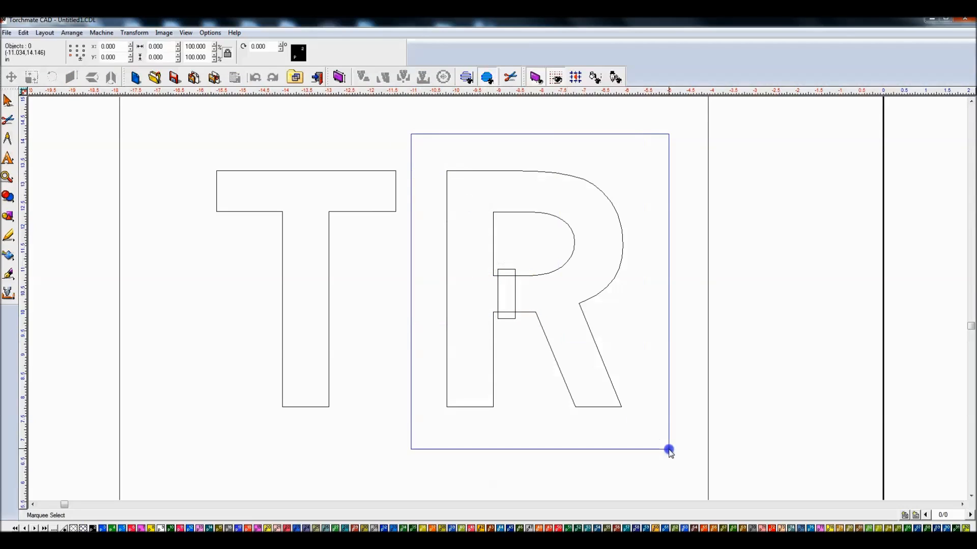
pyautogui.click(507, 293)
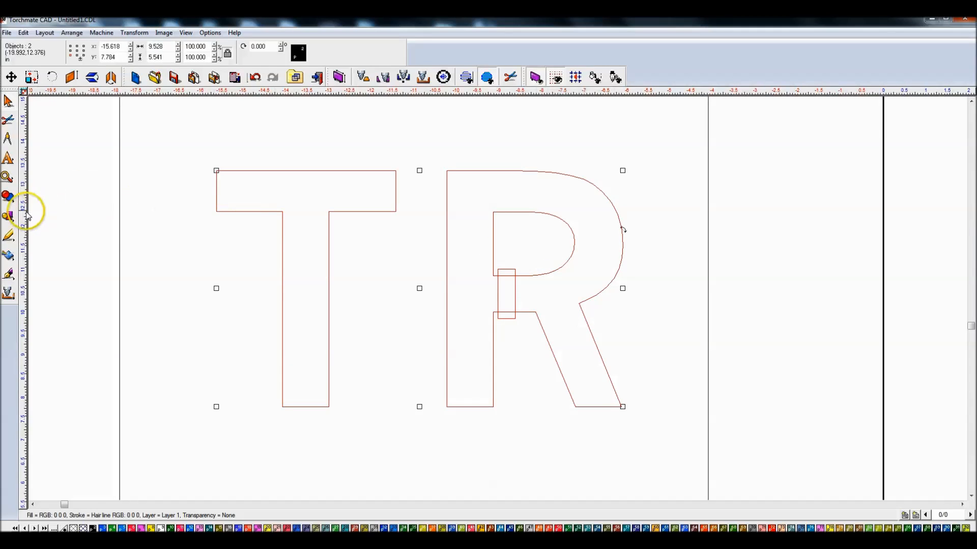
pyautogui.click(10, 197)
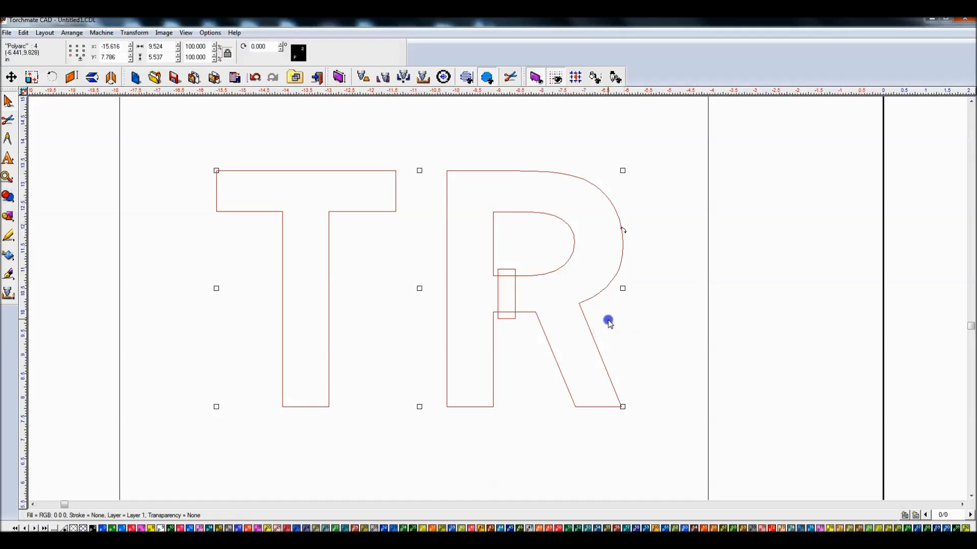
pyautogui.click(512, 272)
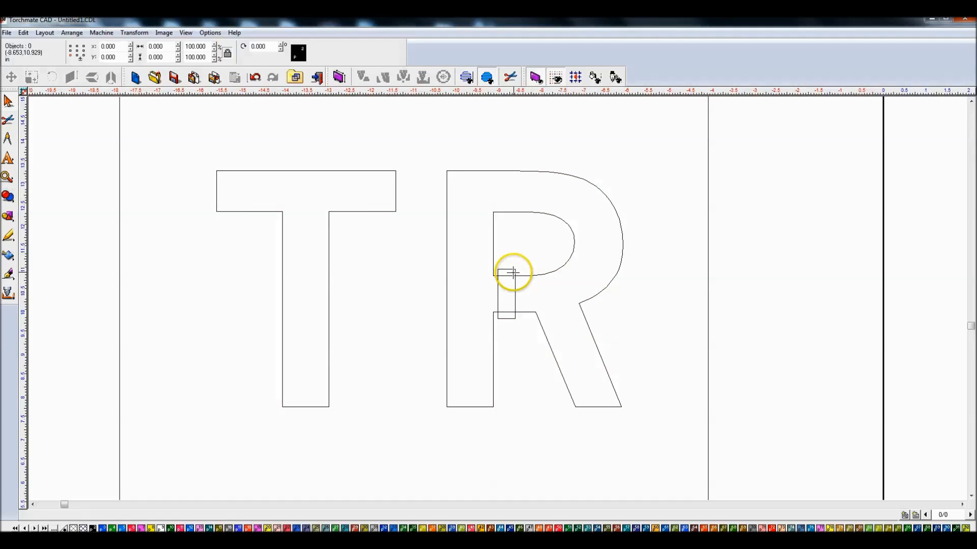
pyautogui.moveTo(504, 299)
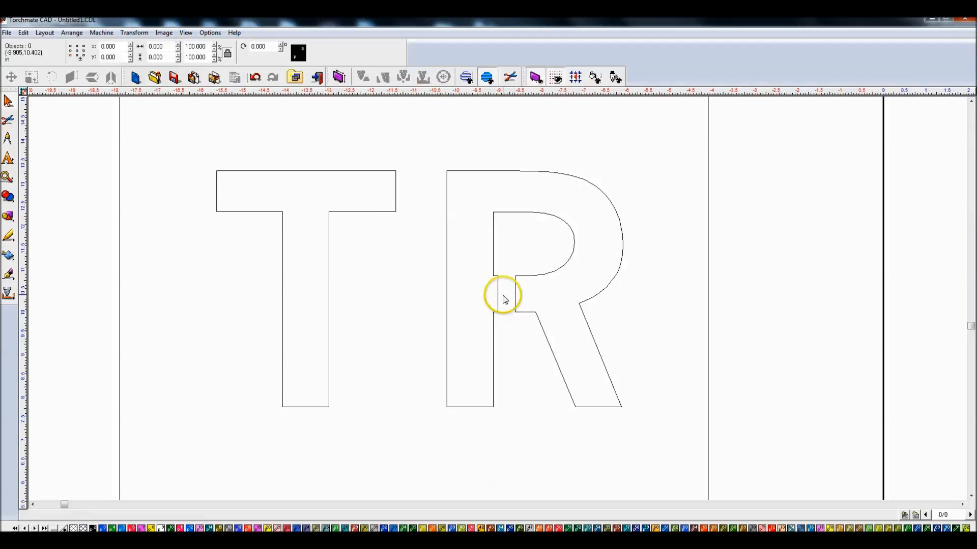
pyautogui.moveTo(496, 276)
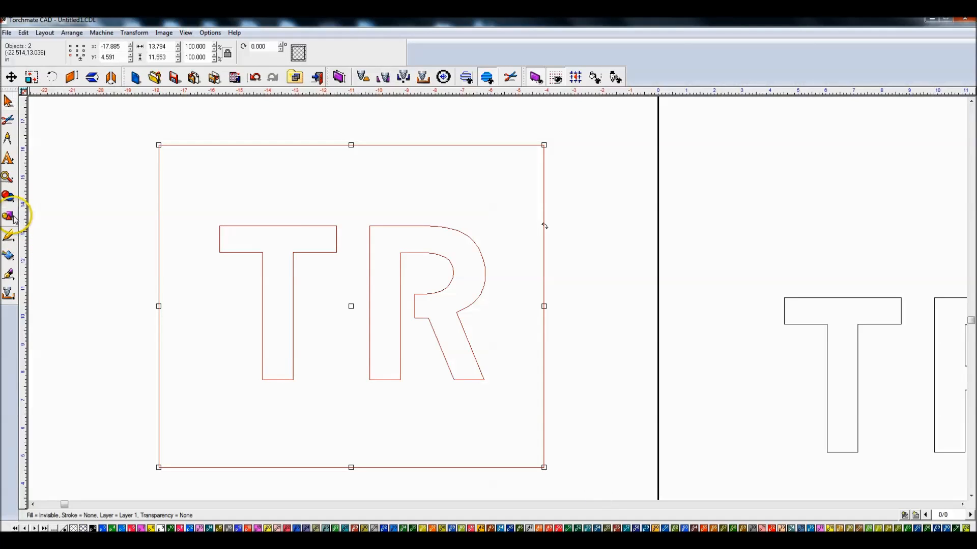
# Subtract the TR letters from the square to form the stencil shape
pyautogui.click(9, 196)
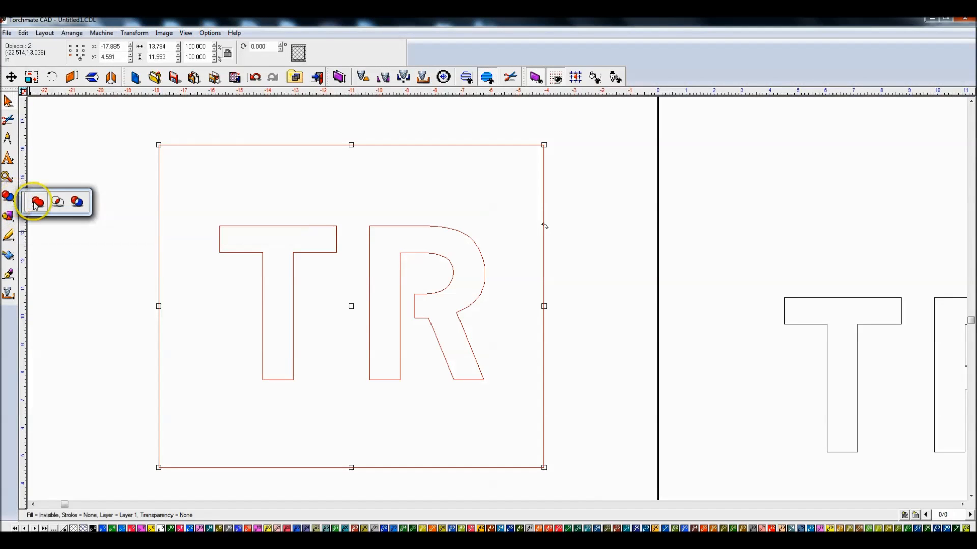
pyautogui.click(35, 201)
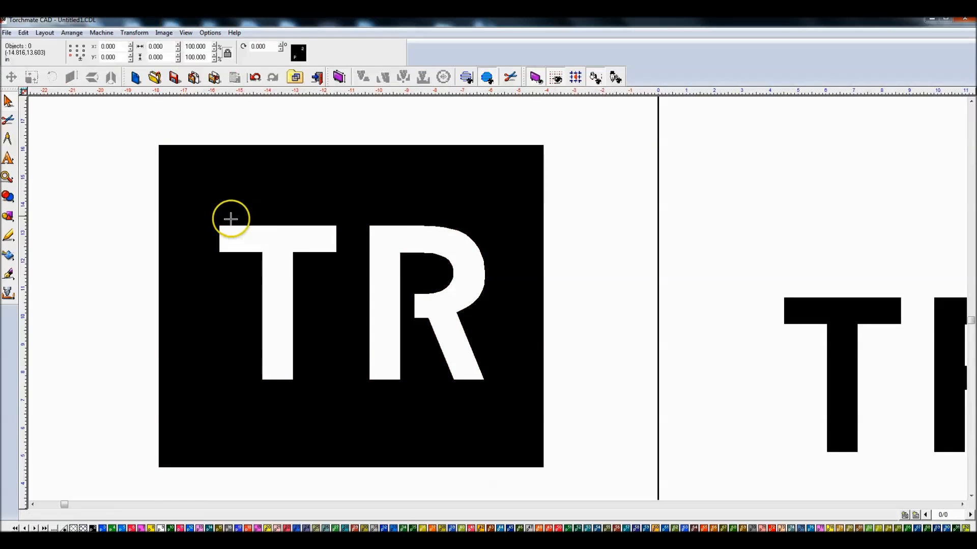
pyautogui.moveTo(438, 259)
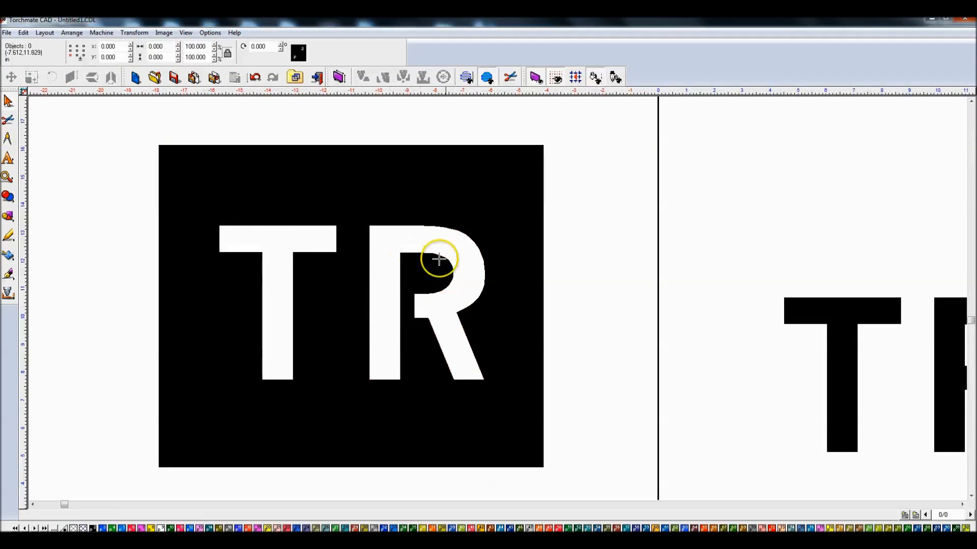
pyautogui.click(437, 259)
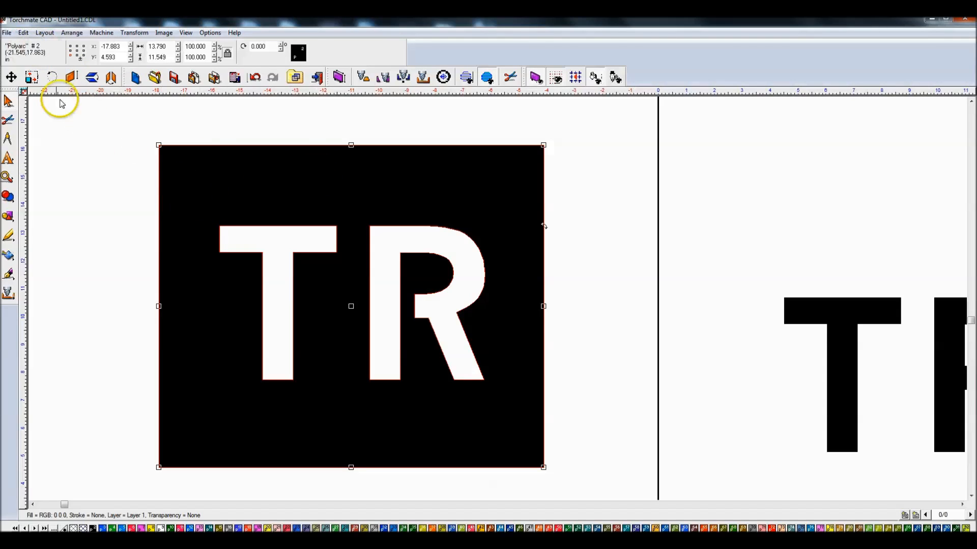
pyautogui.moveTo(584, 256)
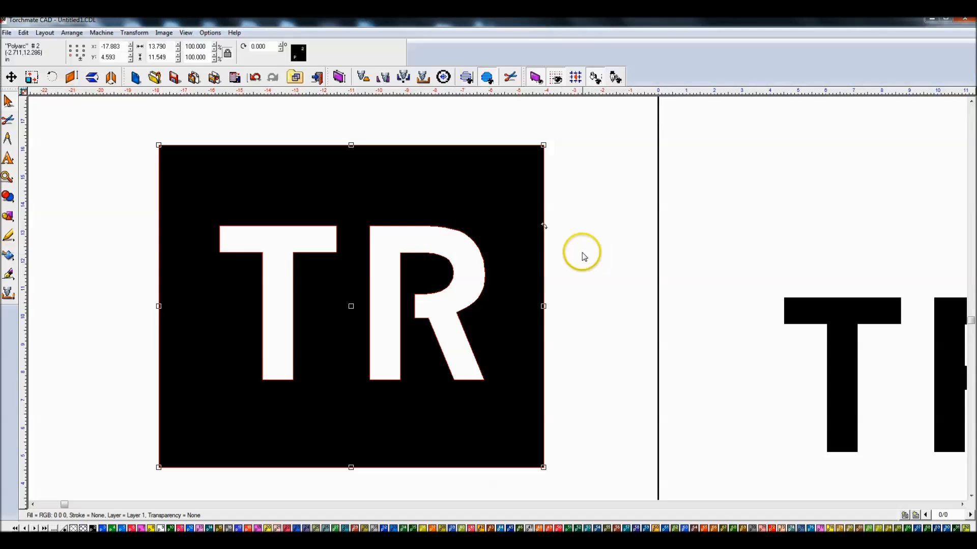
pyautogui.moveTo(428, 267)
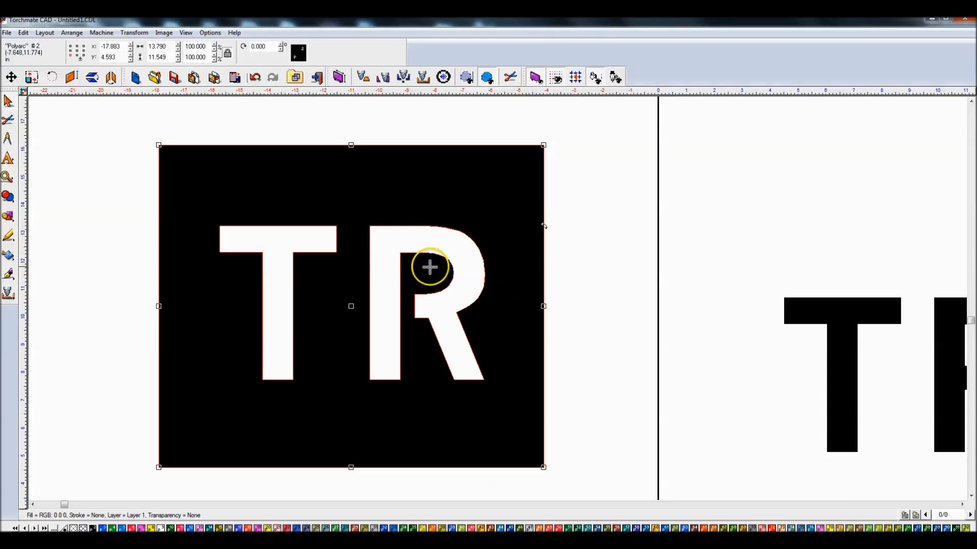
pyautogui.moveTo(576, 242)
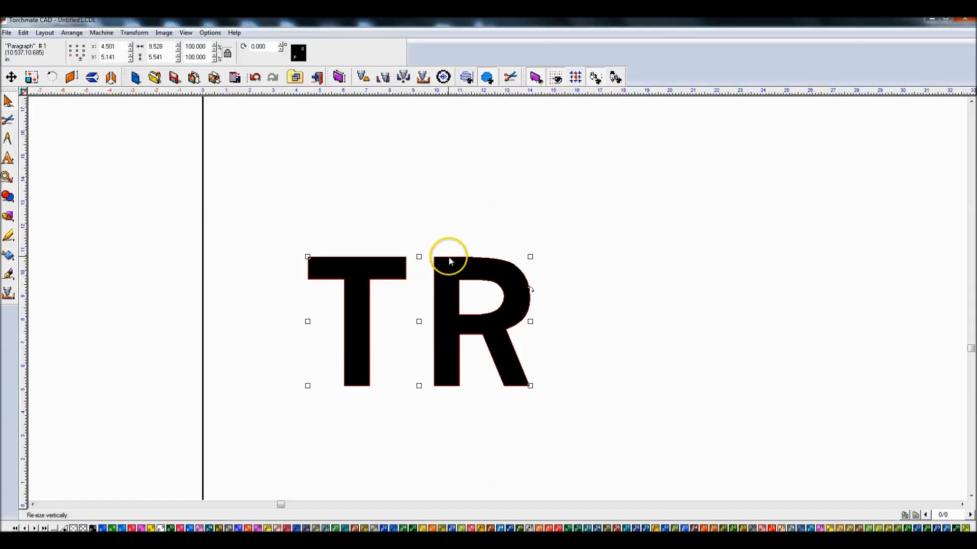
pyautogui.moveTo(450, 256)
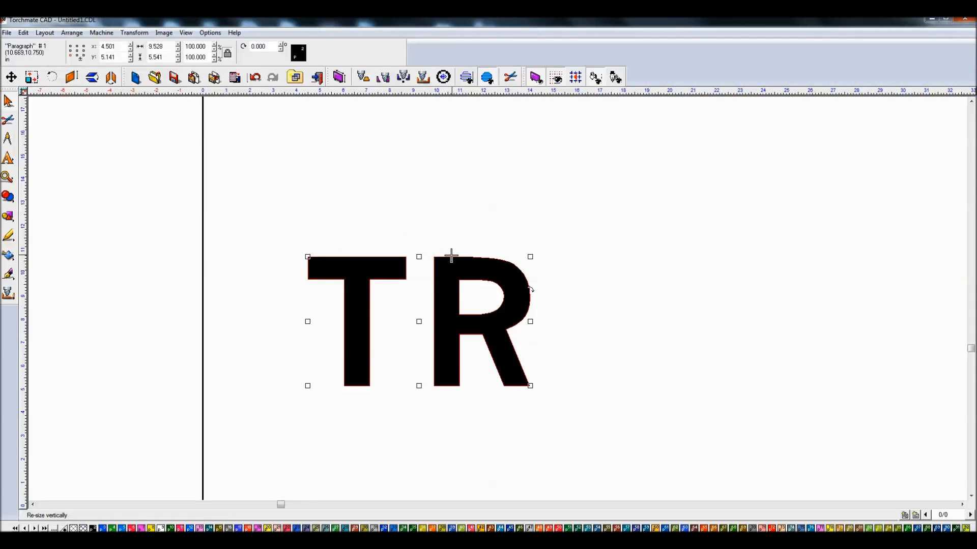
# Draw a circle with the Ellipse tool and move it over the other TR letters
pyautogui.click(377, 257)
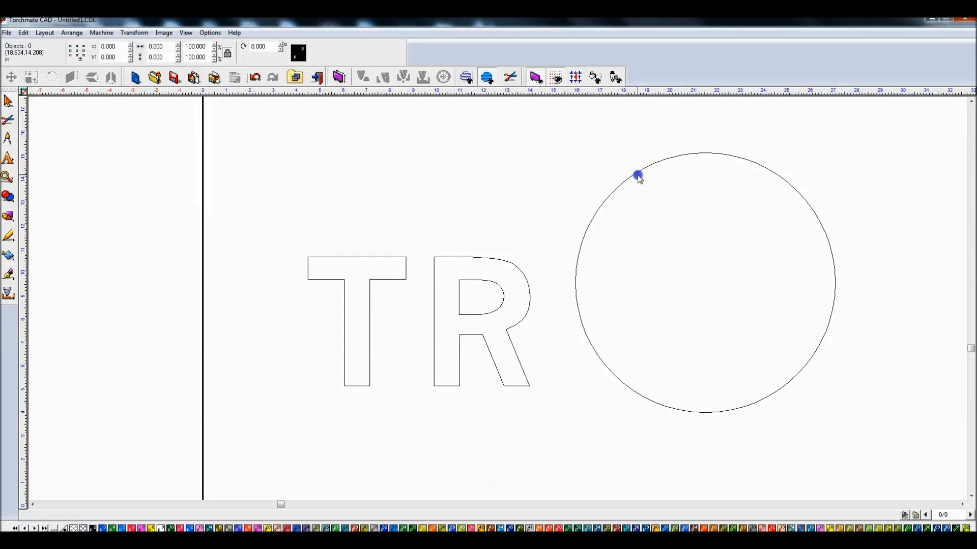
pyautogui.click(637, 175)
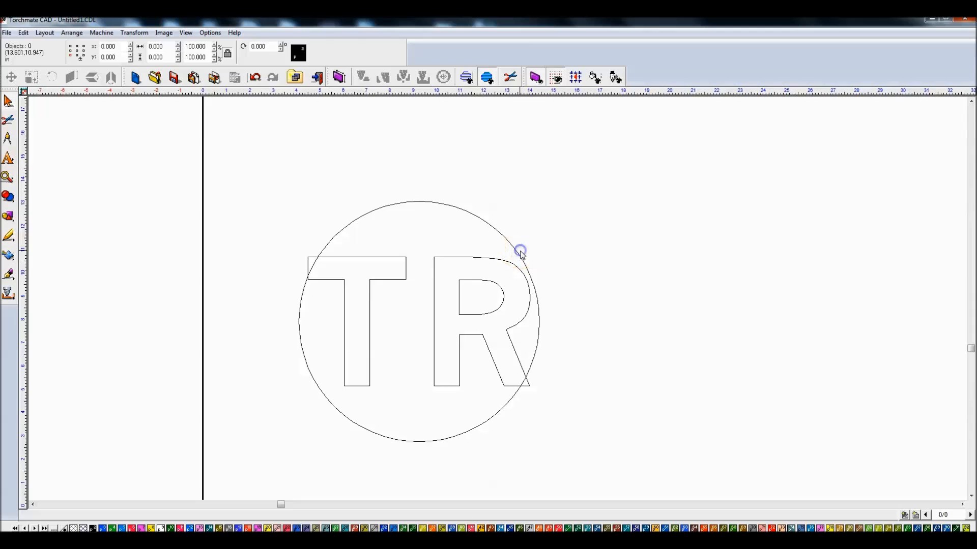
pyautogui.click(521, 251)
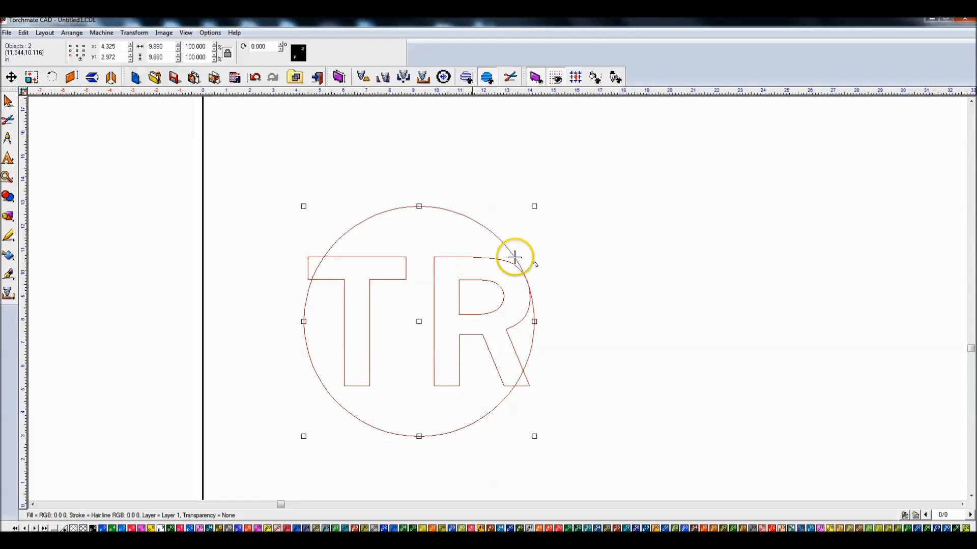
pyautogui.click(554, 253)
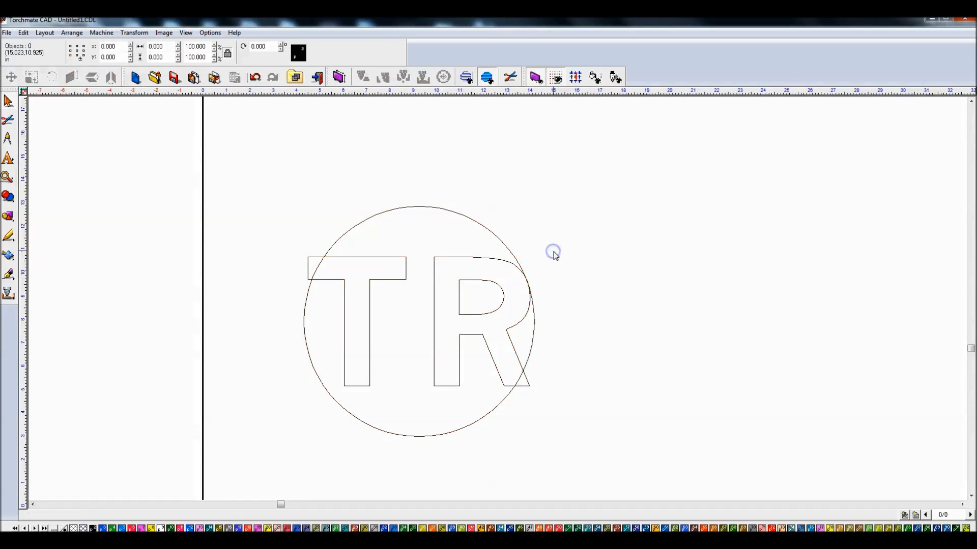
pyautogui.click(421, 329)
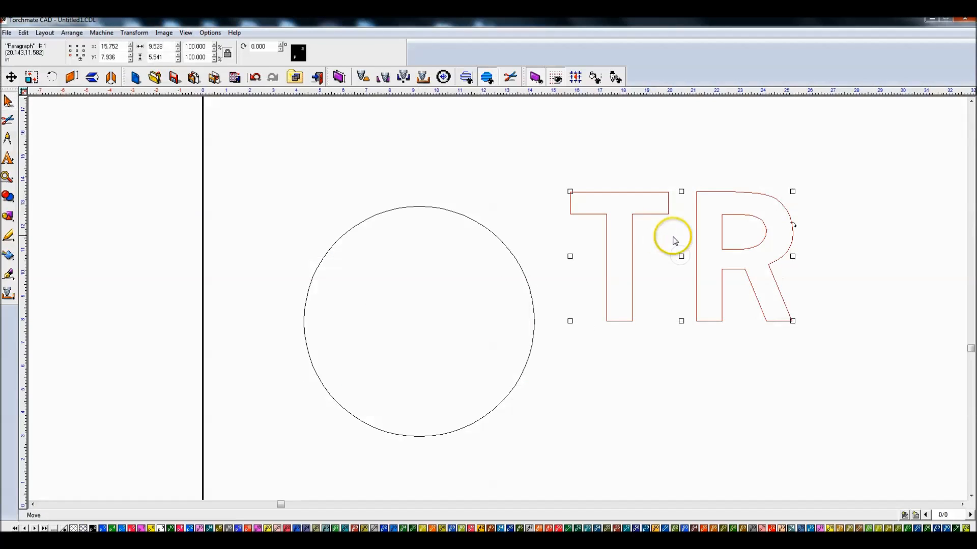
# Push the R against the T and position the joined letters inside the circle
pyautogui.doubleClick(673, 243)
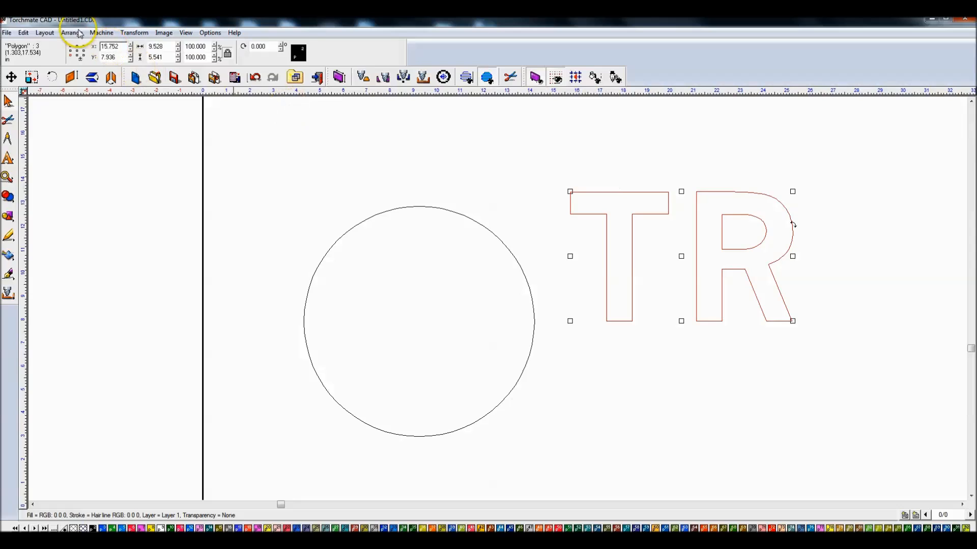
pyautogui.click(70, 33)
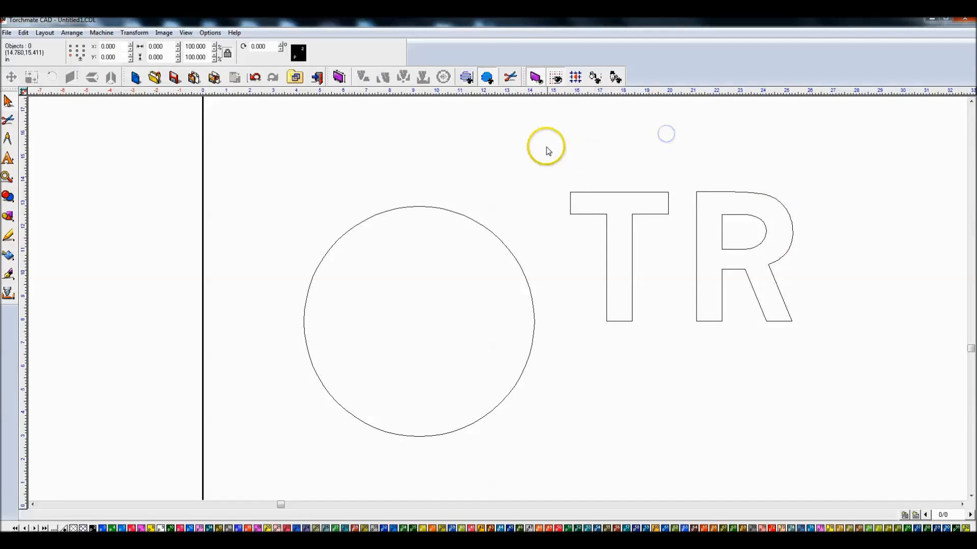
pyautogui.moveTo(774, 229)
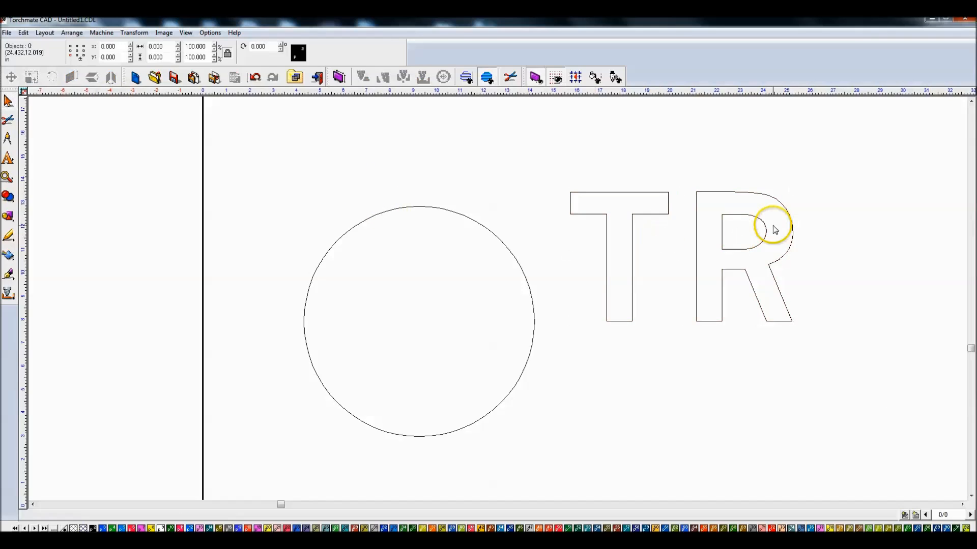
pyautogui.click(772, 226)
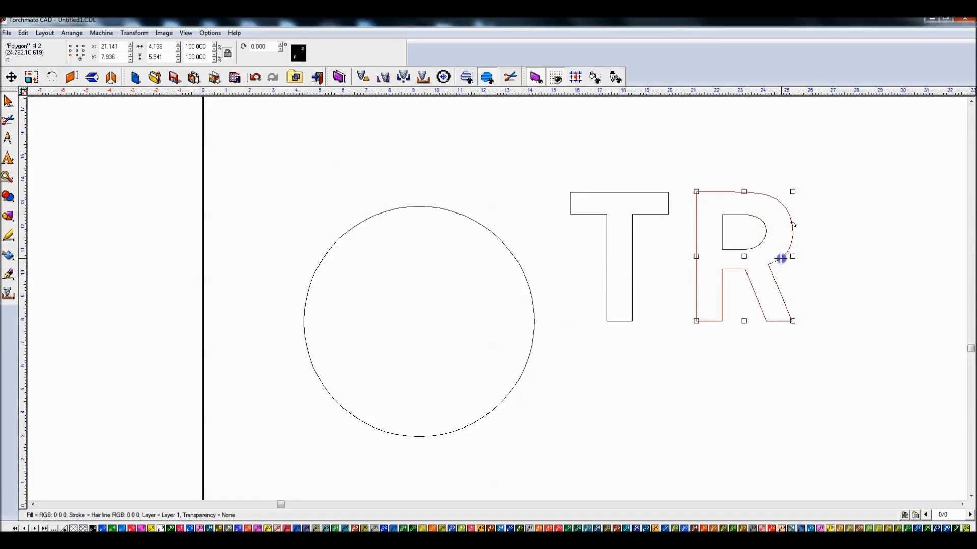
pyautogui.click(677, 251)
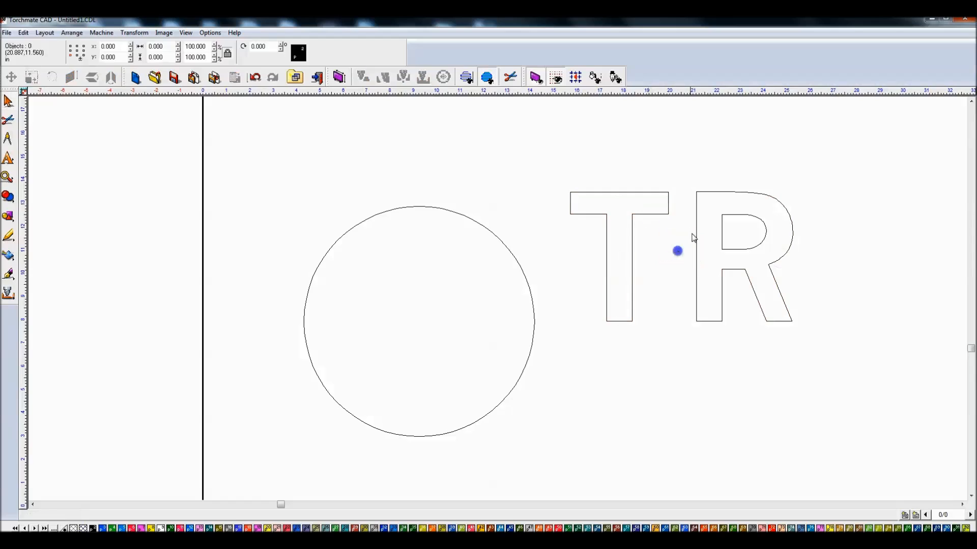
pyautogui.click(741, 256)
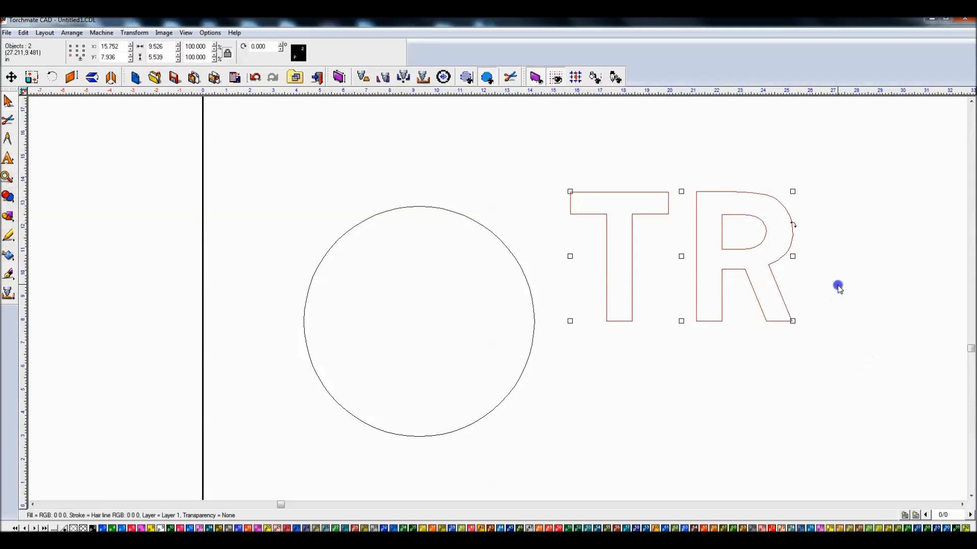
pyautogui.click(734, 250)
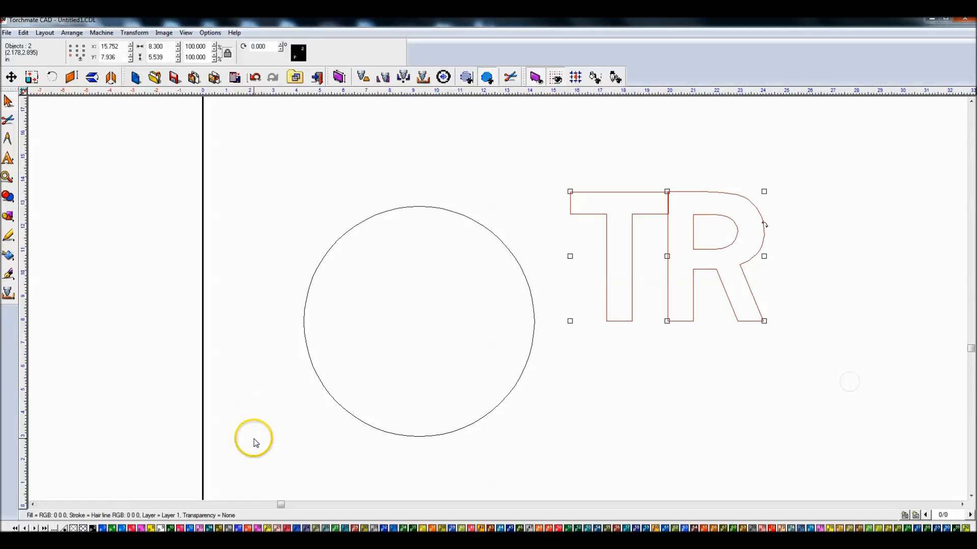
pyautogui.click(9, 196)
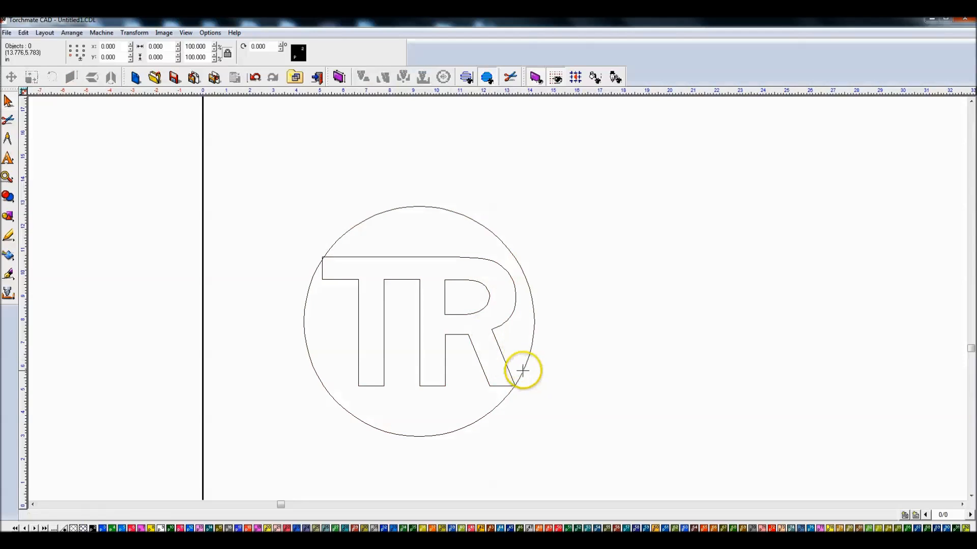
# Duplicate the circle 2 units wider and centre it on the original to form a ring
pyautogui.click(522, 370)
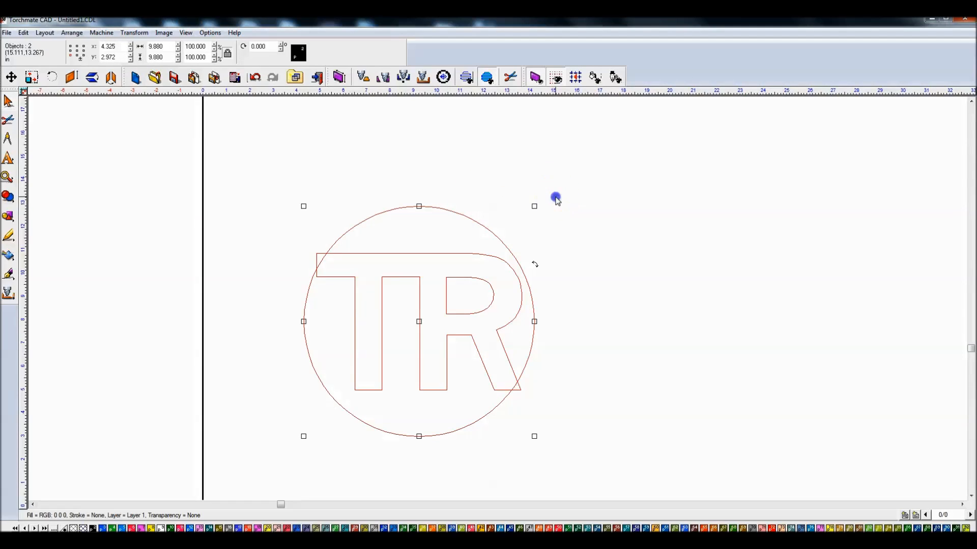
pyautogui.click(413, 215)
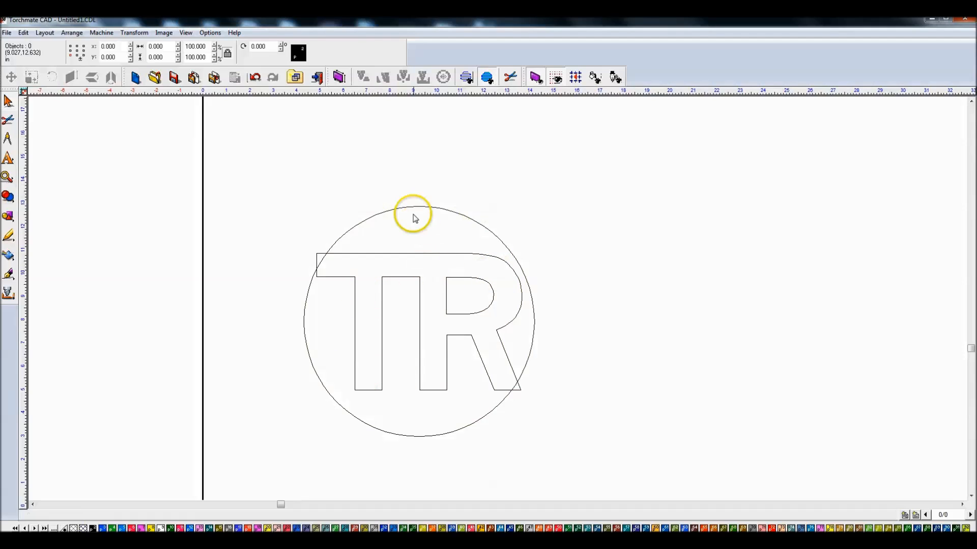
pyautogui.click(413, 211)
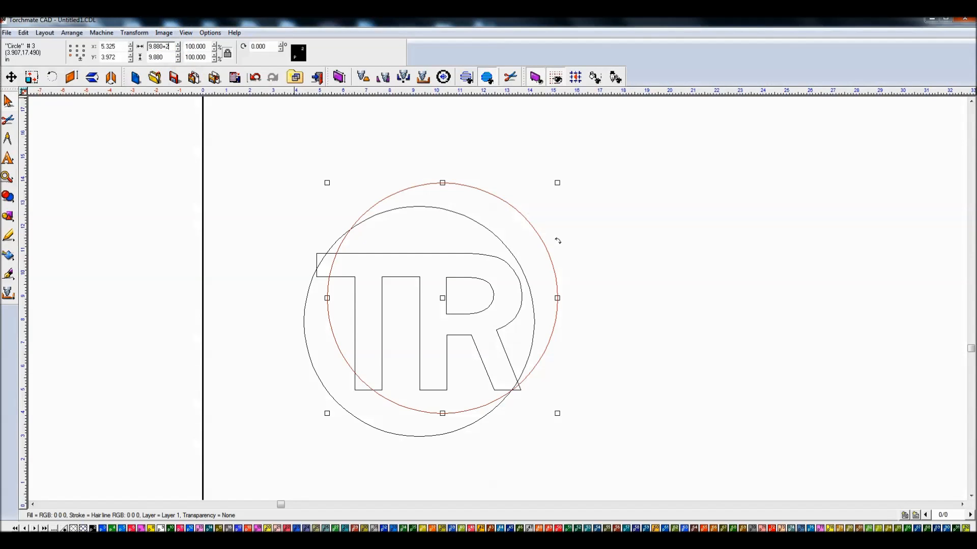
pyautogui.moveTo(228, 52)
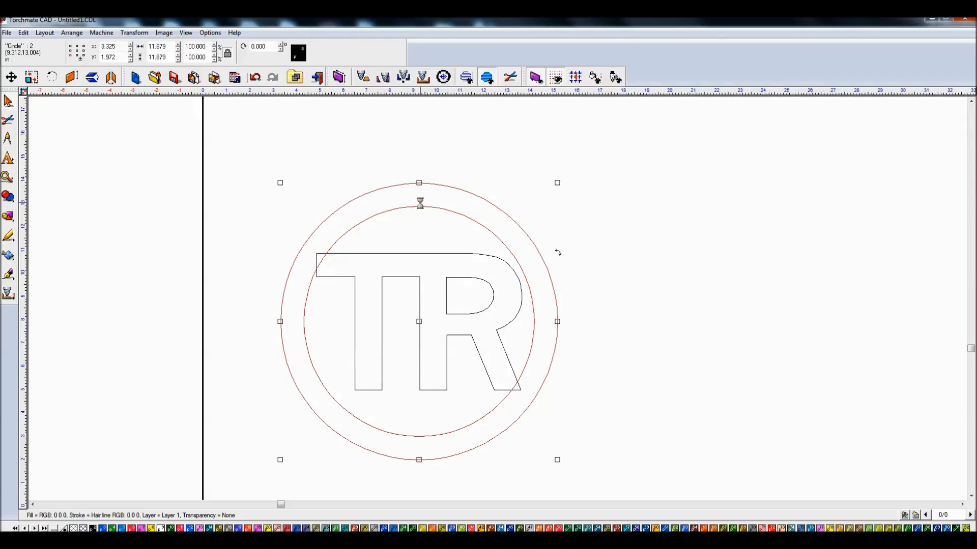
pyautogui.click(458, 194)
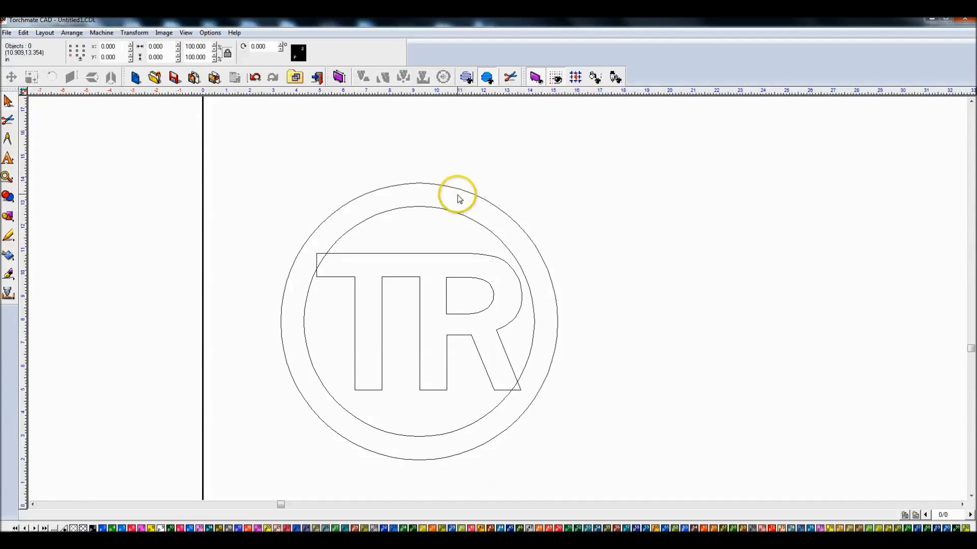
pyautogui.moveTo(461, 190)
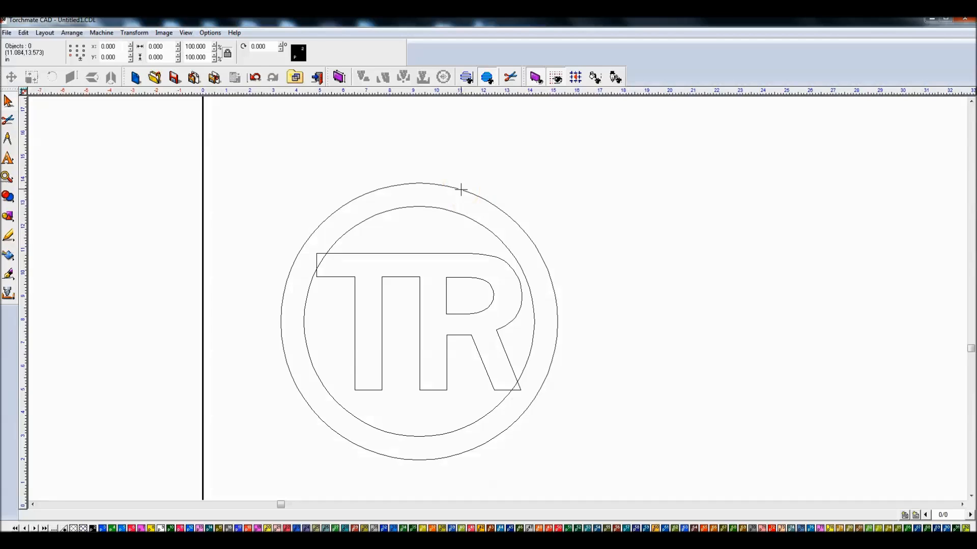
pyautogui.moveTo(59, 106)
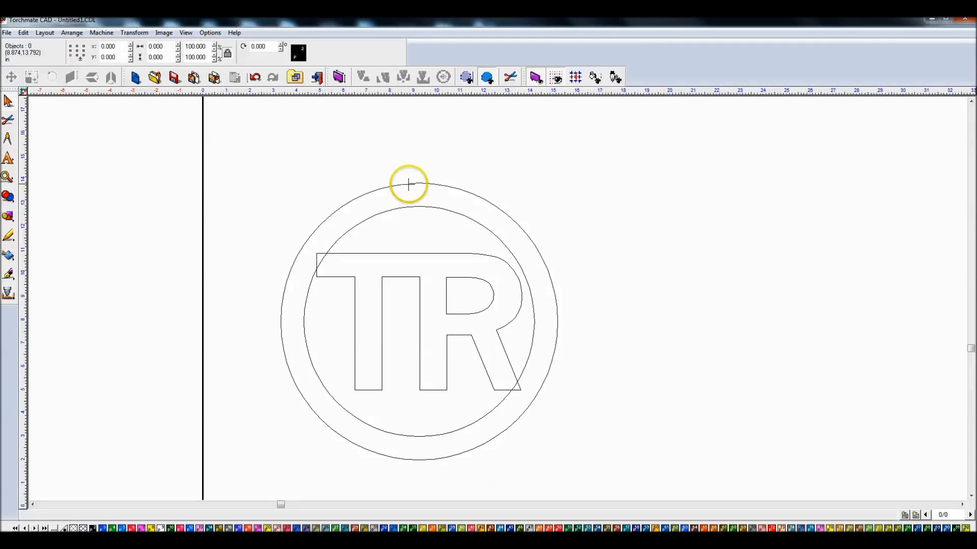
# Merge the two selected circles into one filled ring beside the TR letters, then deselect it
pyautogui.click(409, 185)
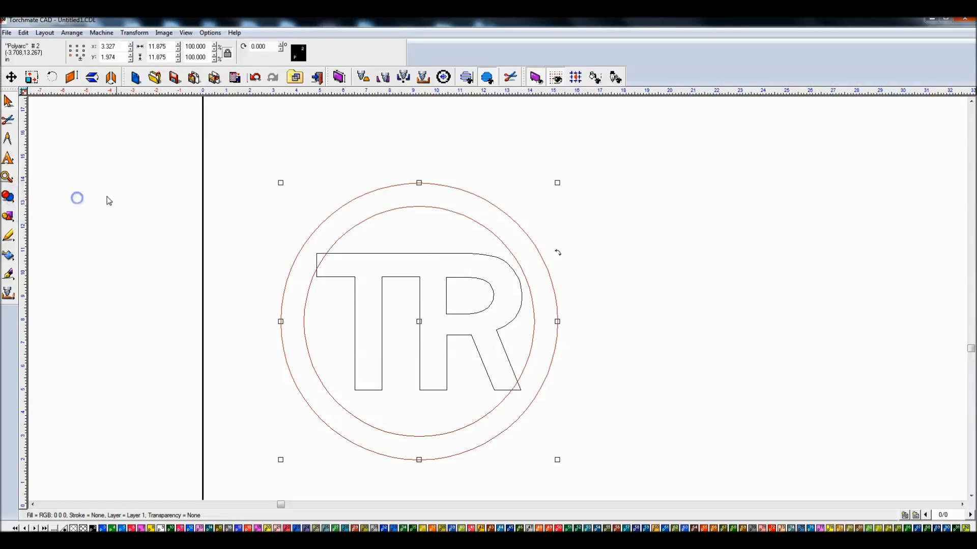
pyautogui.moveTo(520, 218)
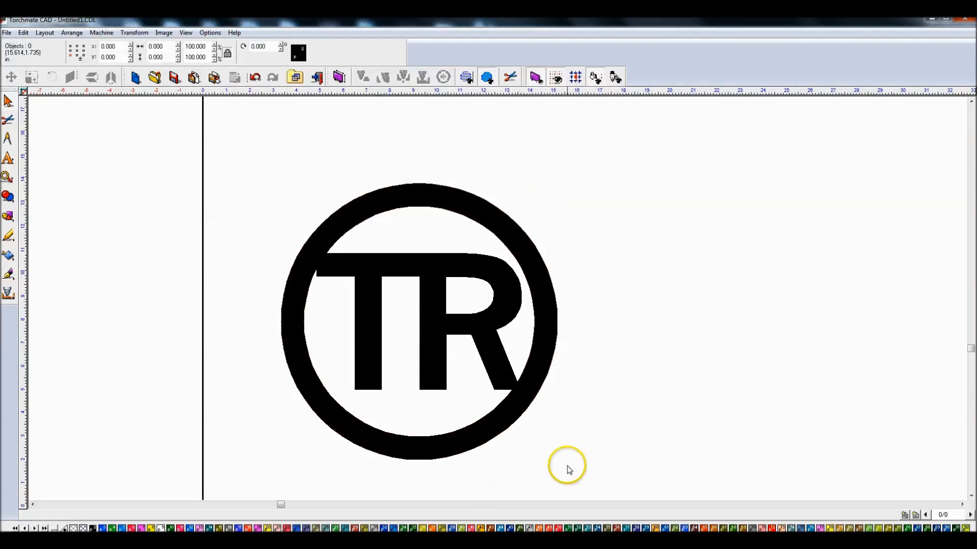
pyautogui.moveTo(513, 373)
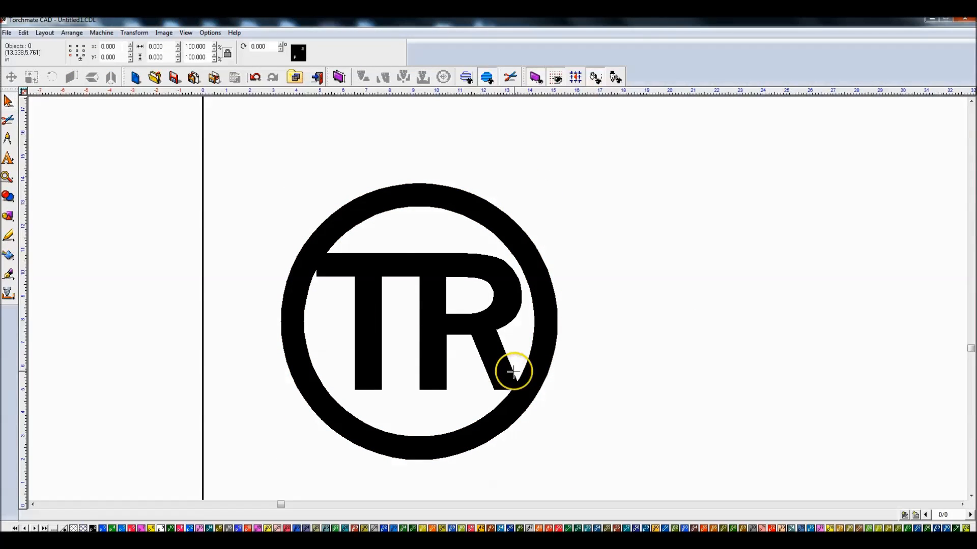
pyautogui.moveTo(460, 311)
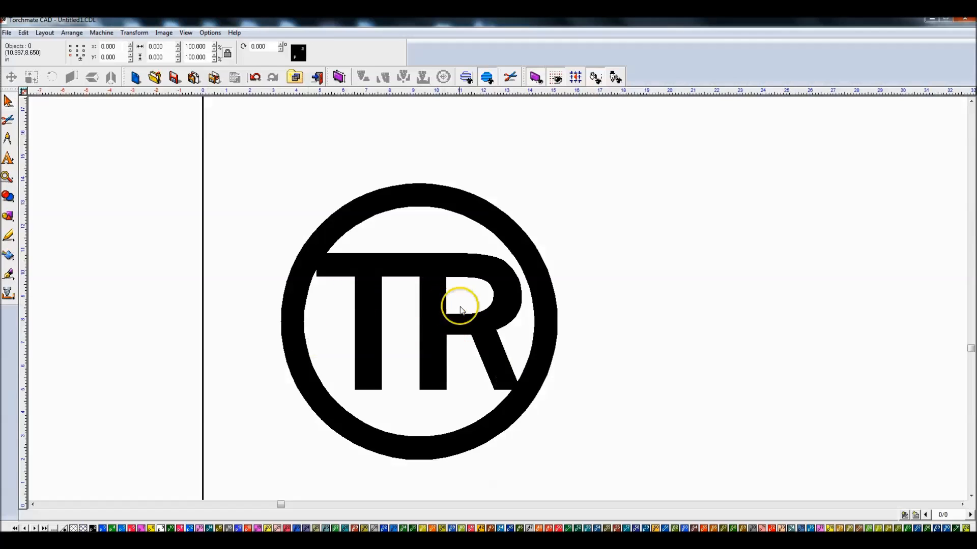
pyautogui.moveTo(616, 295)
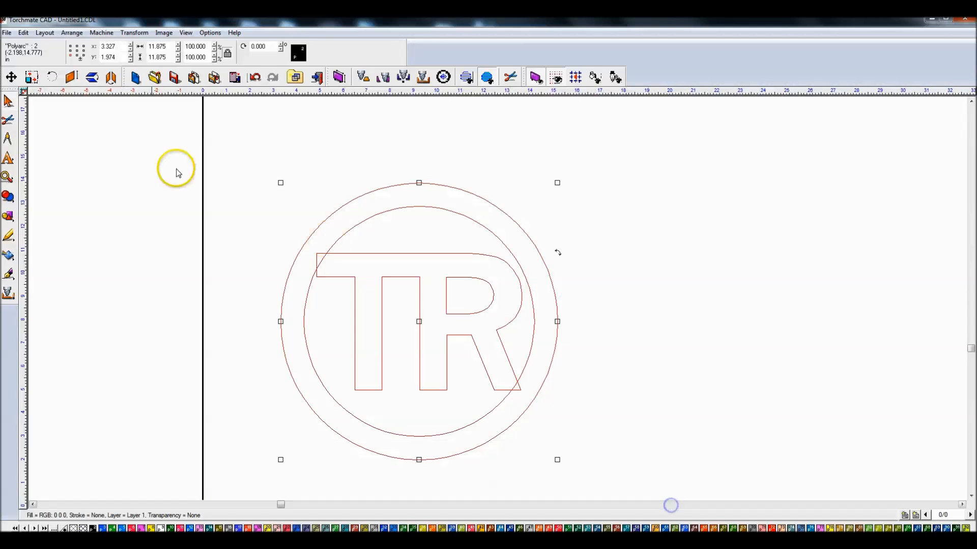
pyautogui.click(9, 196)
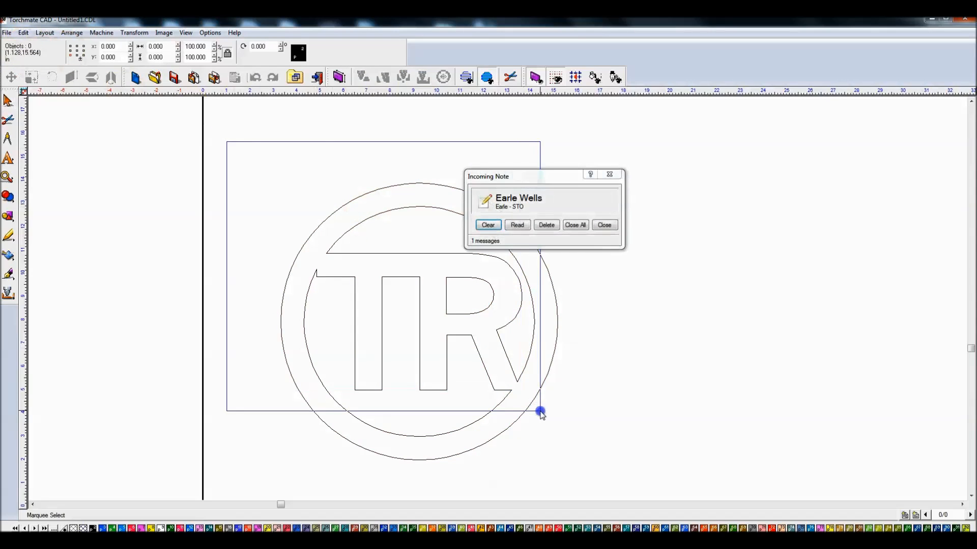
# Weld the TR letters and the ring into a single outline, checking the machining options
pyautogui.click(603, 224)
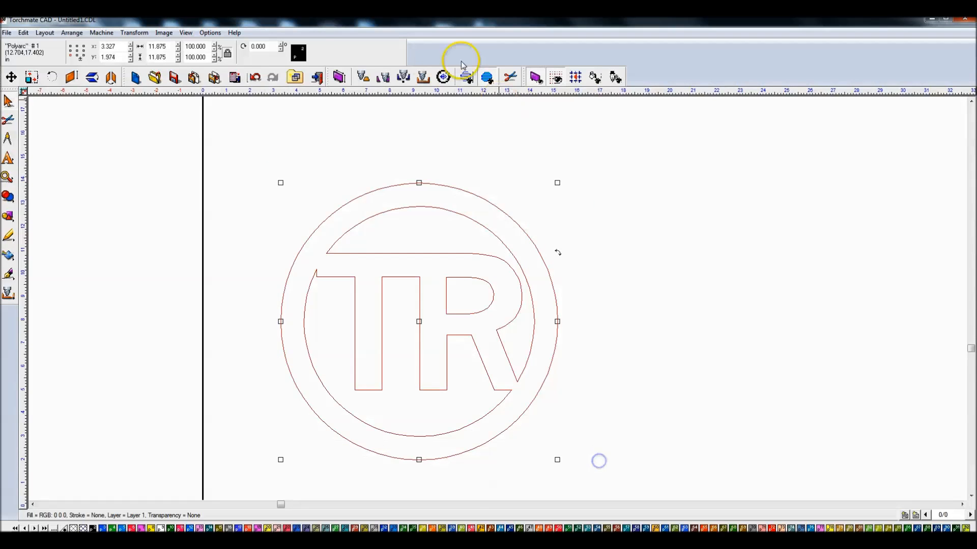
pyautogui.click(100, 33)
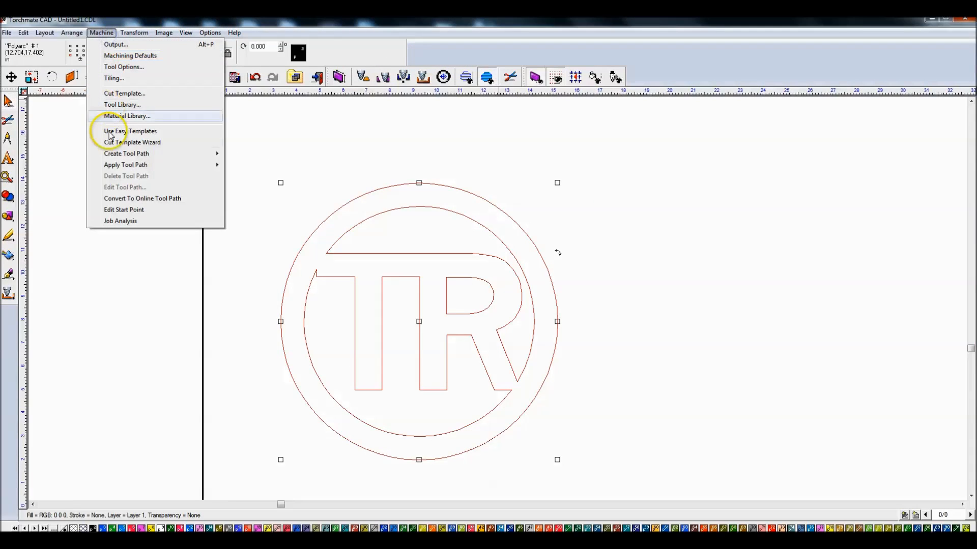
pyautogui.moveTo(241, 170)
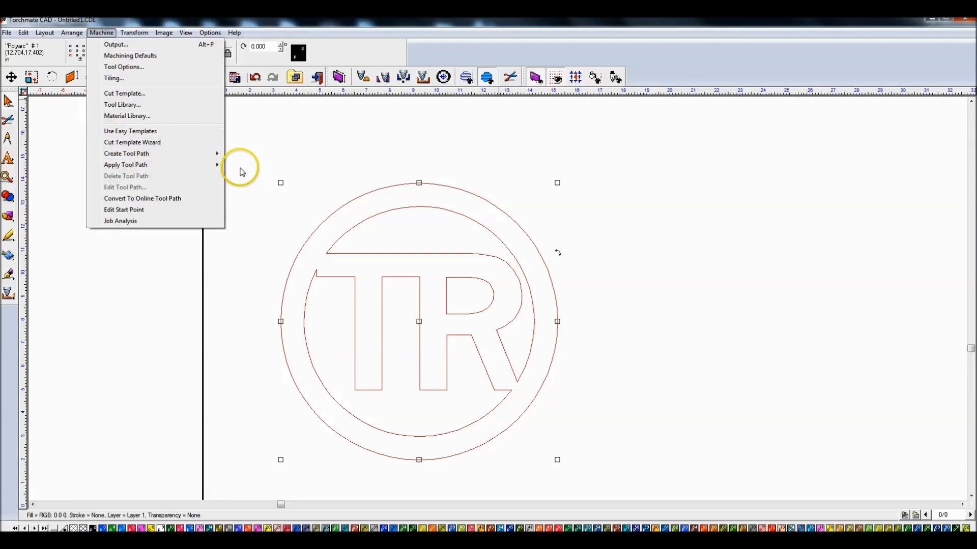
pyautogui.click(328, 142)
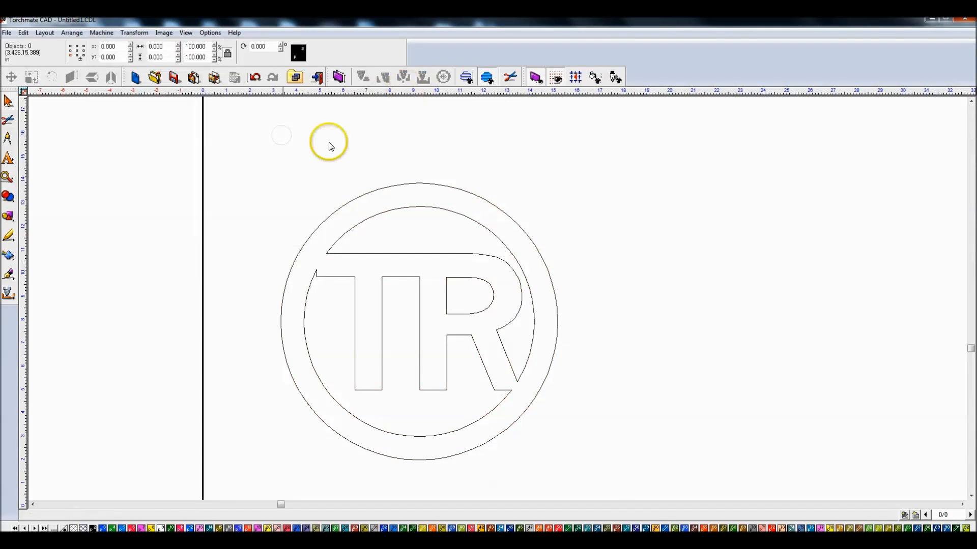
# Apply a tool path to the welded outline and display tool paths only
pyautogui.click(380, 77)
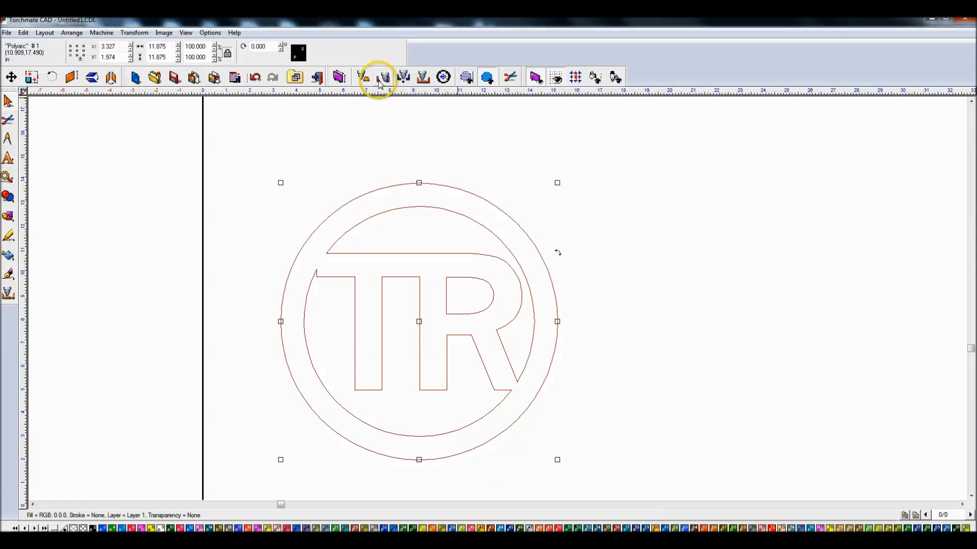
pyautogui.moveTo(363, 77)
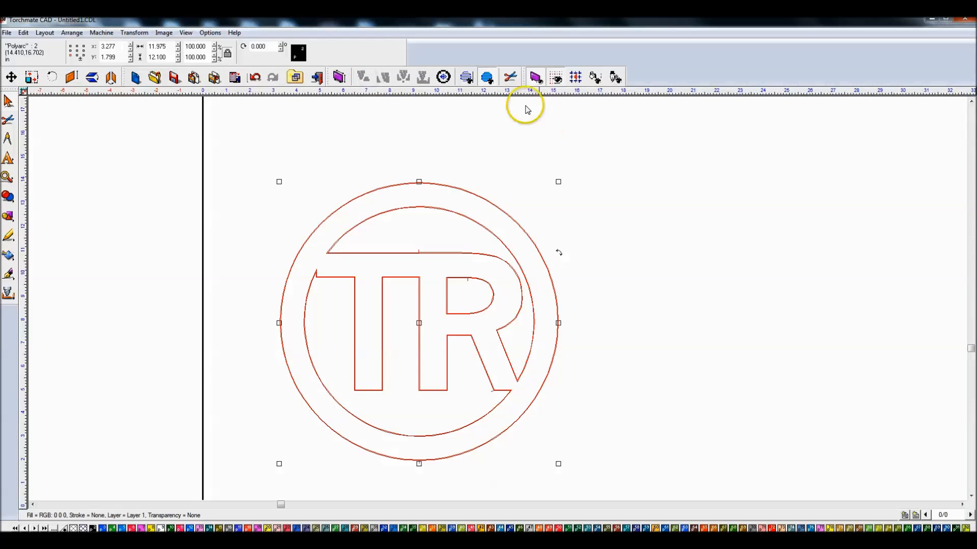
pyautogui.moveTo(479, 84)
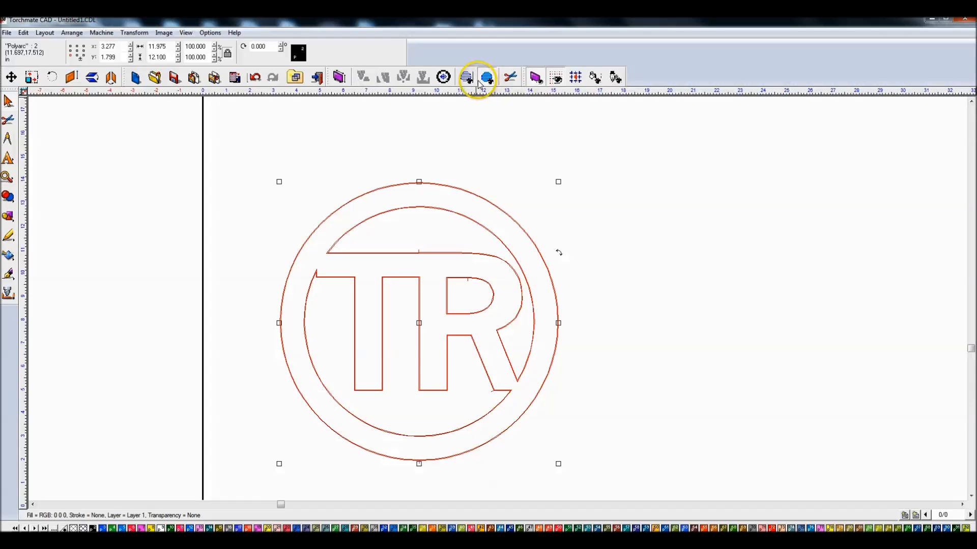
pyautogui.click(465, 76)
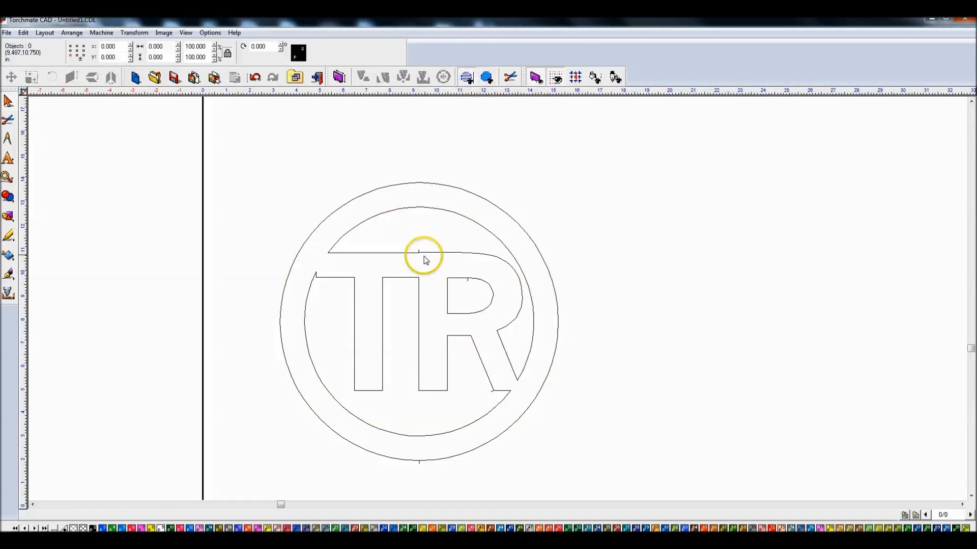
pyautogui.moveTo(466, 77)
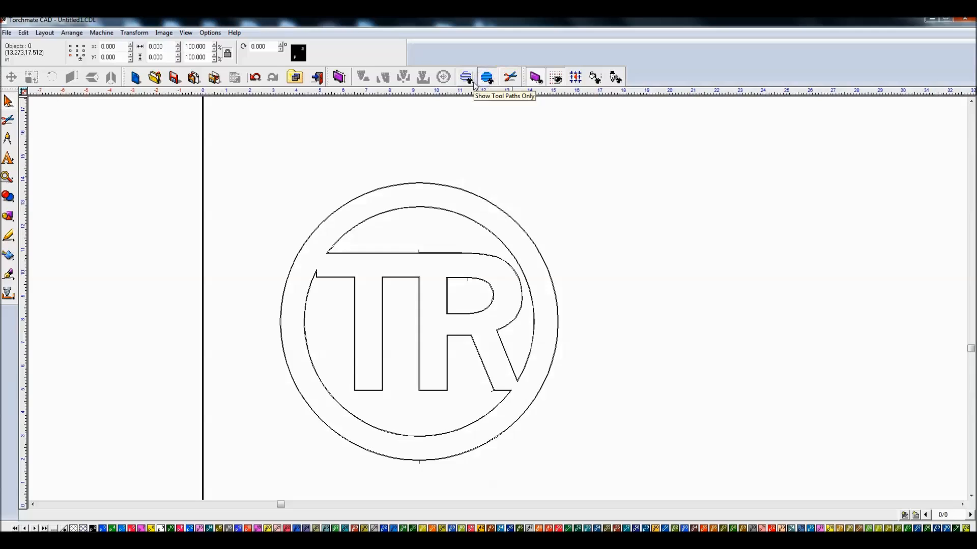
pyautogui.moveTo(475, 106)
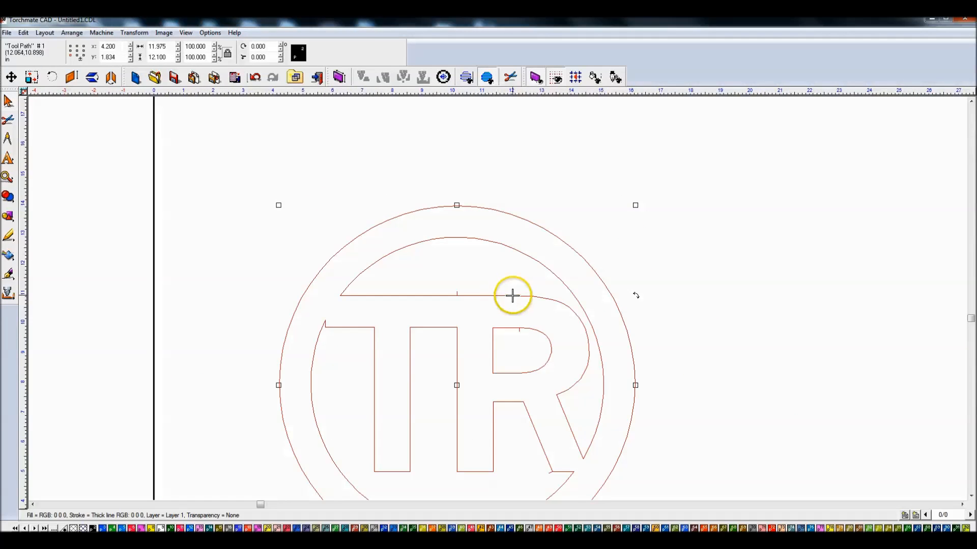
pyautogui.scroll(-3)
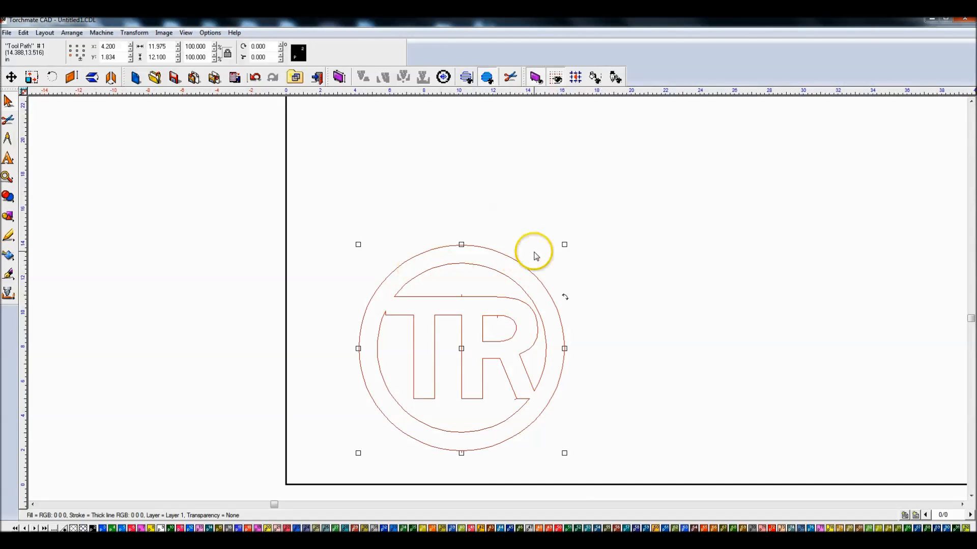
pyautogui.moveTo(561, 237)
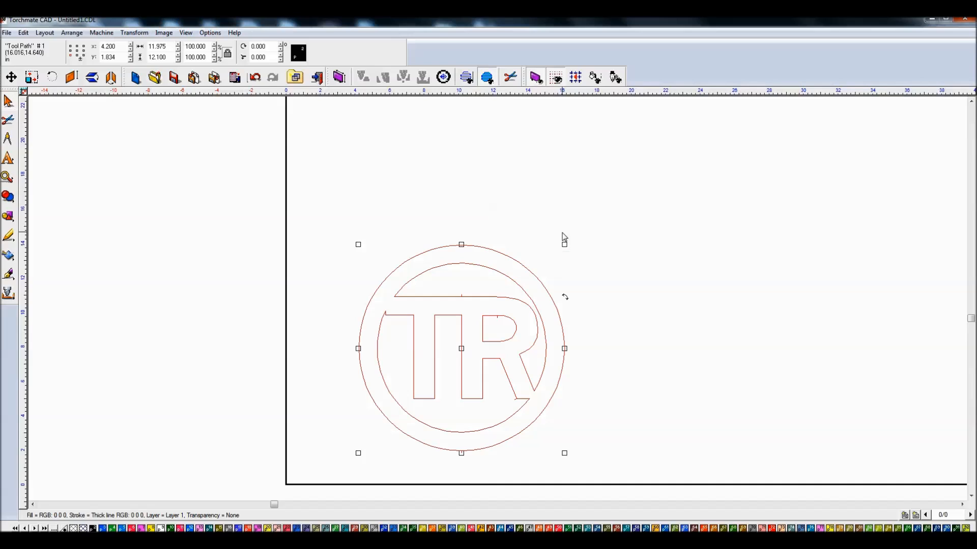
pyautogui.moveTo(482, 187)
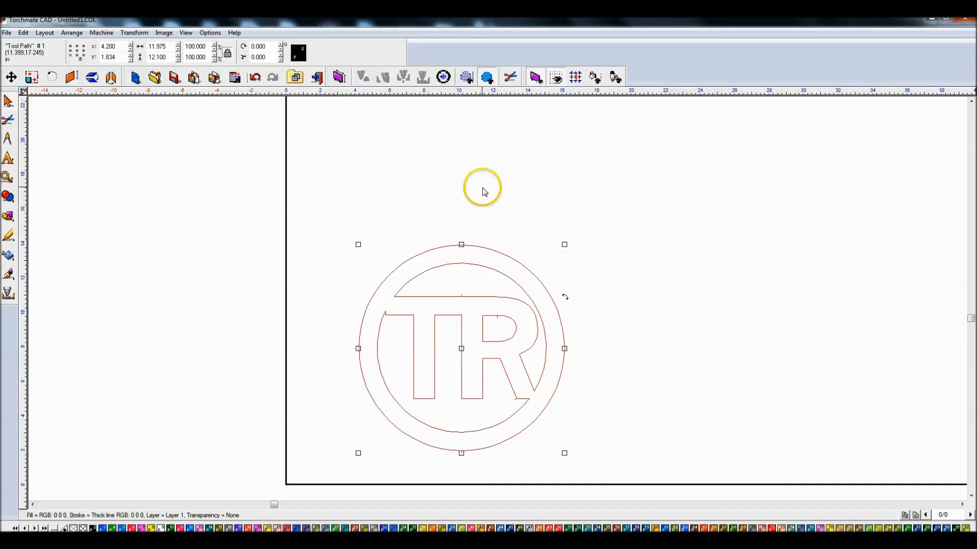
pyautogui.moveTo(437, 183)
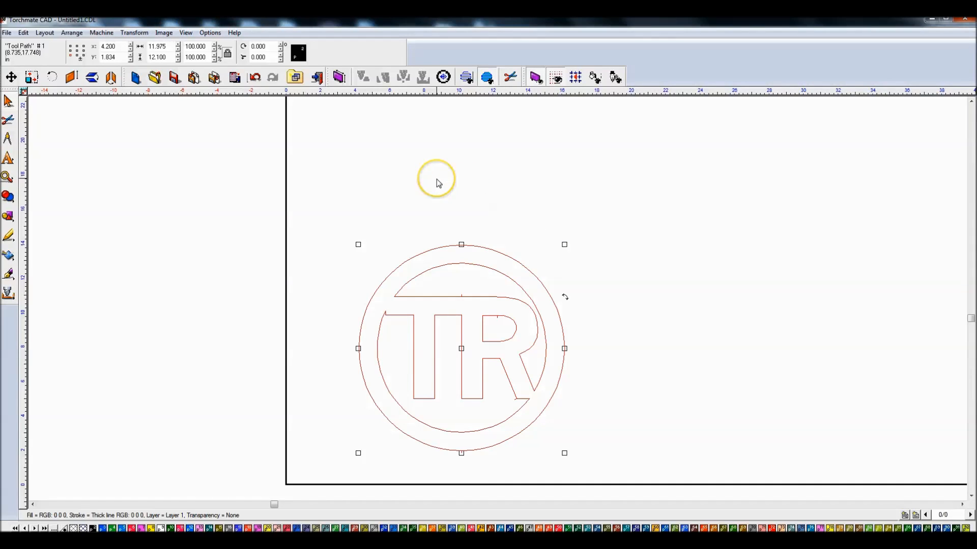
pyautogui.moveTo(436, 182)
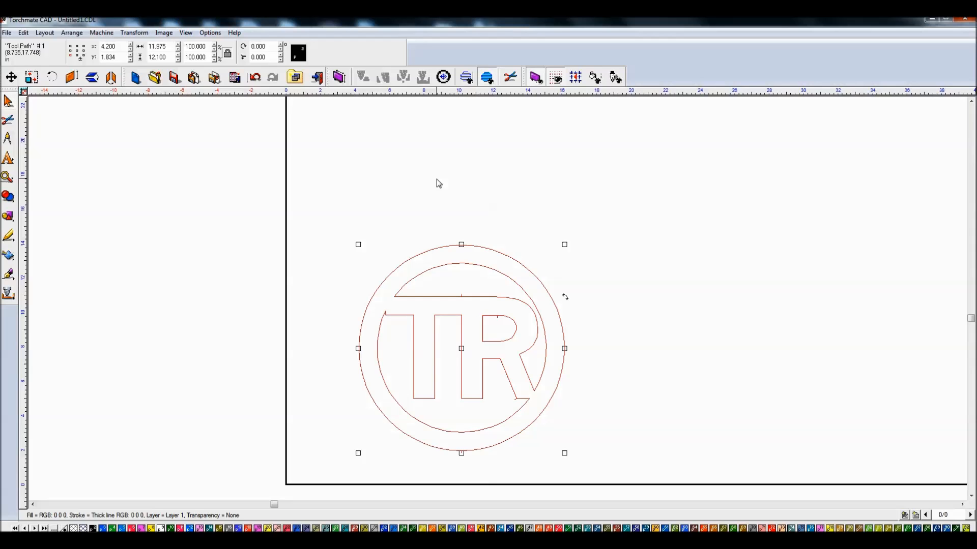